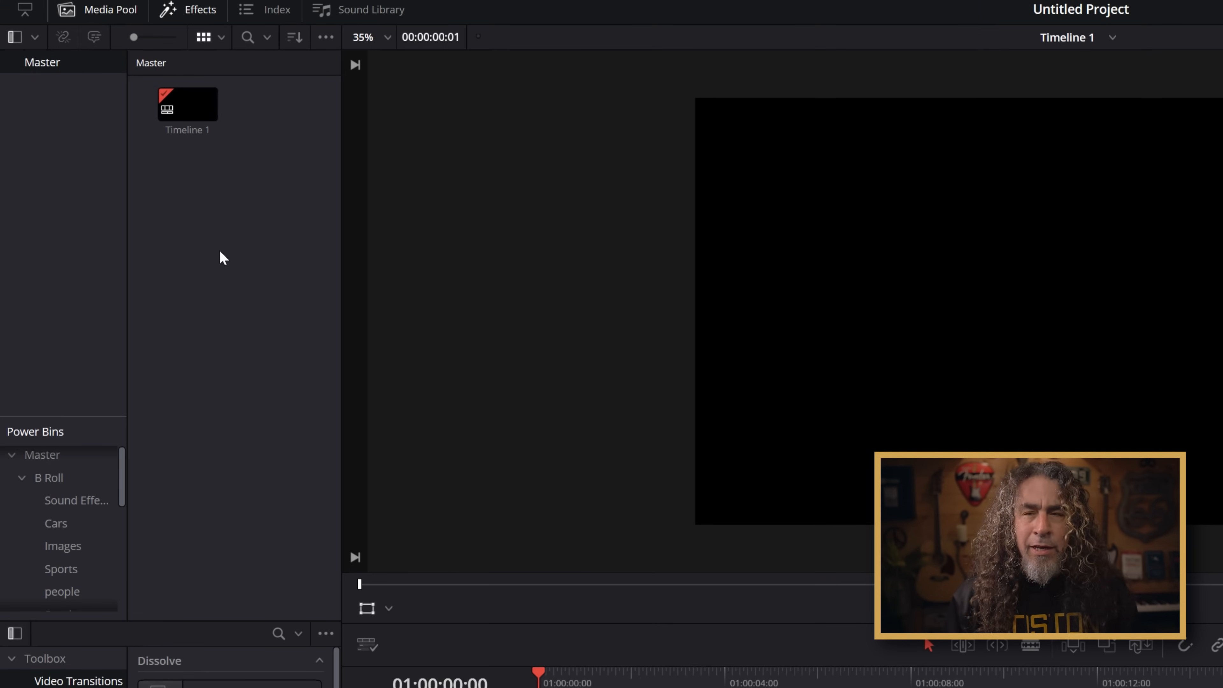
Create a new Fusion composition clip named 'Animated Circle' from the media pool menu.
right_click(222, 257)
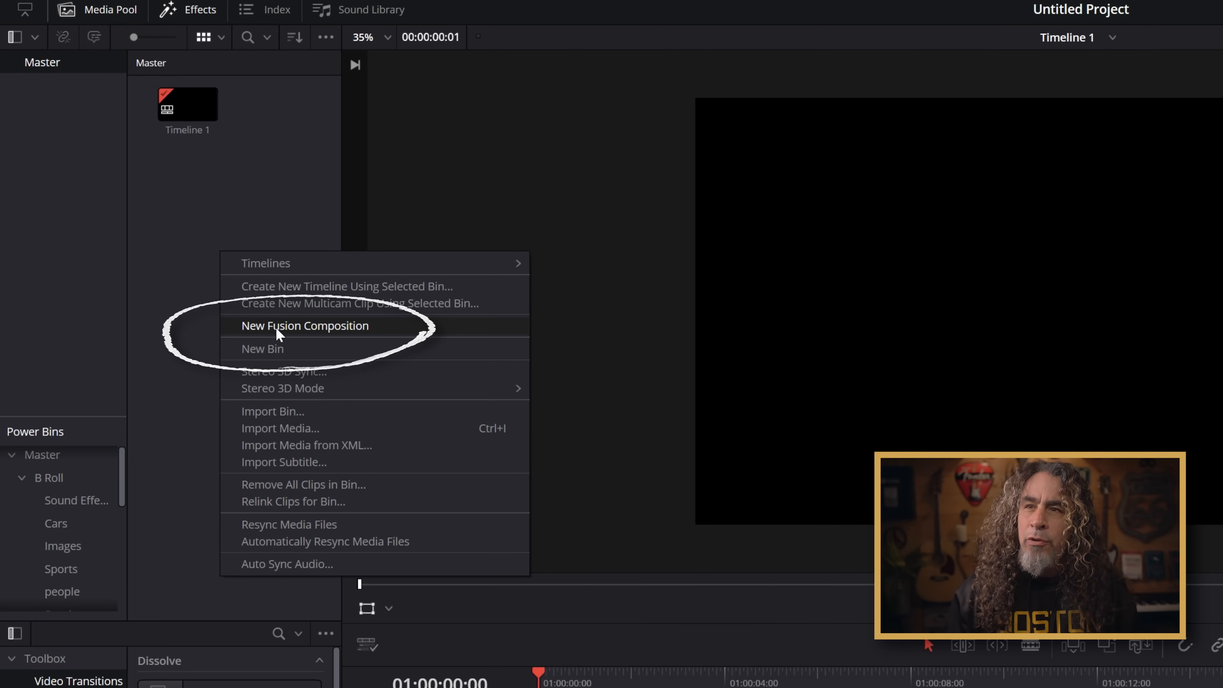
left_click(305, 326)
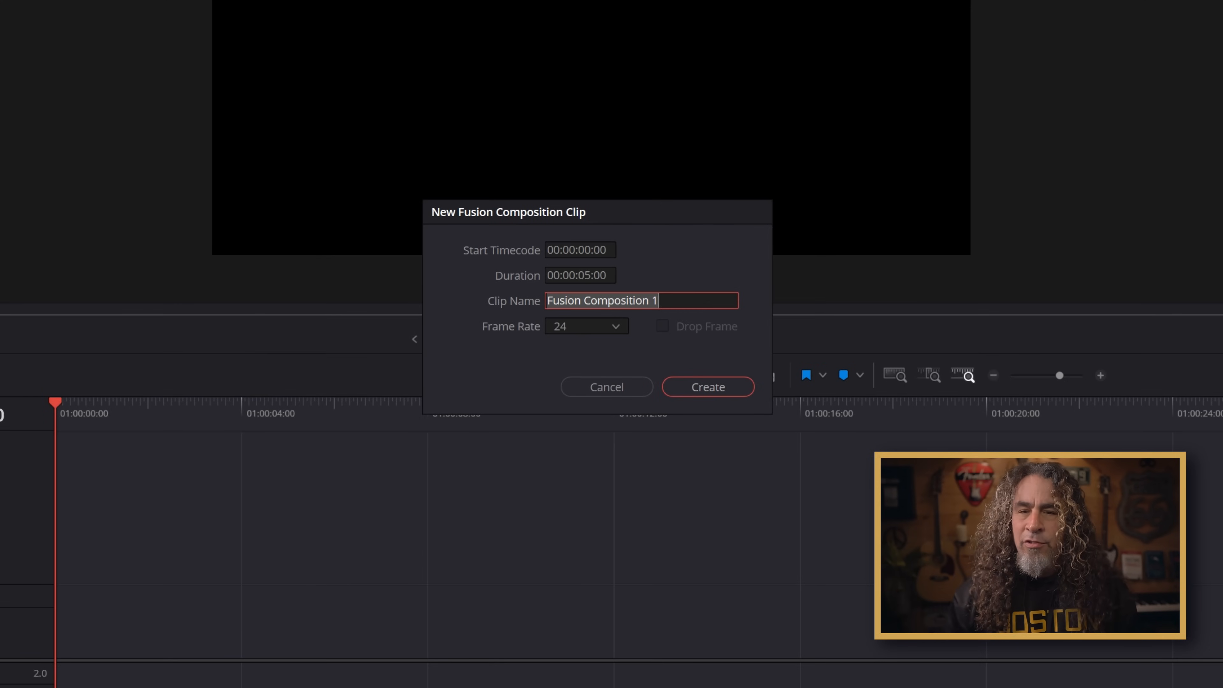
mouse_move(663, 284)
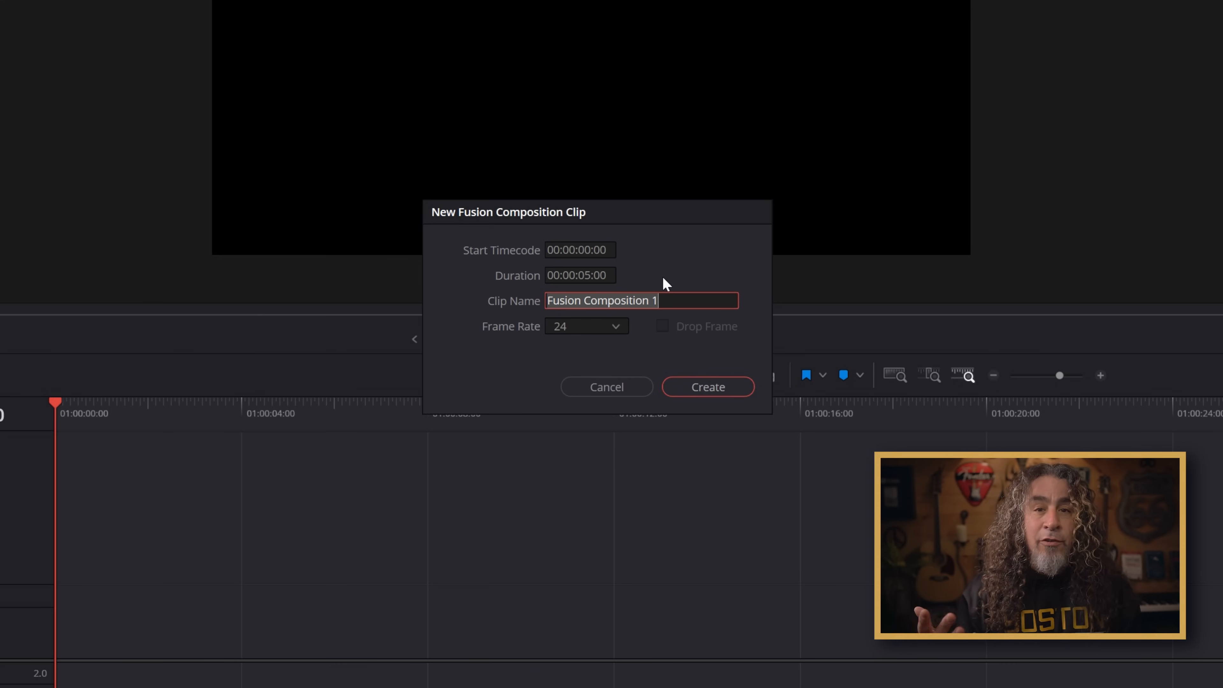
type("Animated")
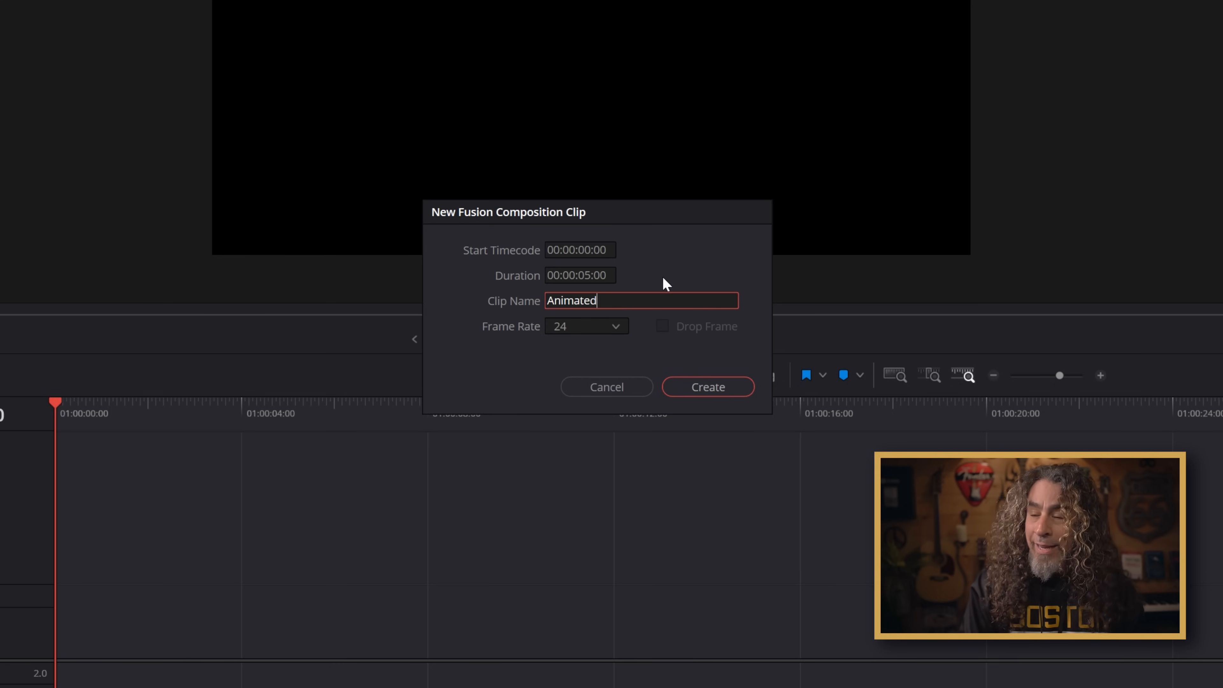
type("Circle")
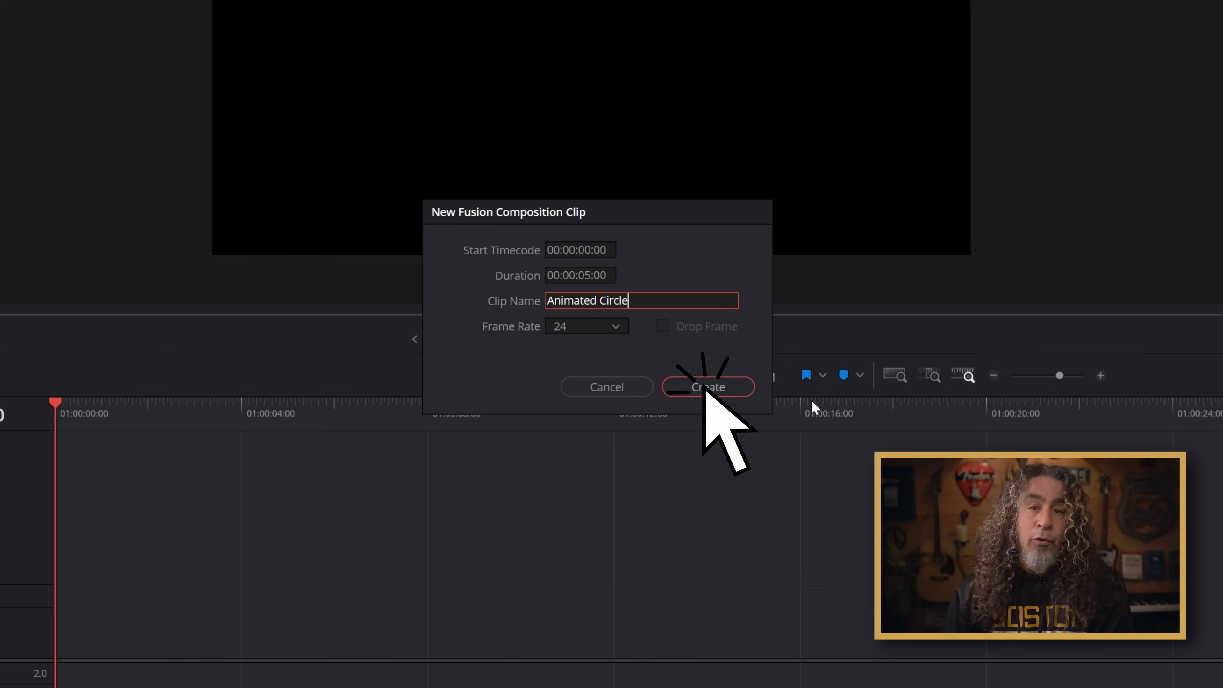
left_click(708, 387)
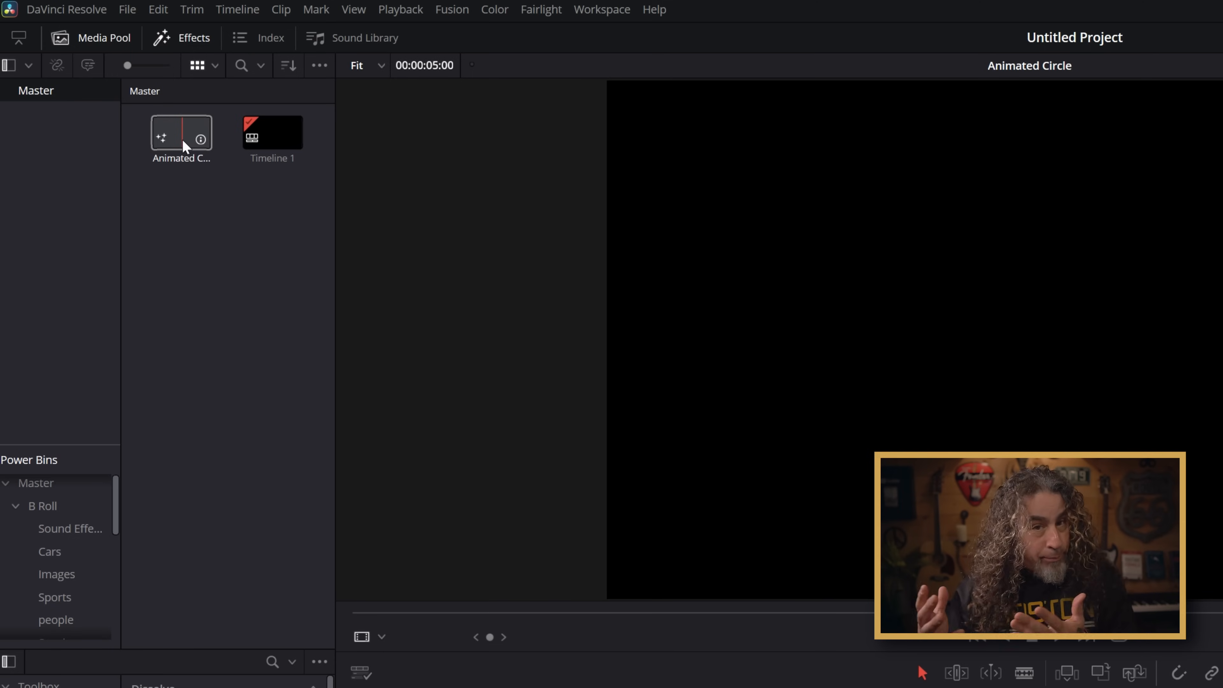
Open the Animated Circle clip on the Fusion page, showing its MediaOut node.
double_click(181, 131)
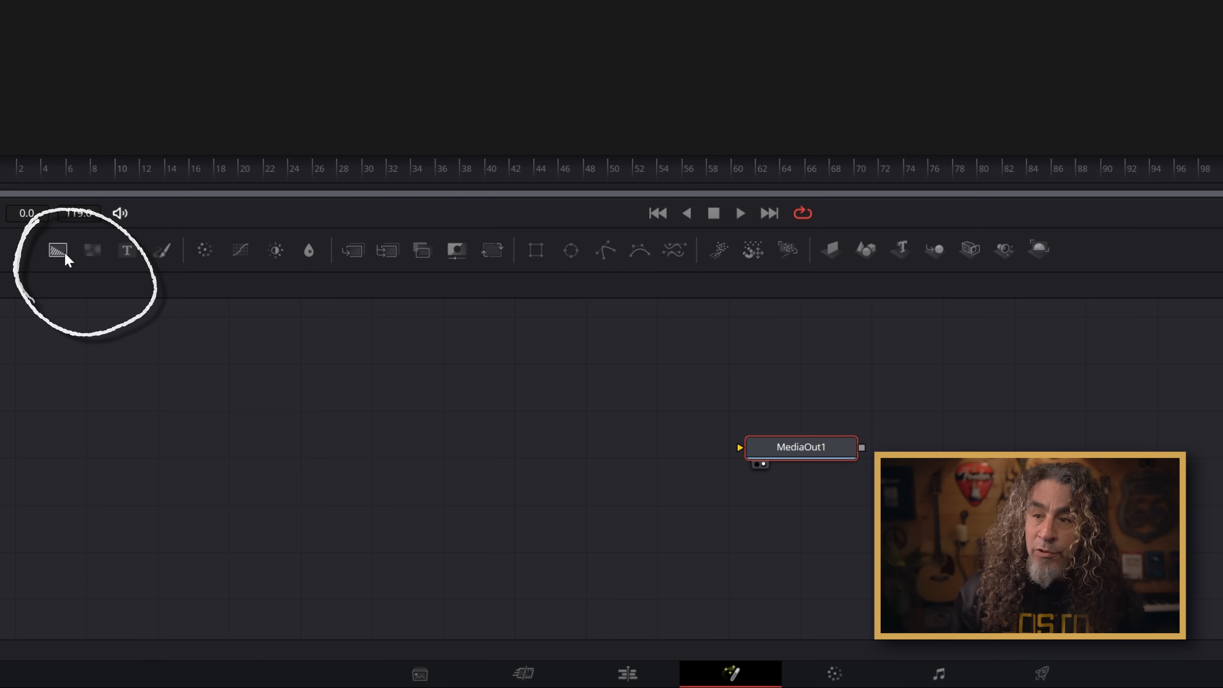
mouse_move(58, 250)
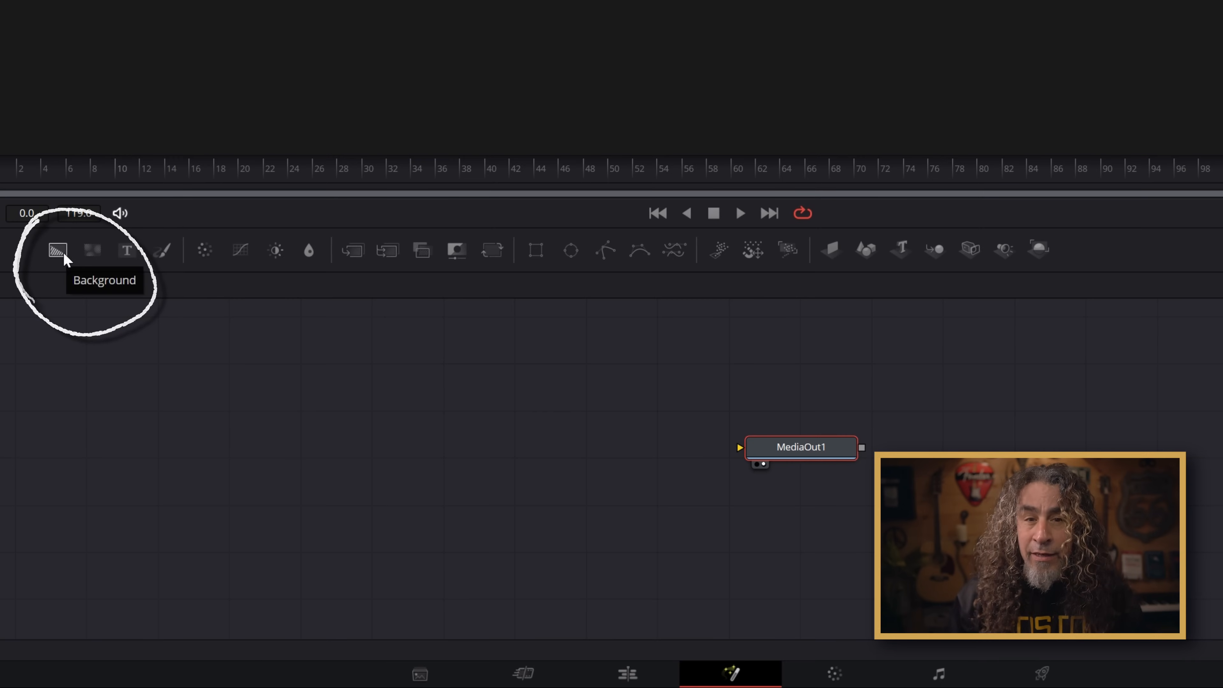
Drag a Background node from the toolbar into the Nodes panel.
left_click_drag(57, 250, 277, 479)
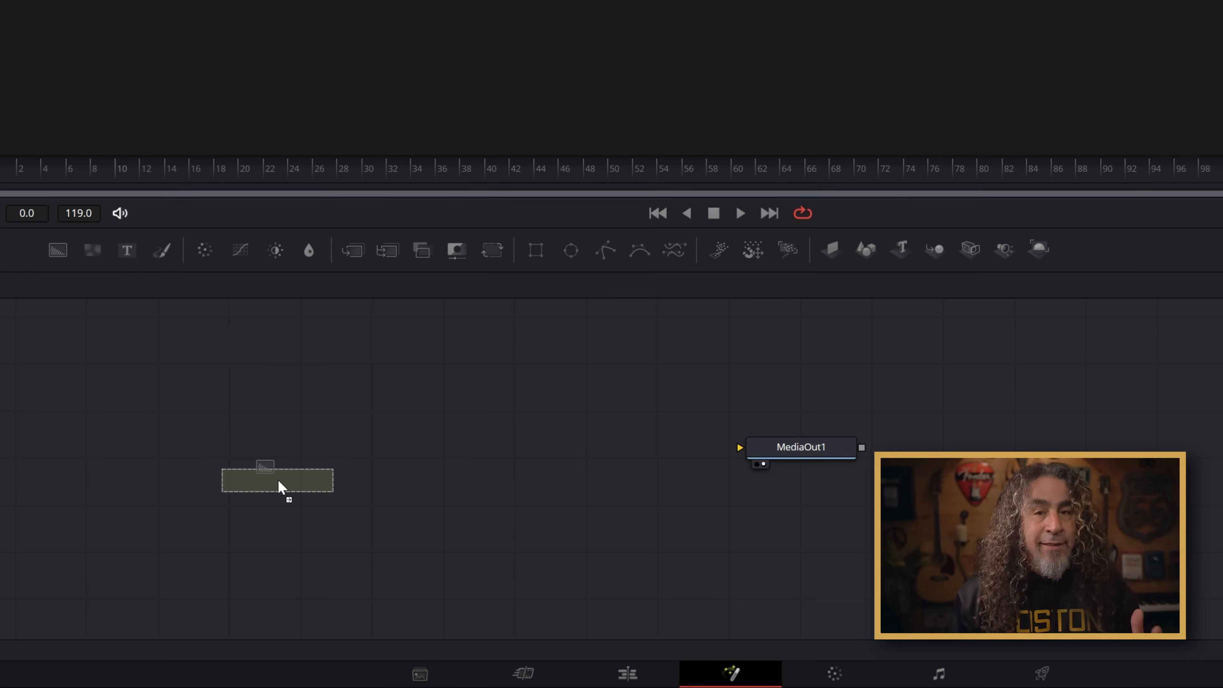
left_click(277, 479)
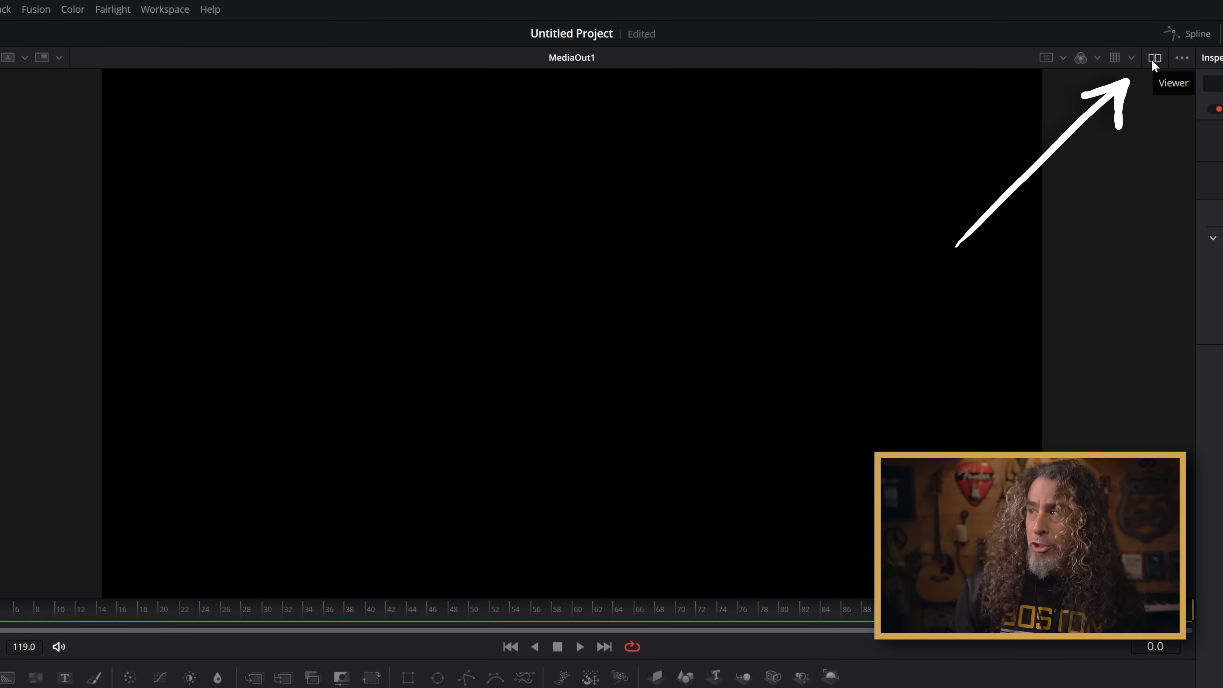
Switch to a single large viewer, show the media pool and select MediaOut1.
left_click(1154, 57)
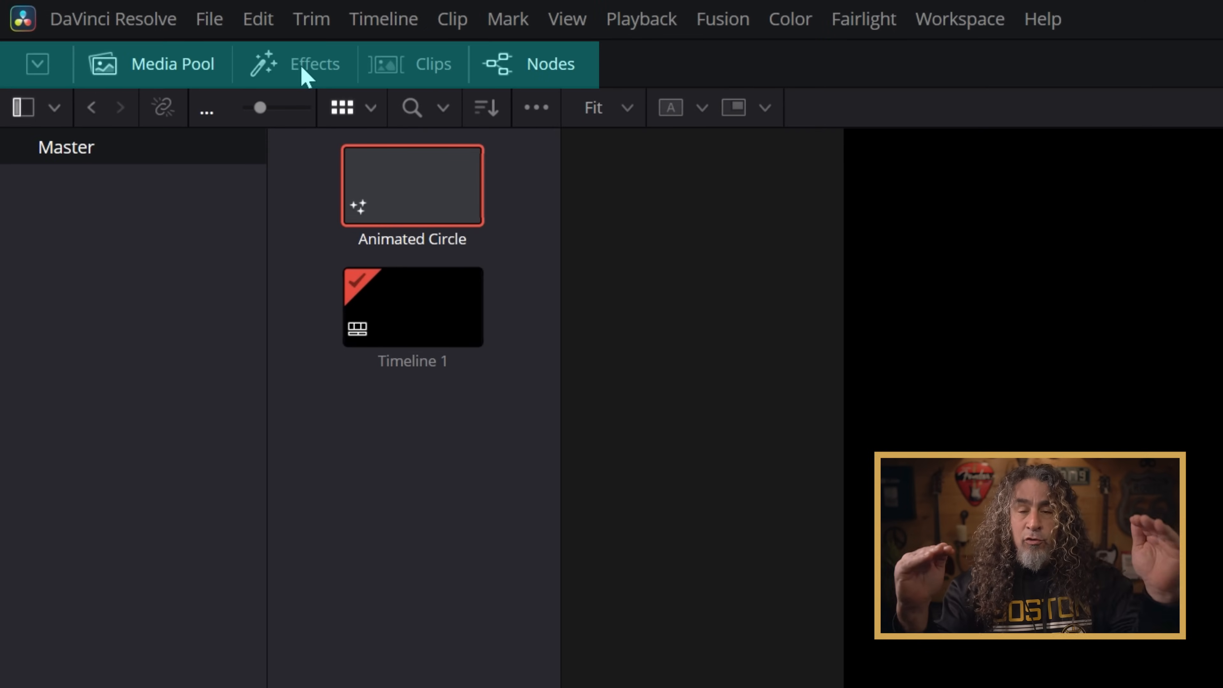
mouse_move(336, 121)
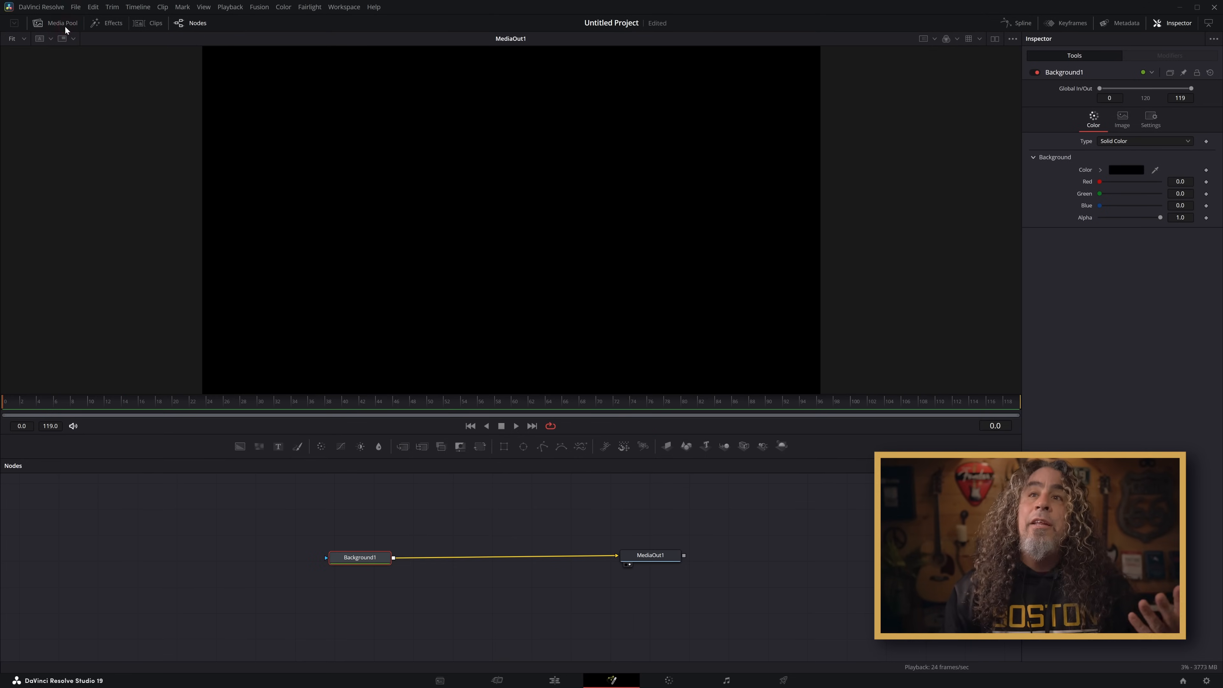
left_click(60, 23)
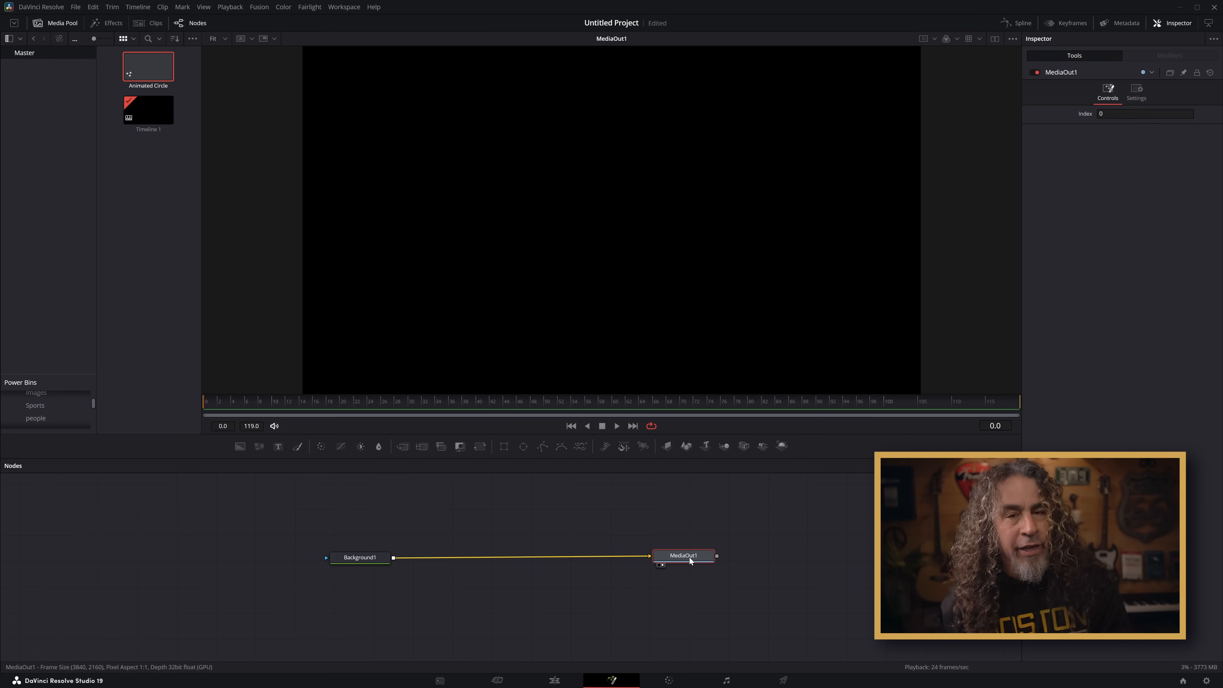
left_click(359, 557)
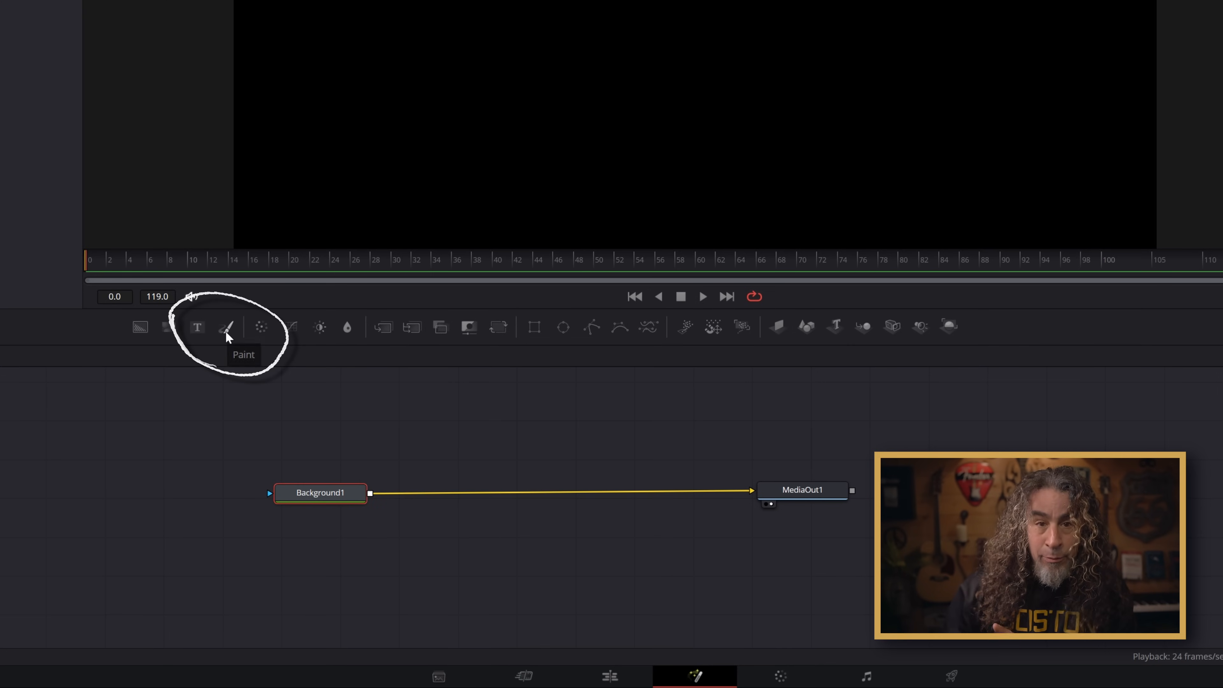
Add a Paint node after Background1 in the composition.
left_click(227, 326)
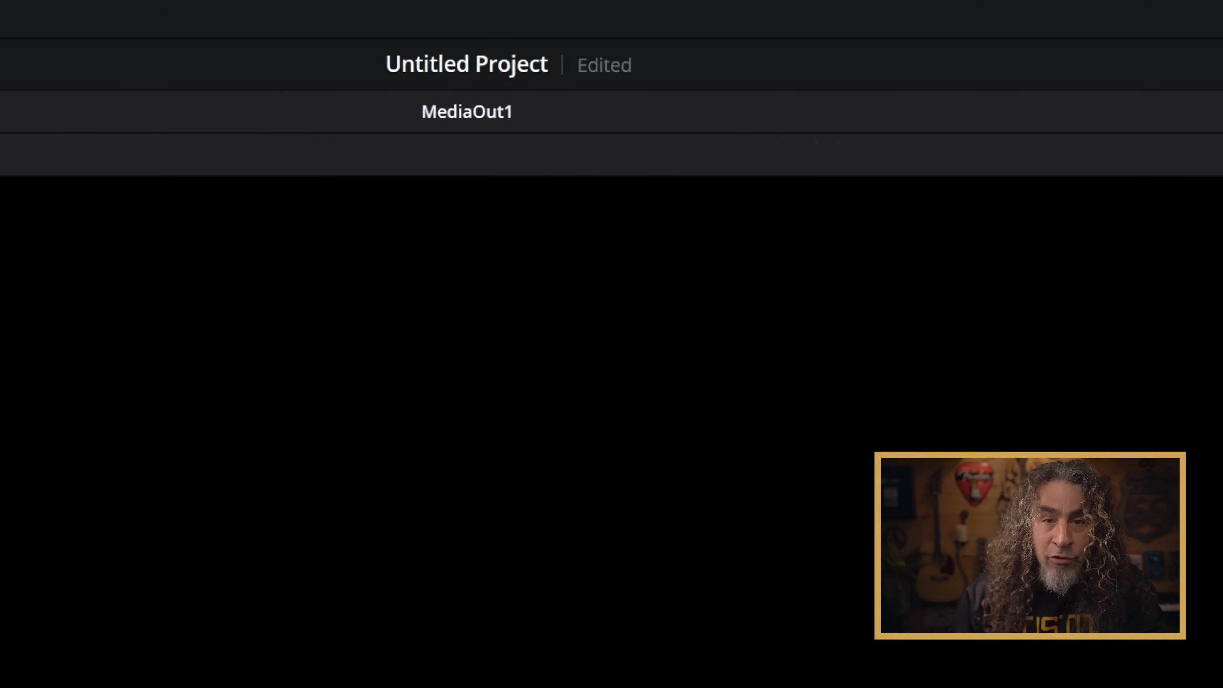
Show Paint1's controls in the Inspector and expand the Brush Controls.
left_click(669, 65)
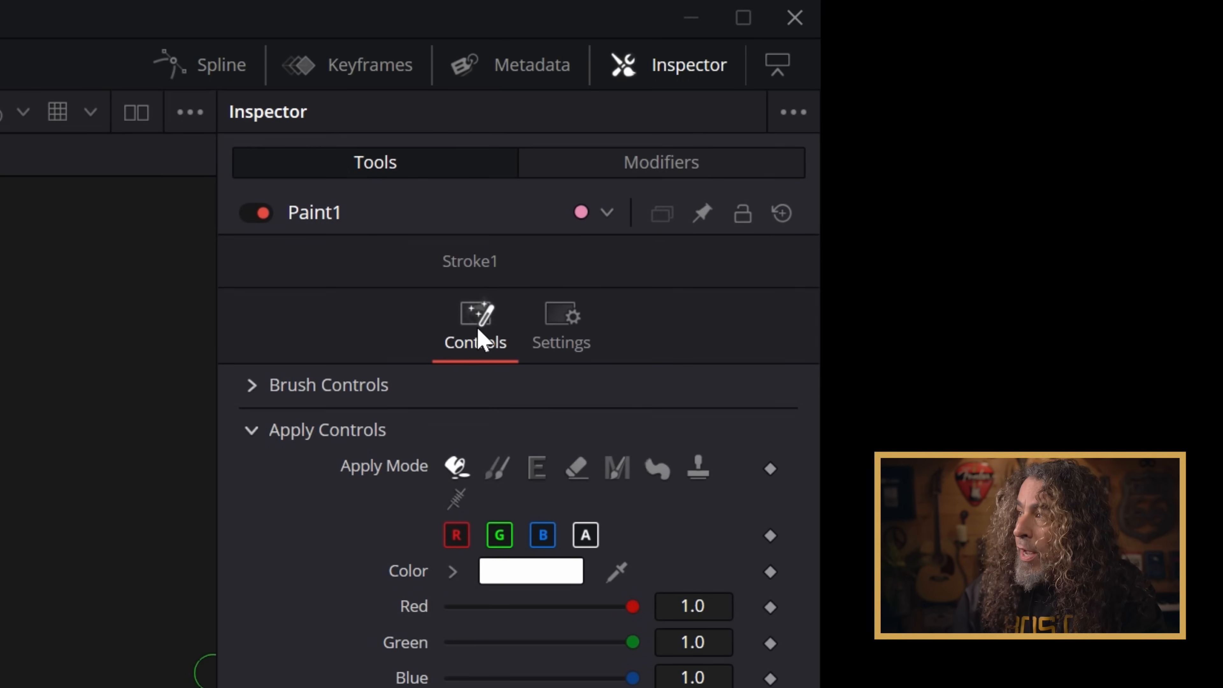
mouse_move(663, 71)
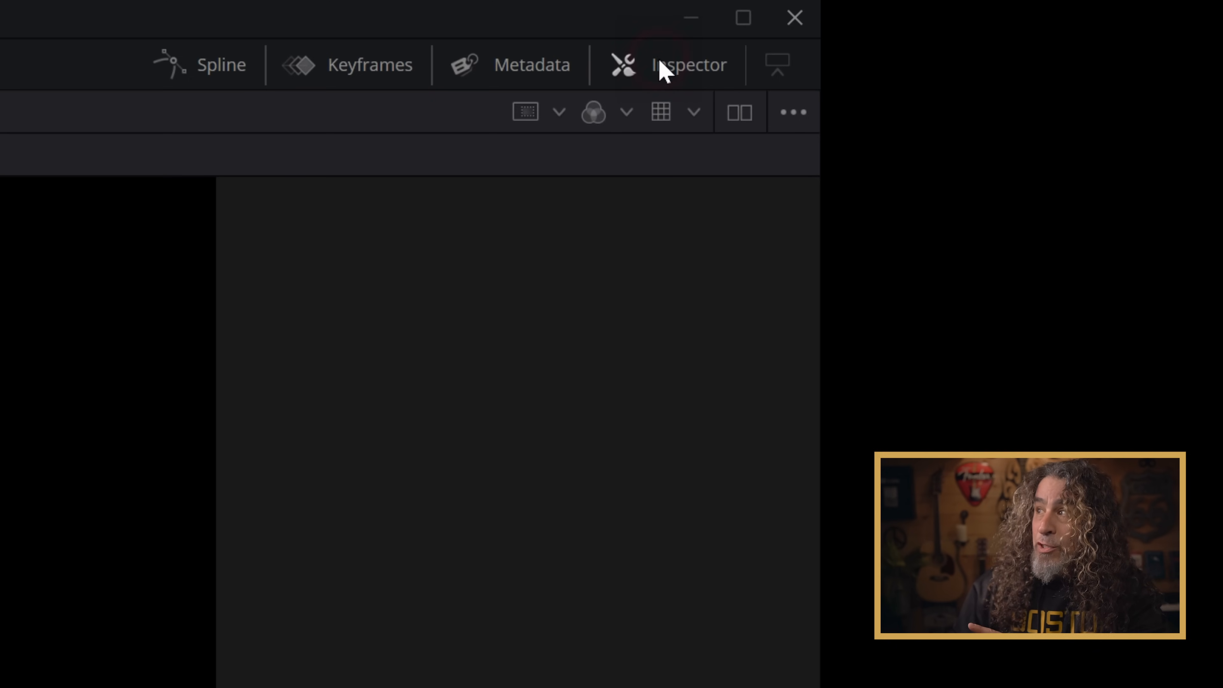
left_click(686, 65)
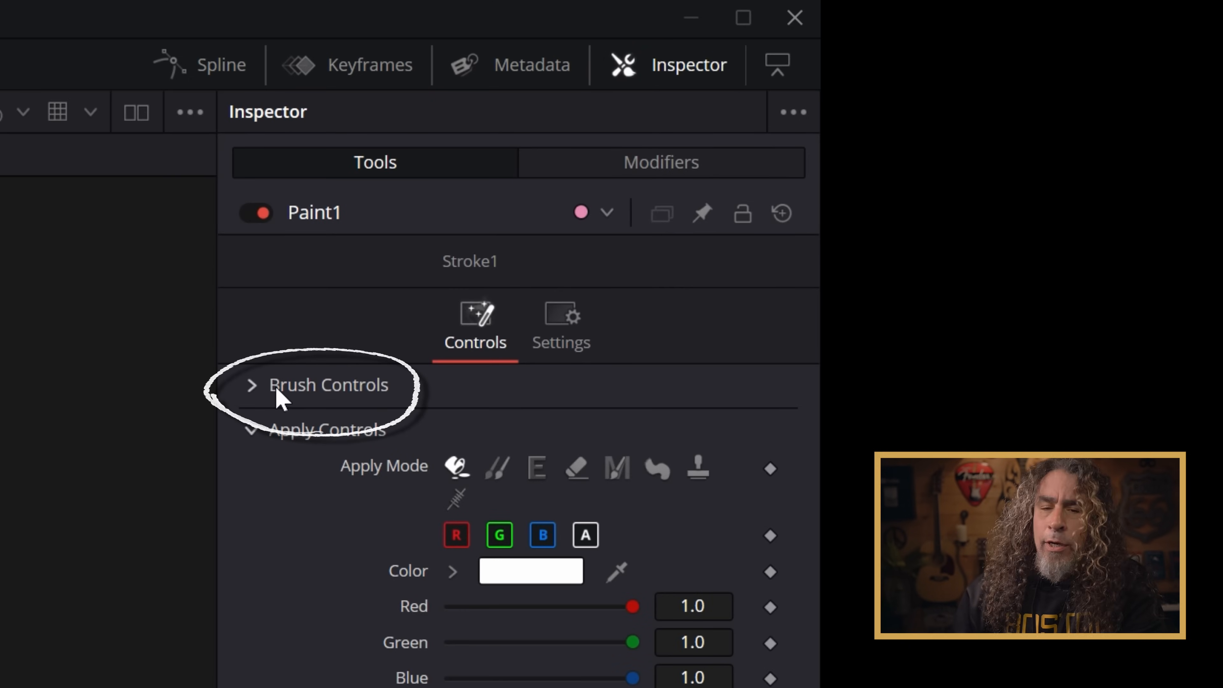
left_click(251, 385)
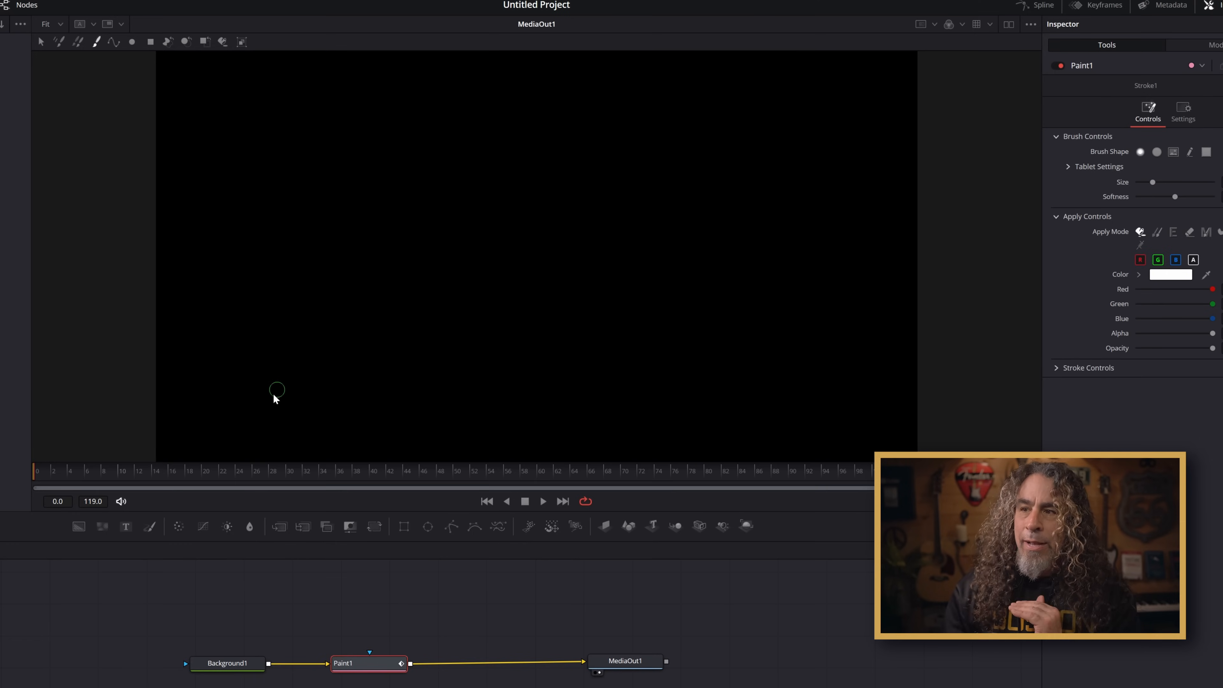
Paint test strokes with a larger, hard-edged round brush, then undo them all.
left_click_drag(275, 395, 670, 271)
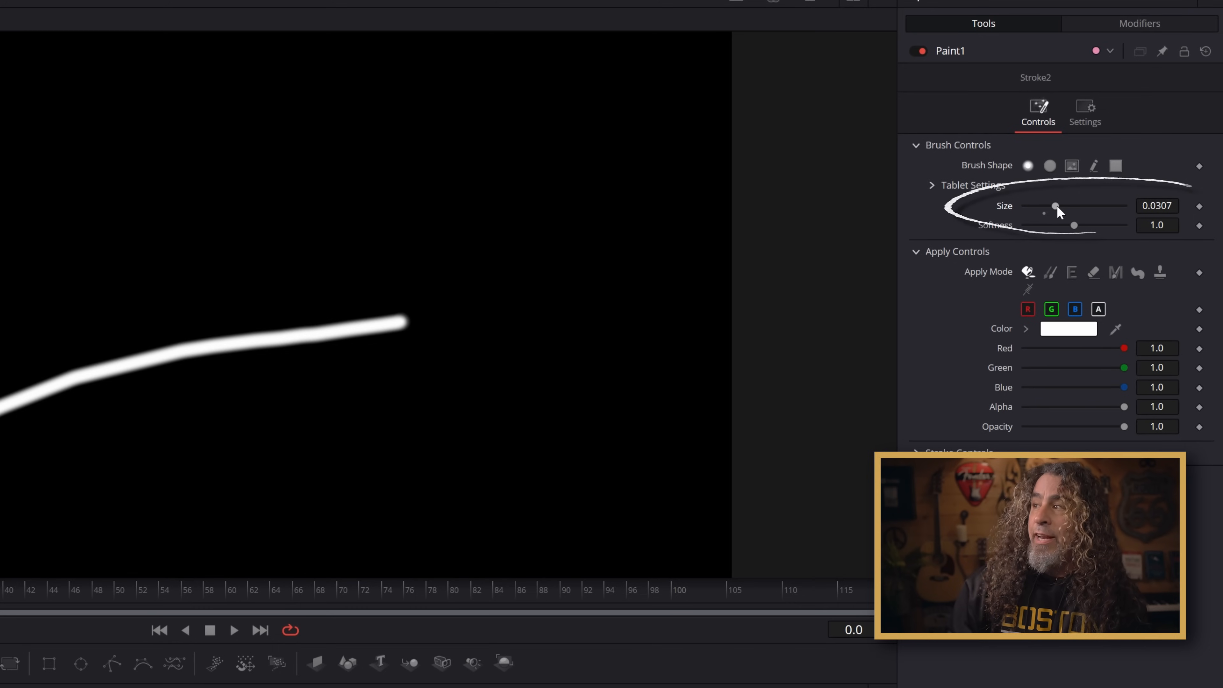
left_click_drag(1055, 206, 1091, 206)
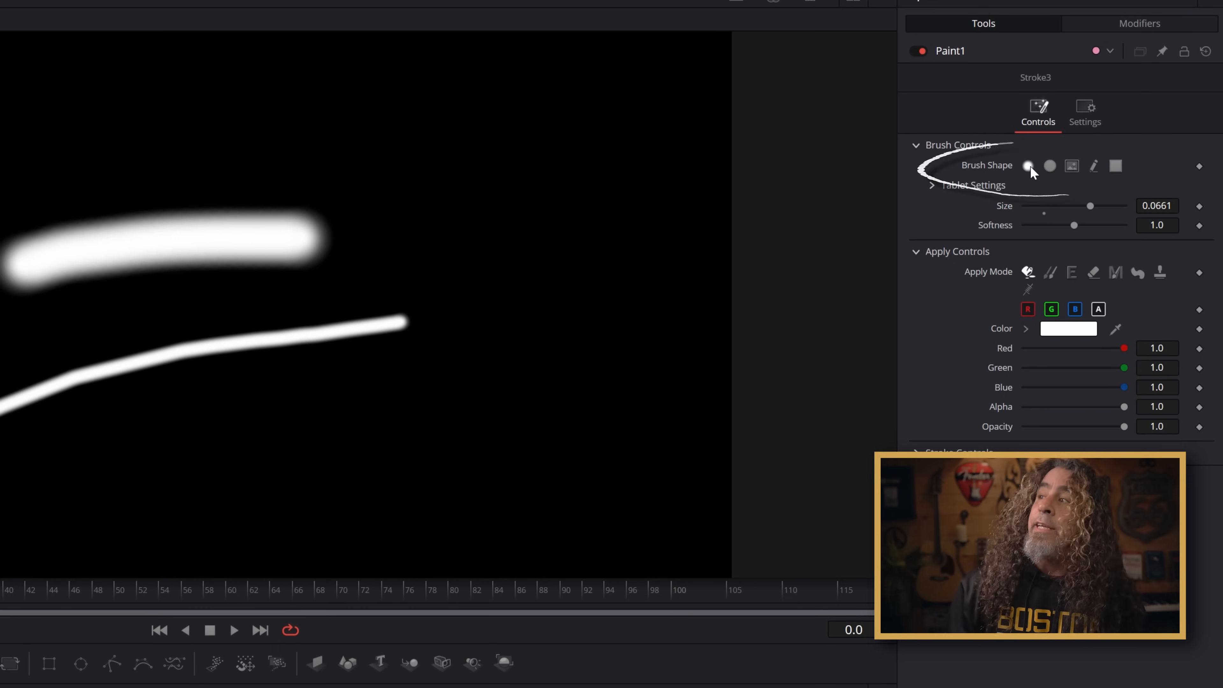
mouse_move(1029, 166)
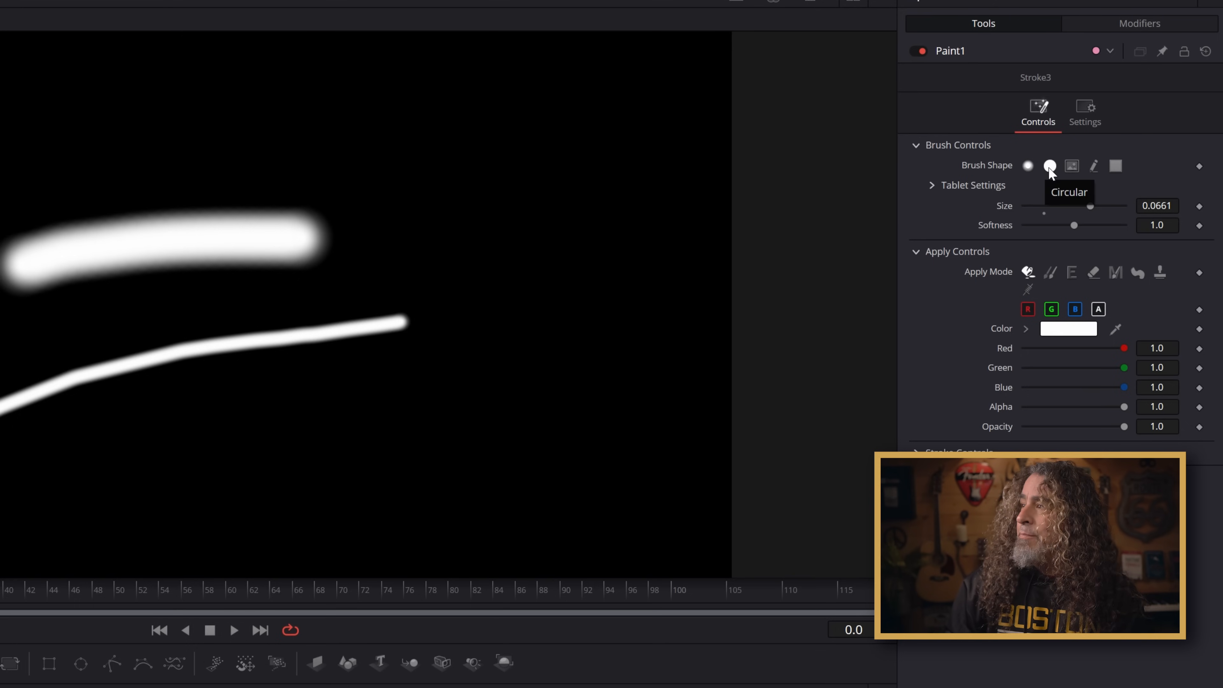
left_click(1049, 166)
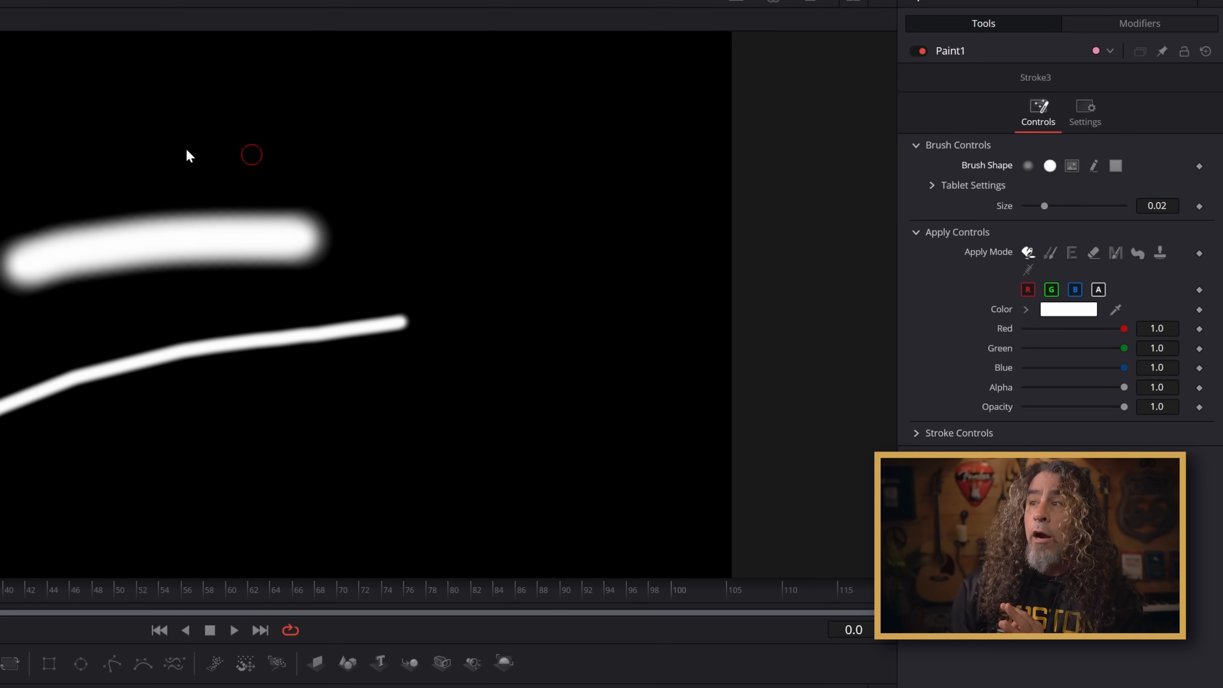
left_click_drag(160, 147, 483, 166)
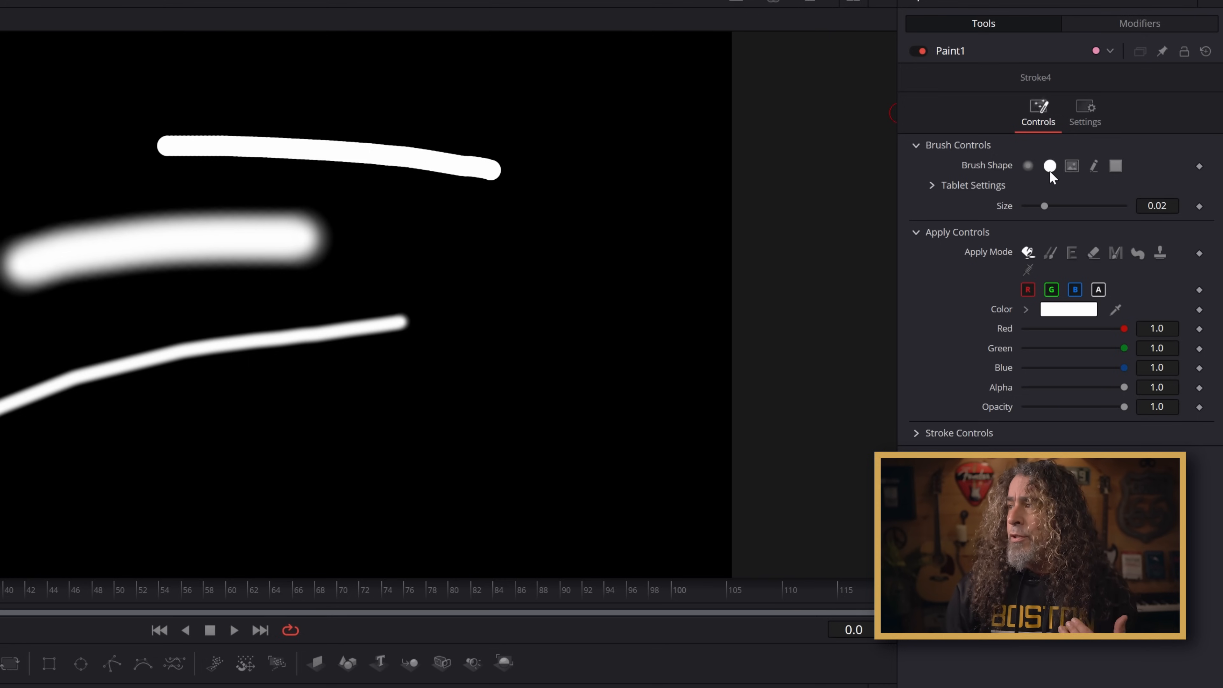
mouse_move(1049, 166)
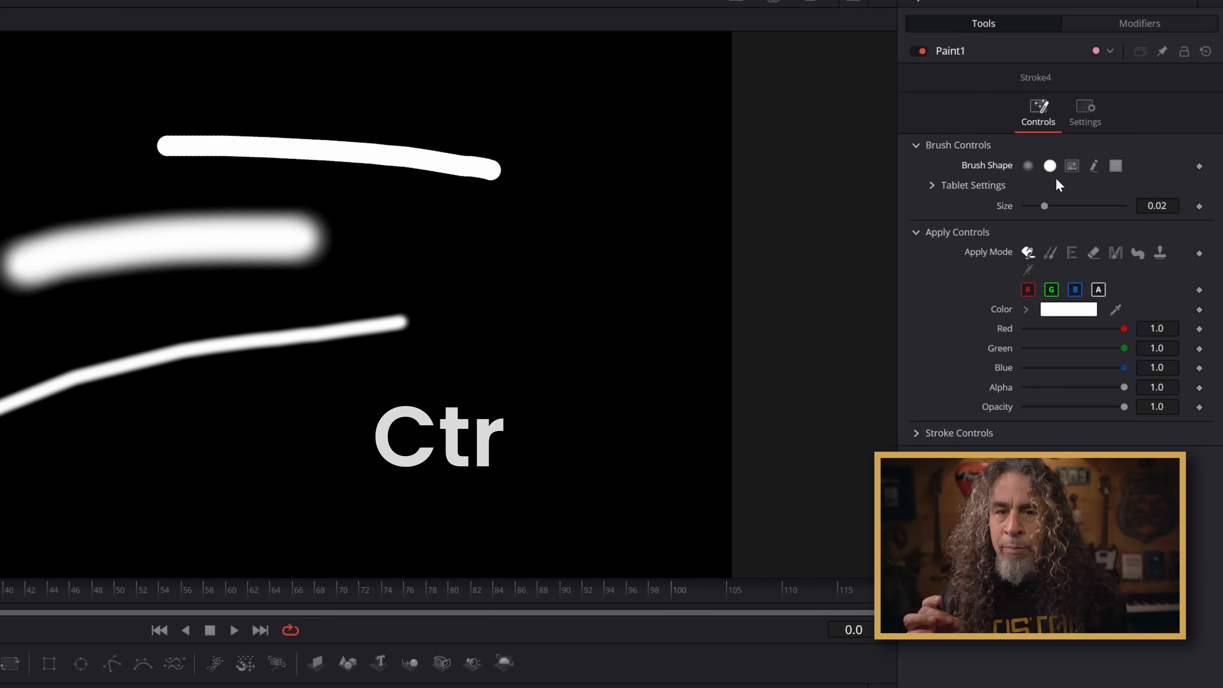
key("Ctrl+z")
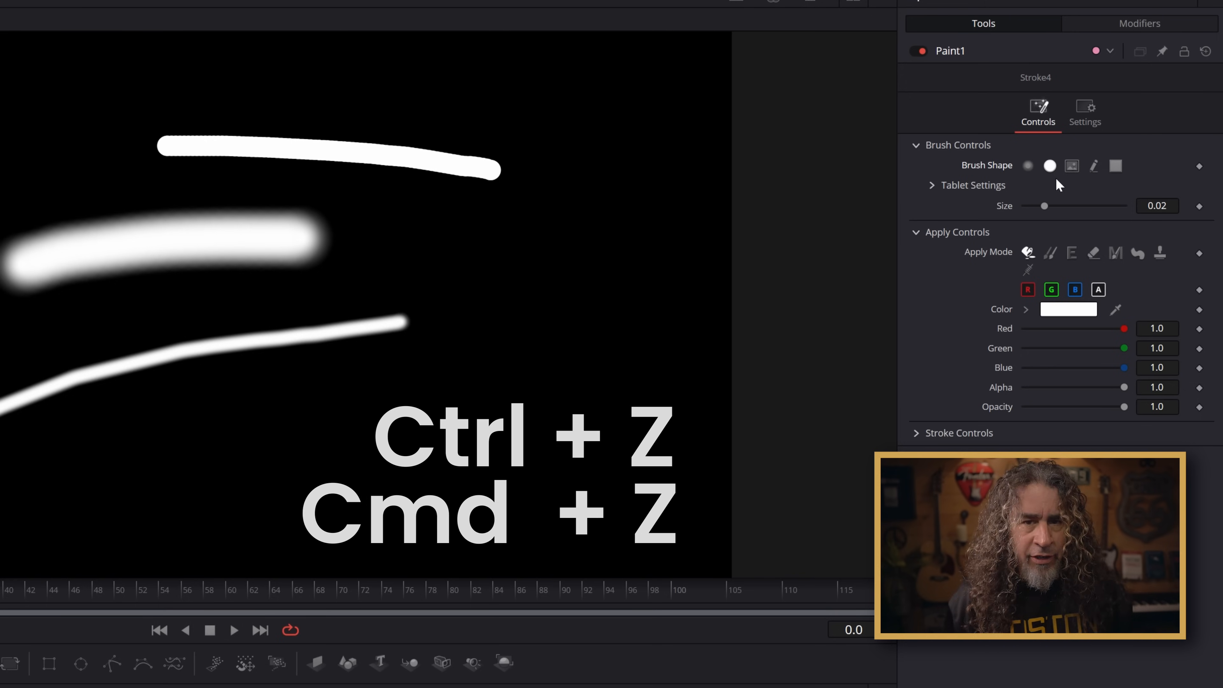
key("ctrl+z")
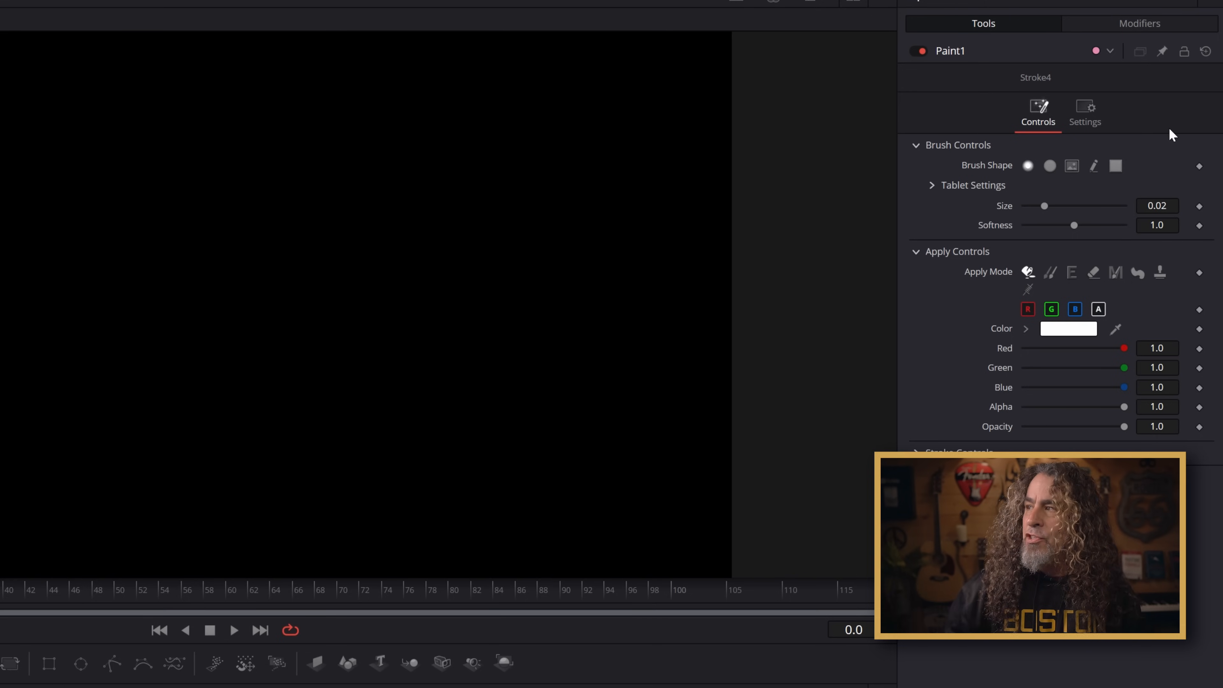
left_click(1050, 166)
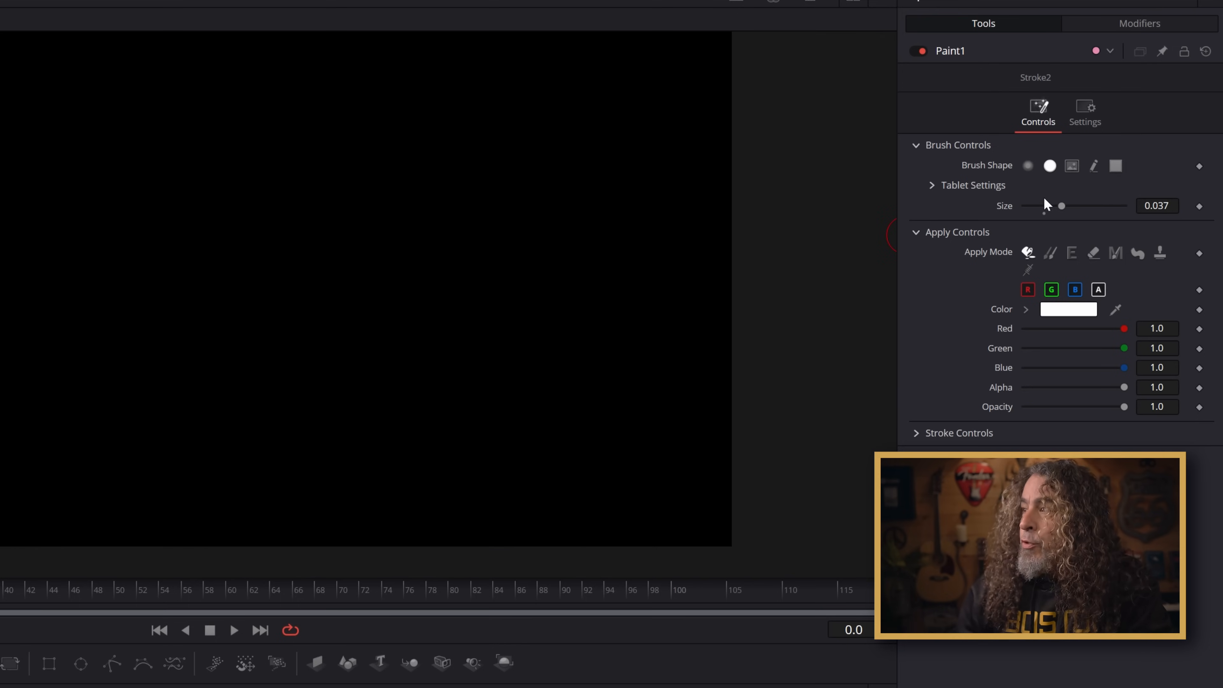
left_click(1068, 309)
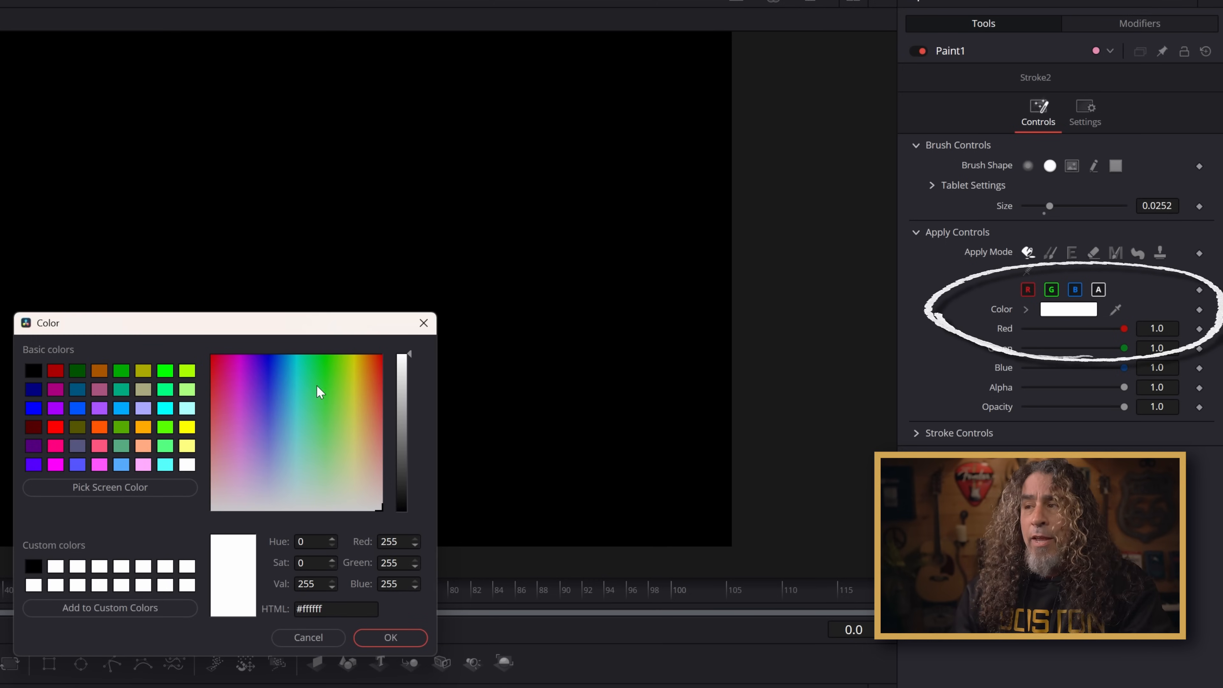
left_click(296, 391)
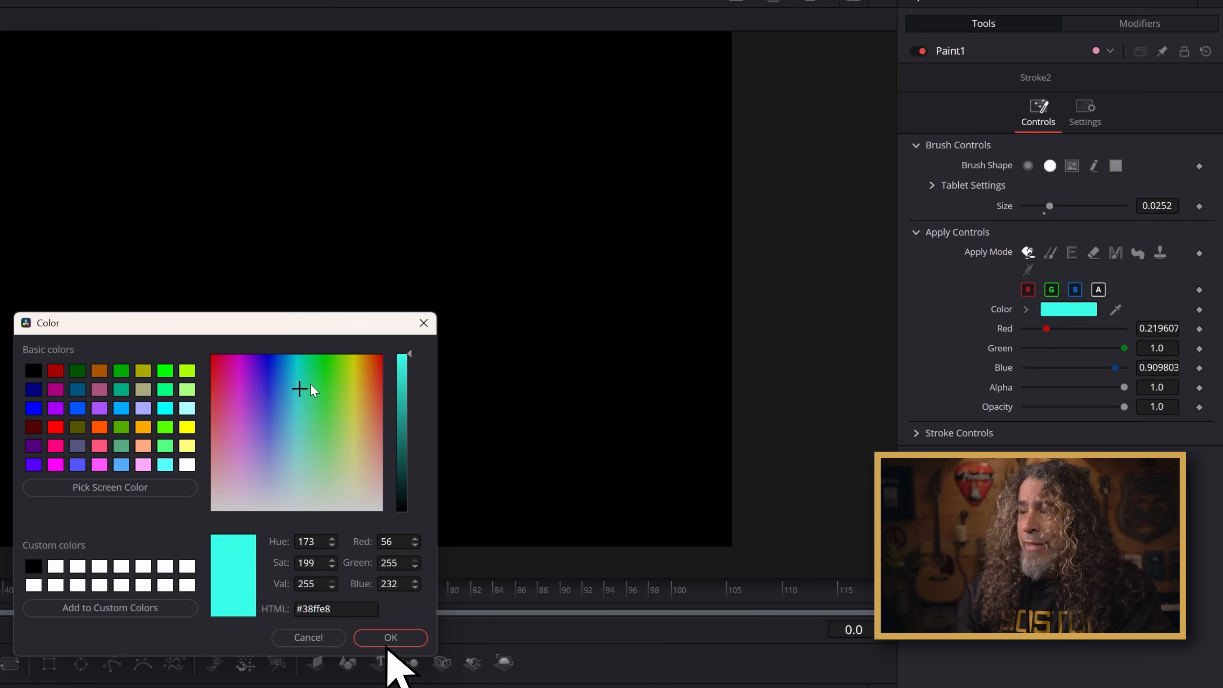
left_click(389, 637)
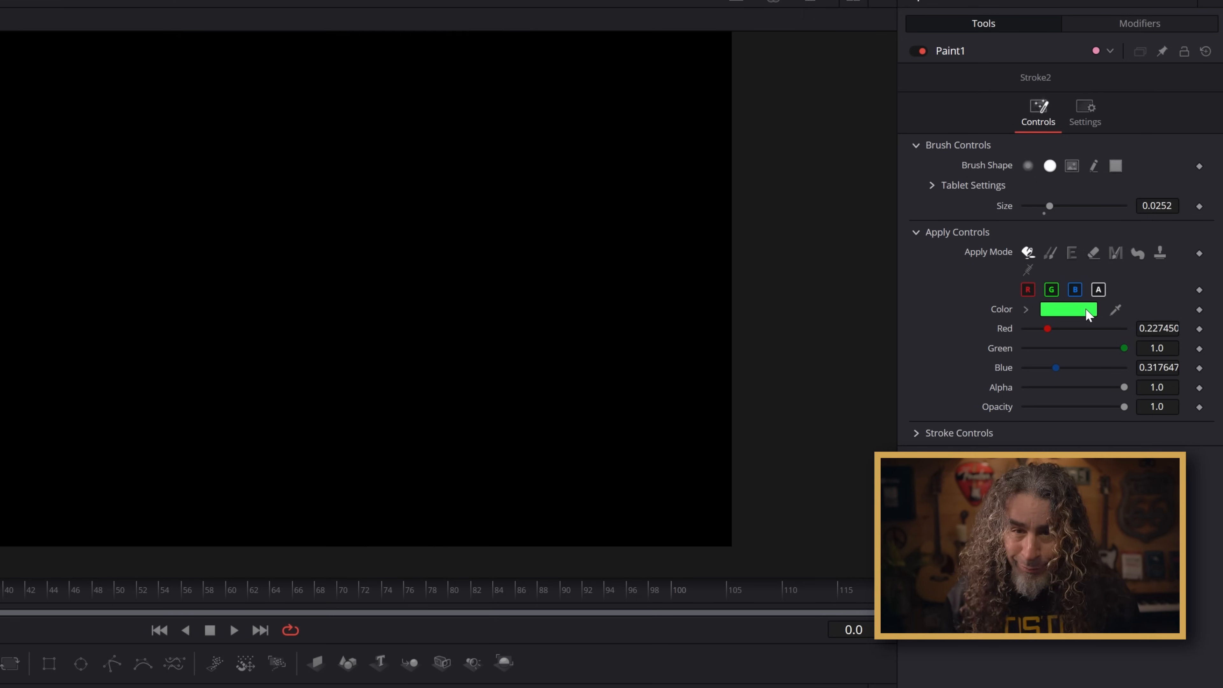
left_click(1067, 309)
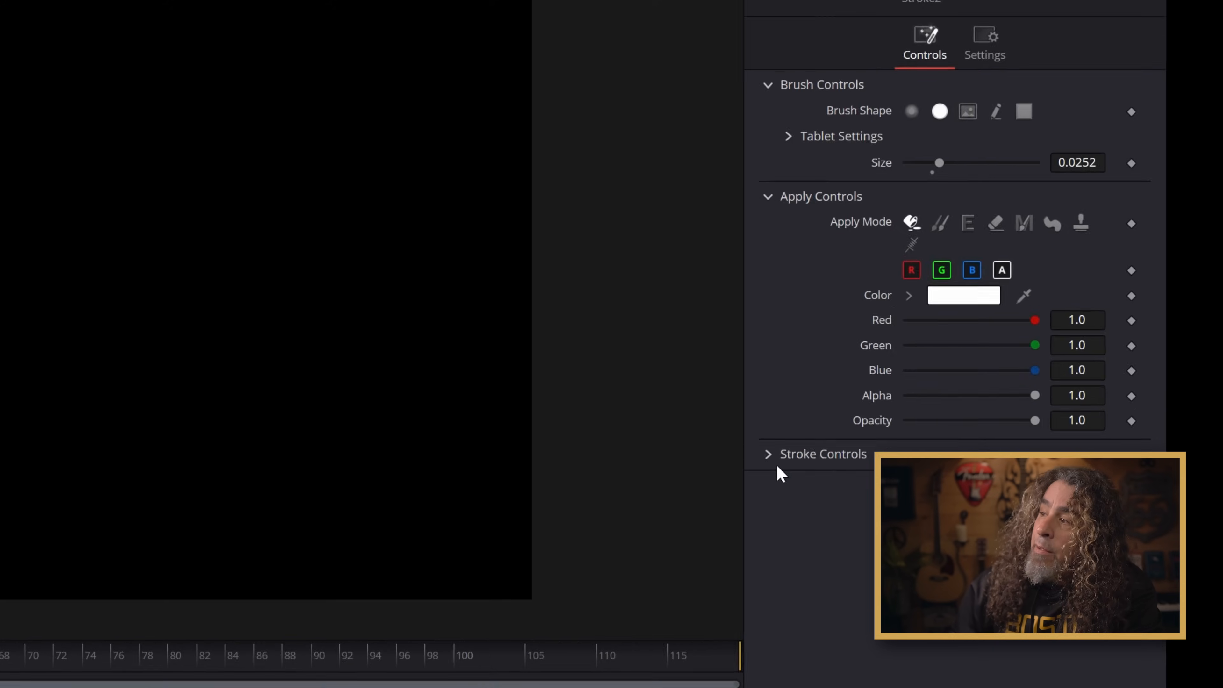
Set Paint1's Stroke Animation to Write On with a 30-frame duration.
left_click(768, 454)
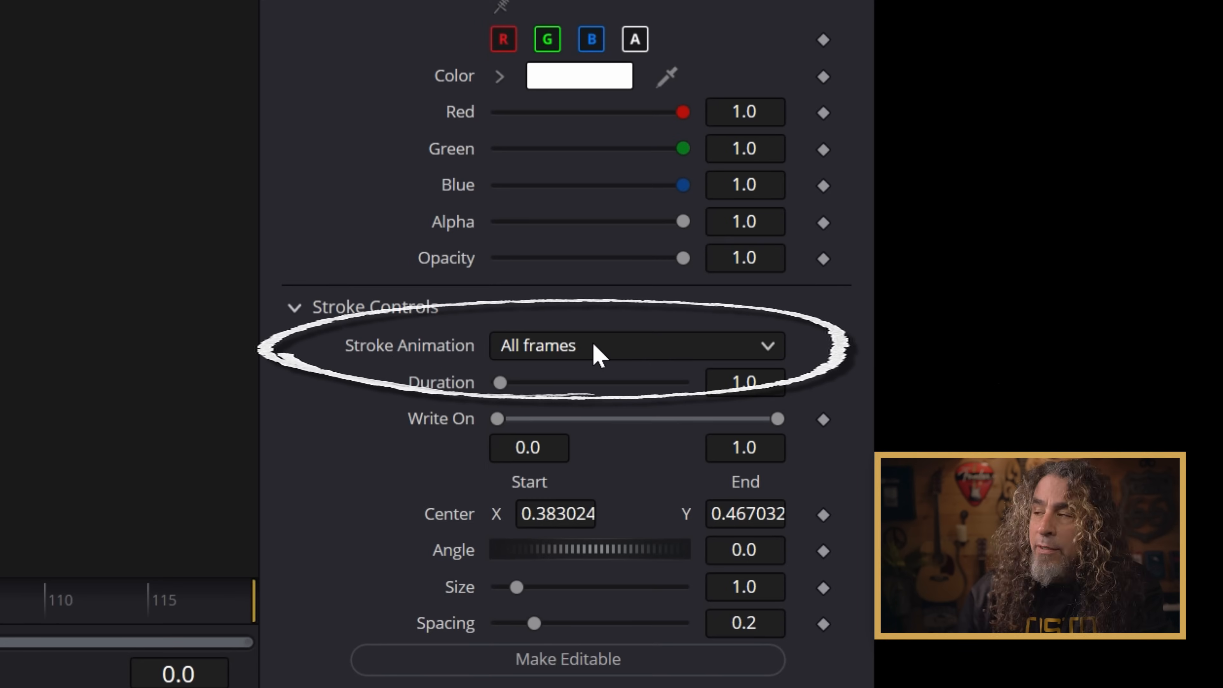
left_click(636, 344)
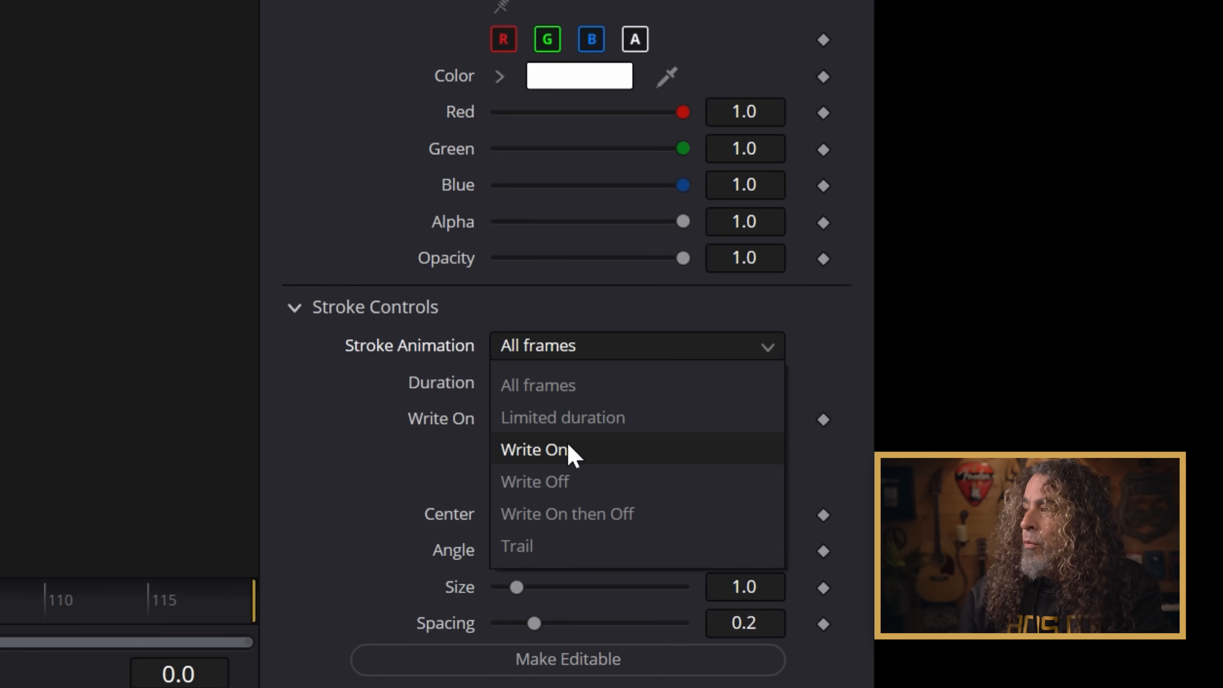
left_click(536, 449)
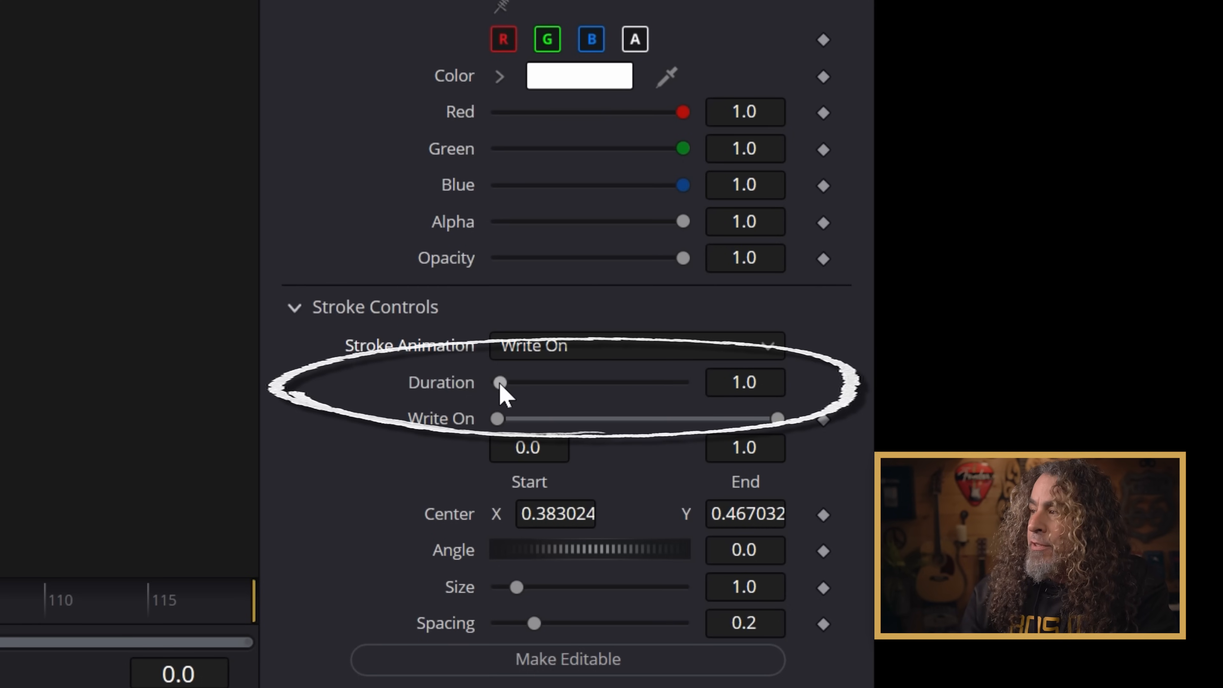
left_click_drag(498, 382, 682, 382)
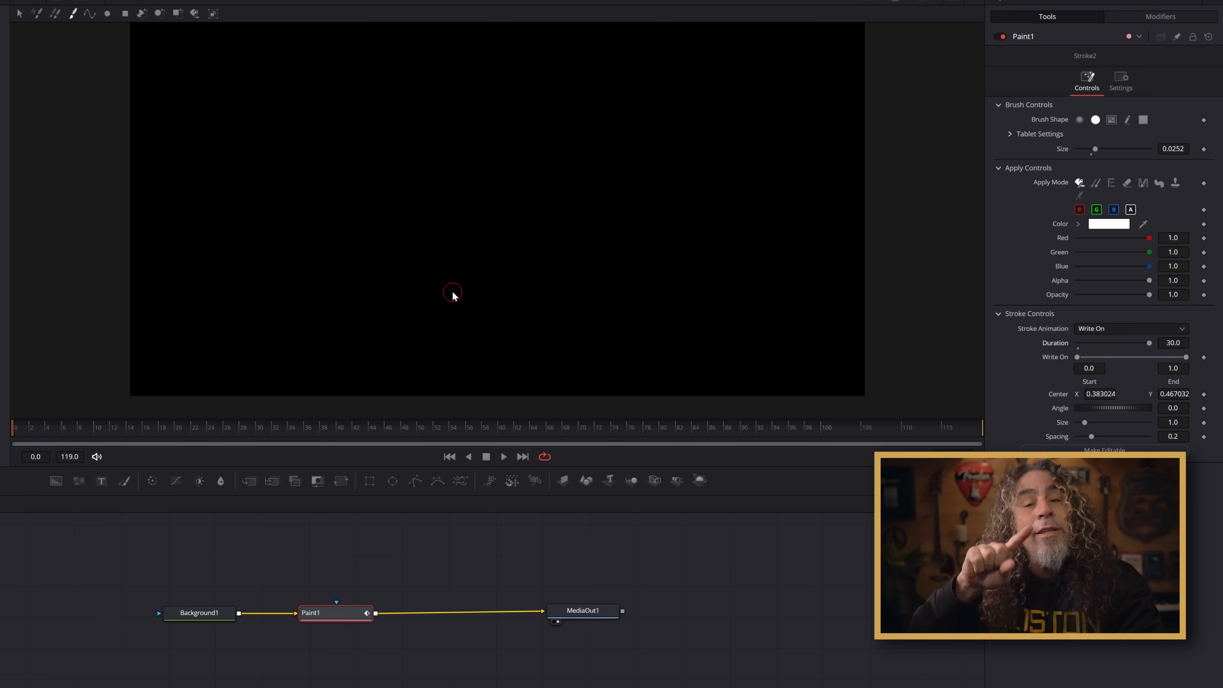
mouse_move(477, 315)
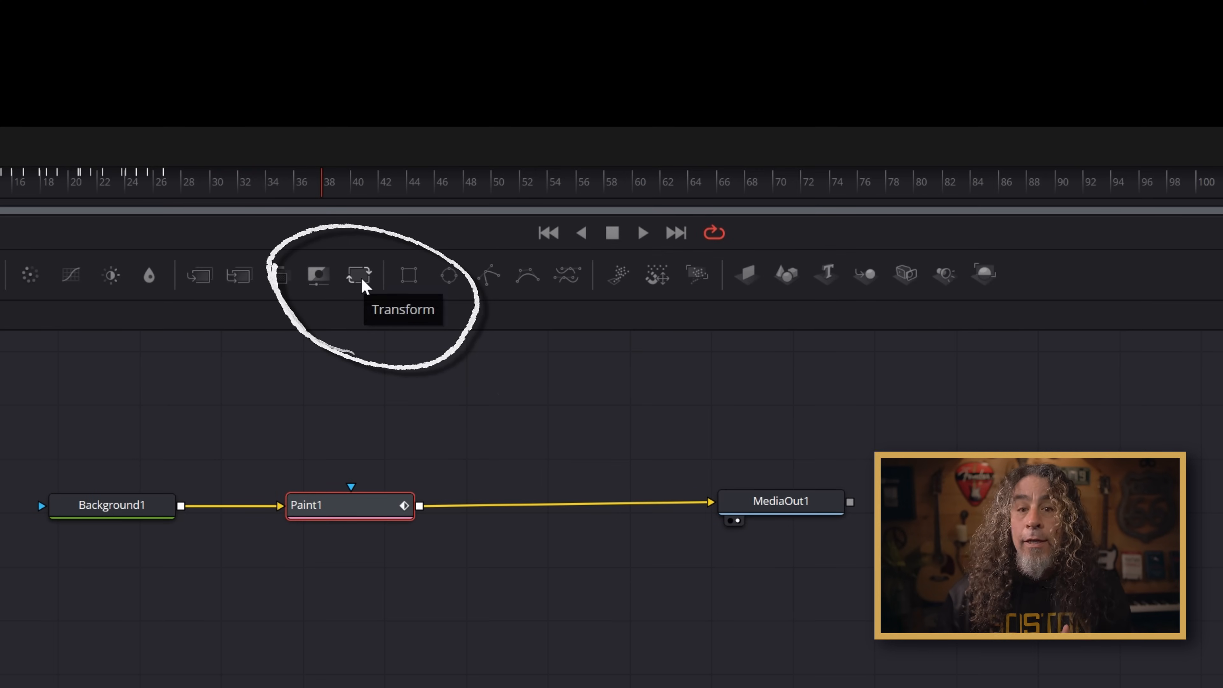
Add Transform1 after Paint1 with angle 26.1° and size 1.25.
left_click(359, 274)
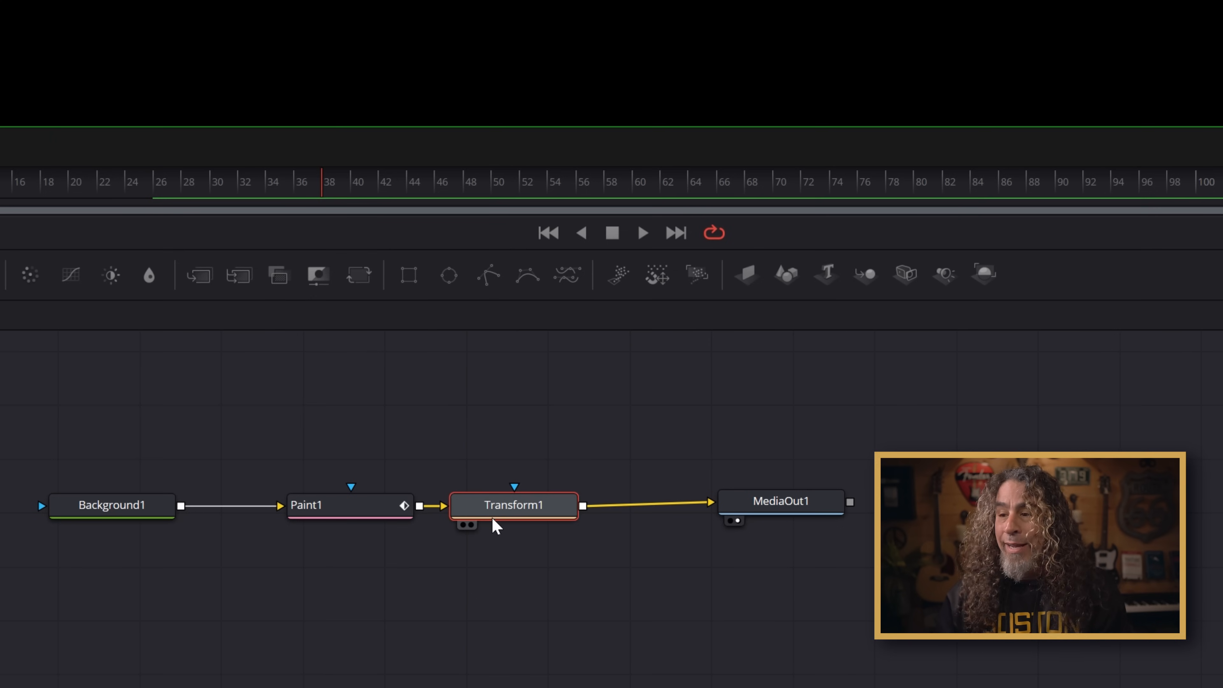
double_click(514, 505)
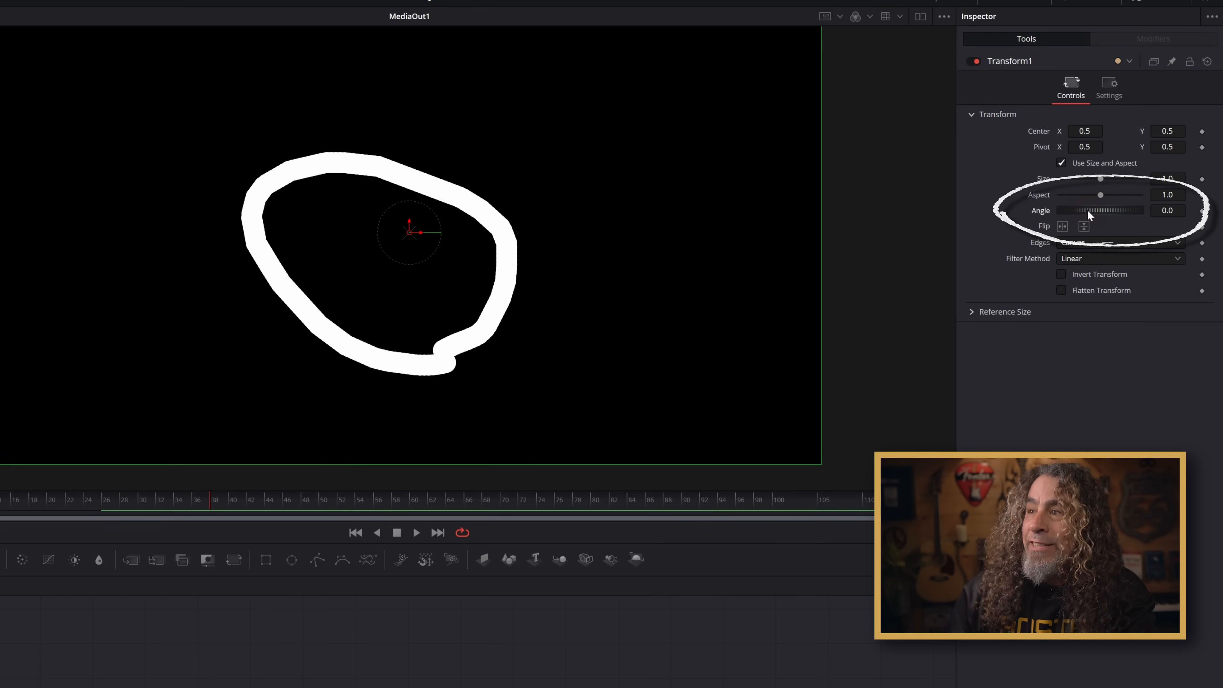
left_click_drag(1084, 211, 1107, 211)
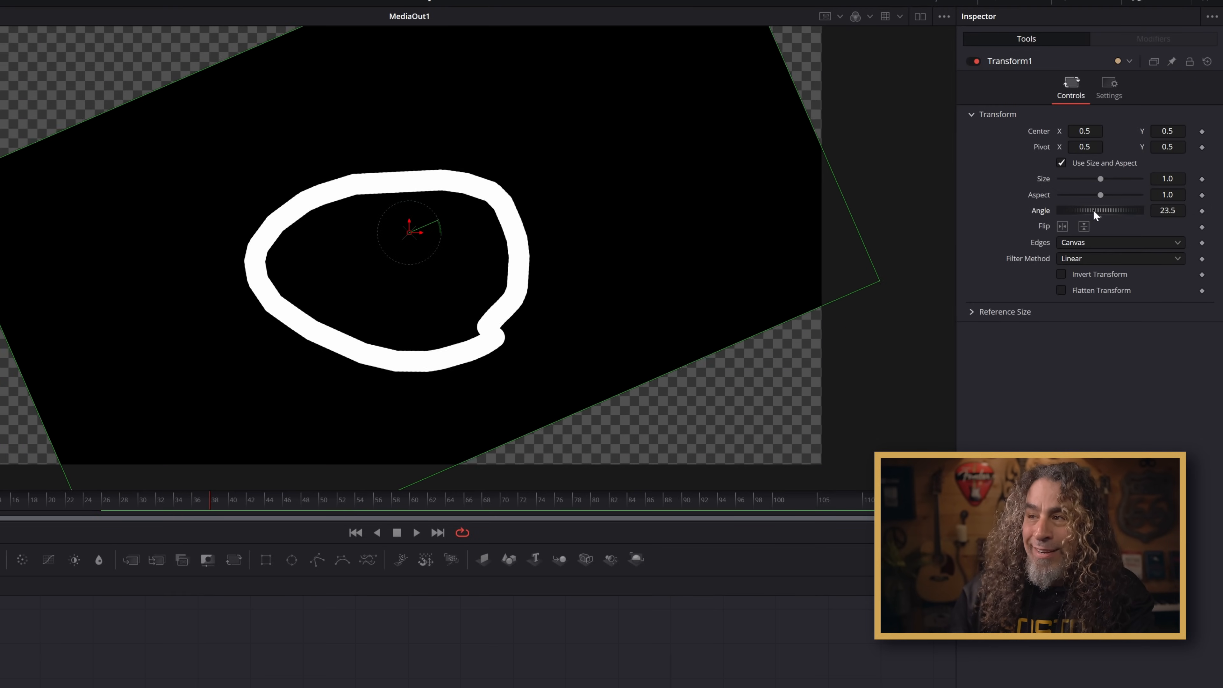
left_click_drag(1100, 210, 1084, 211)
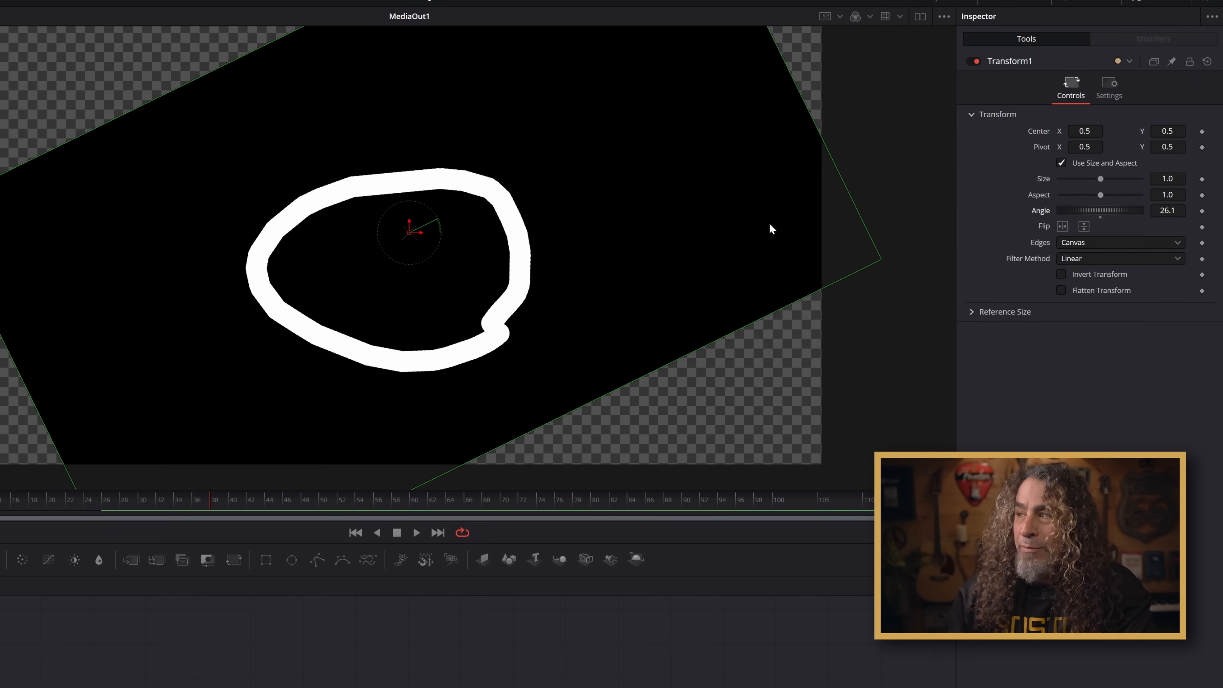
left_click_drag(1100, 179, 1102, 178)
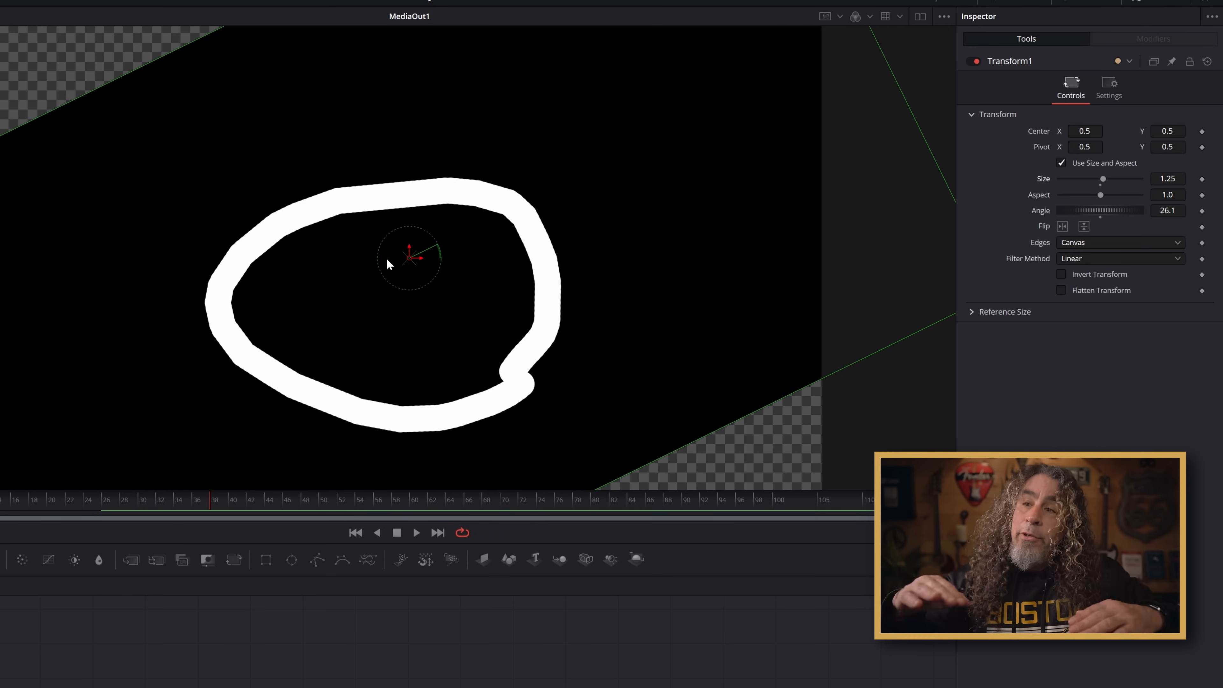
Drag the circle's center handle to move it higher in the frame.
left_click_drag(409, 257, 413, 248)
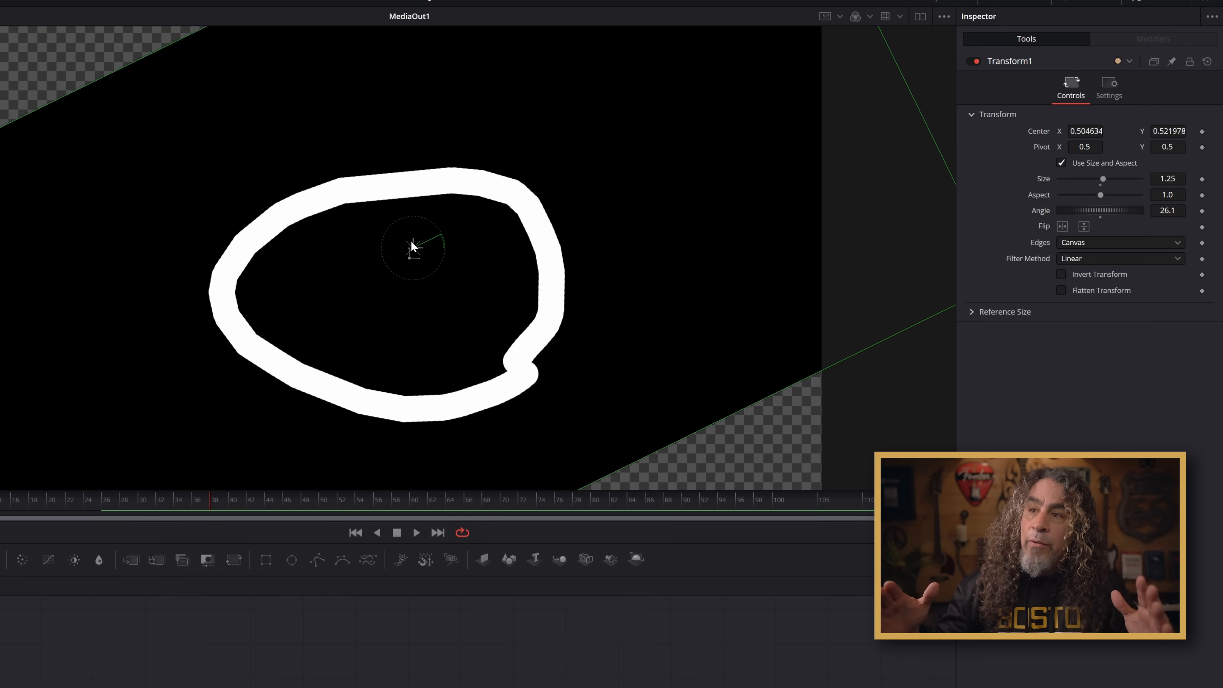
left_click_drag(413, 248, 421, 226)
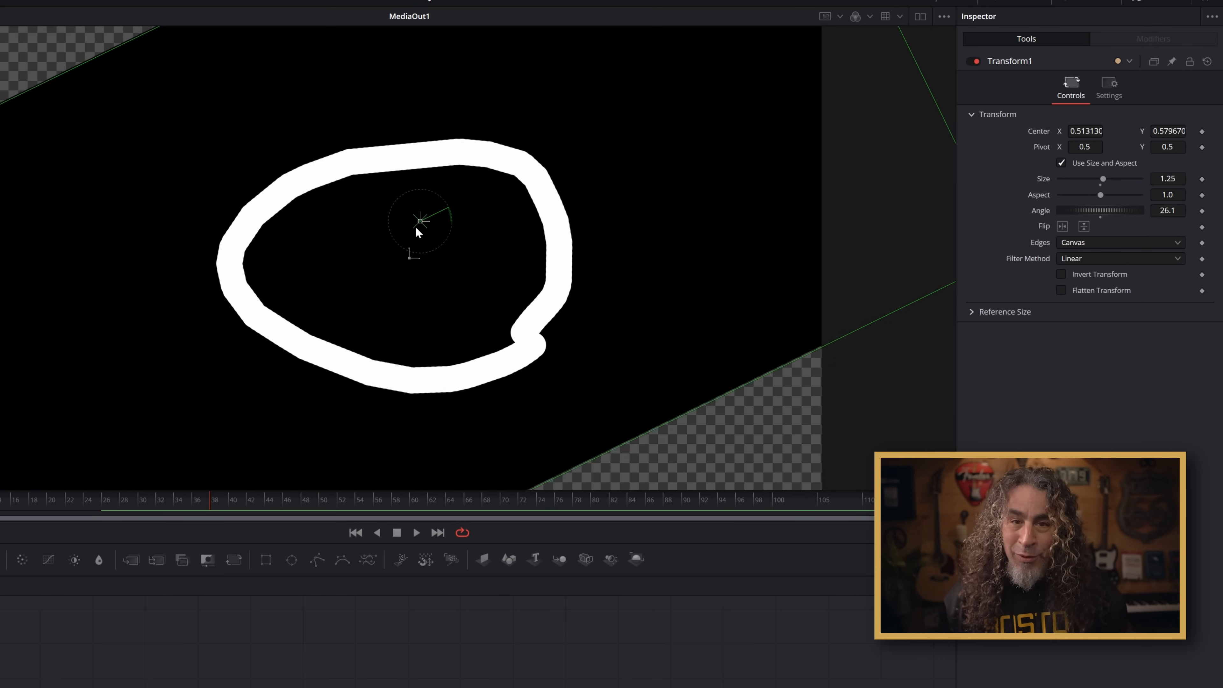
left_click_drag(421, 221, 425, 212)
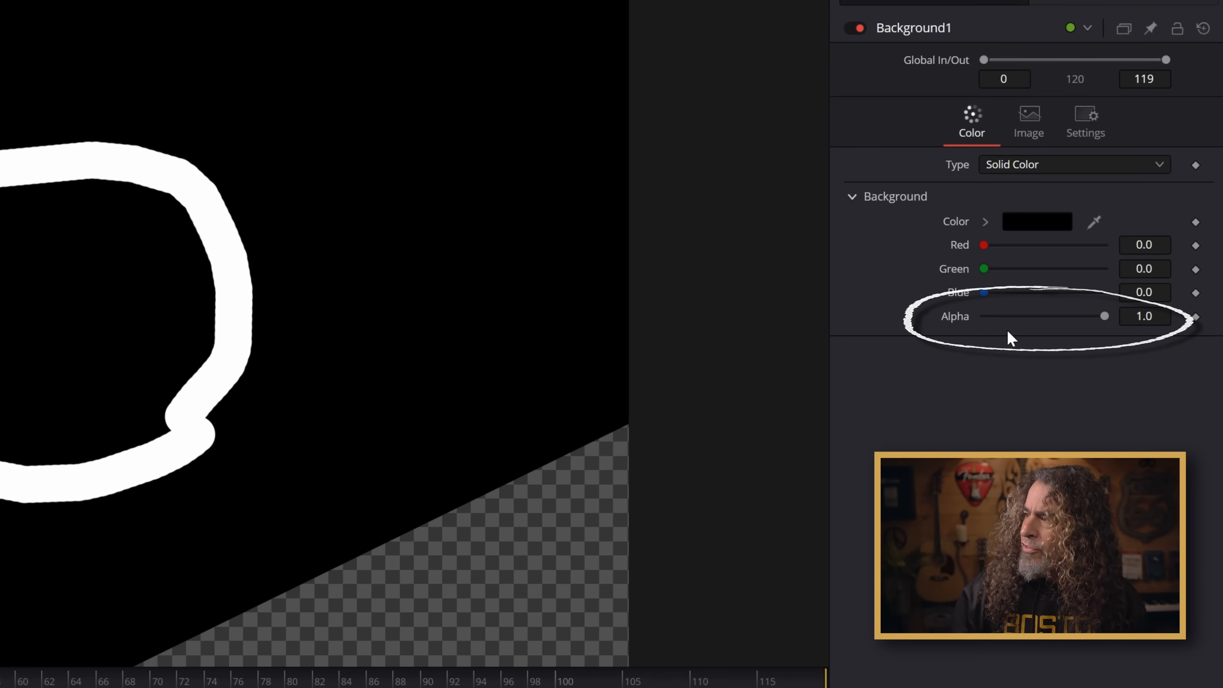
Lower Background1's Alpha to 0 so only the white circle shows.
left_click_drag(1103, 315, 1033, 315)
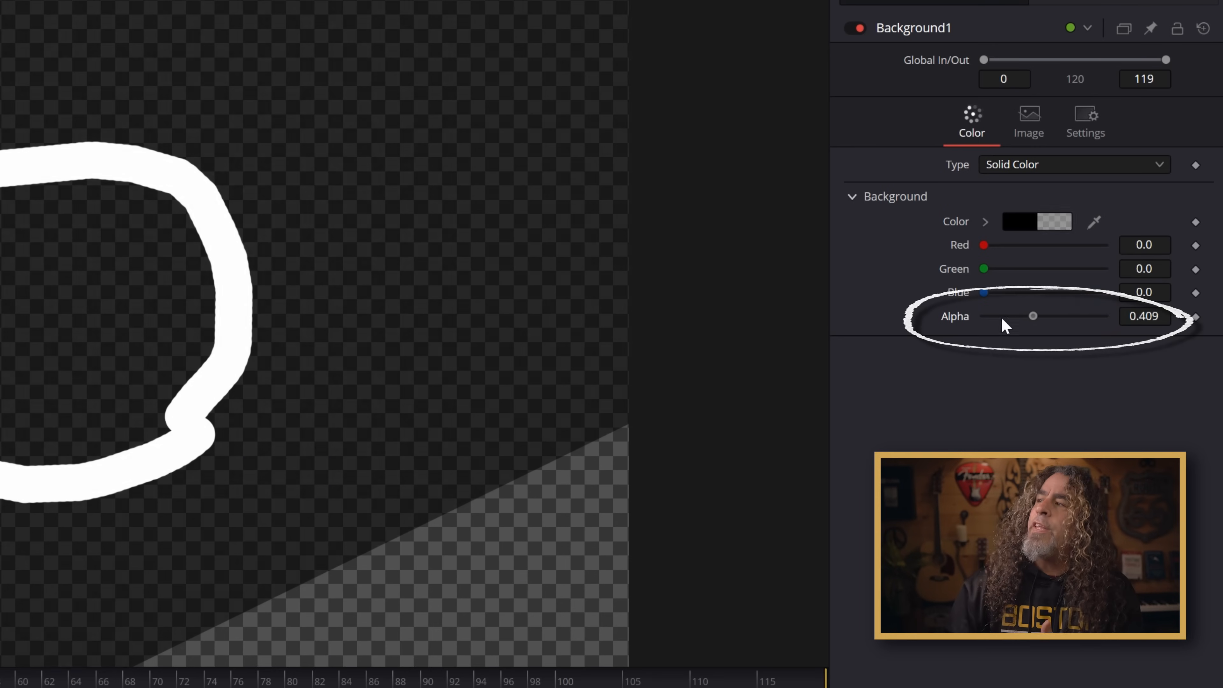
left_click_drag(1033, 316, 984, 316)
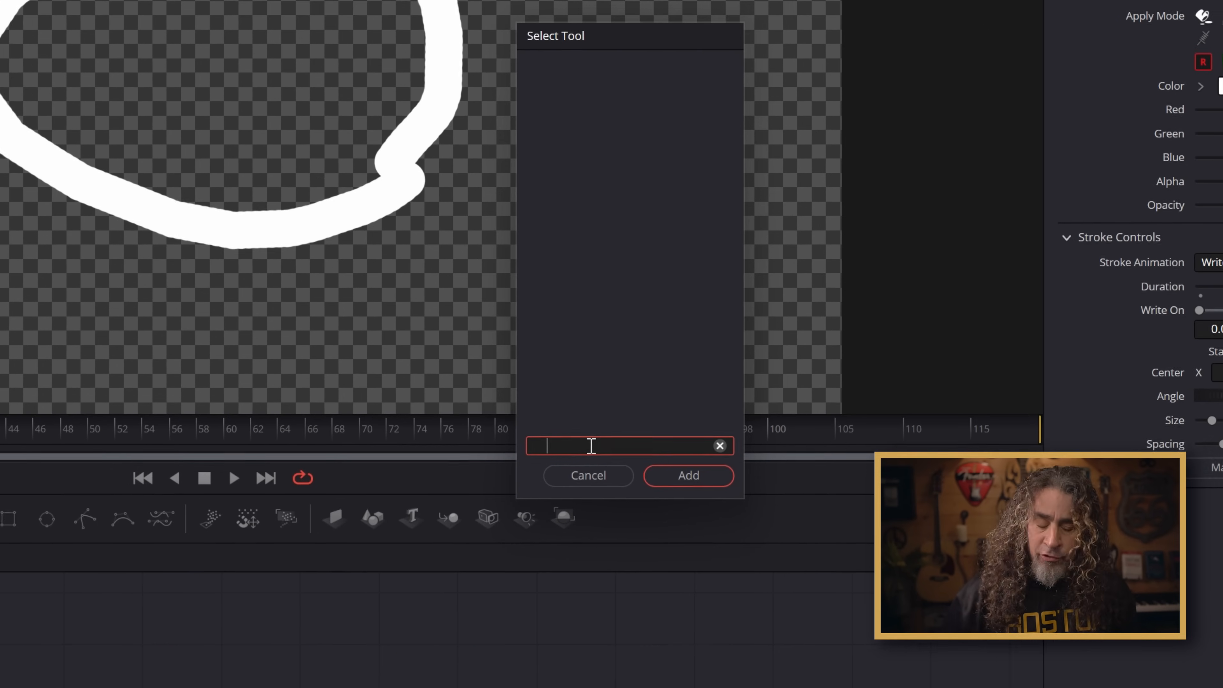
Add a DropShadow node to the circle with blur 0 and drop distance about 0.014.
type("drop")
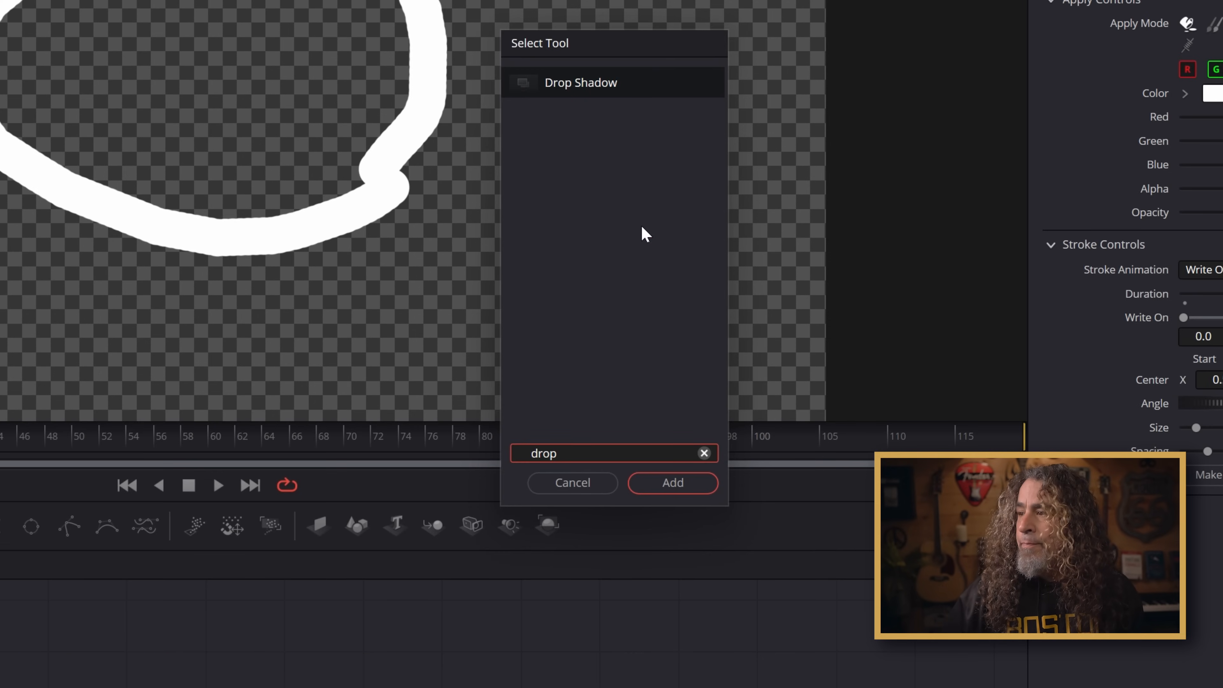
left_click(671, 482)
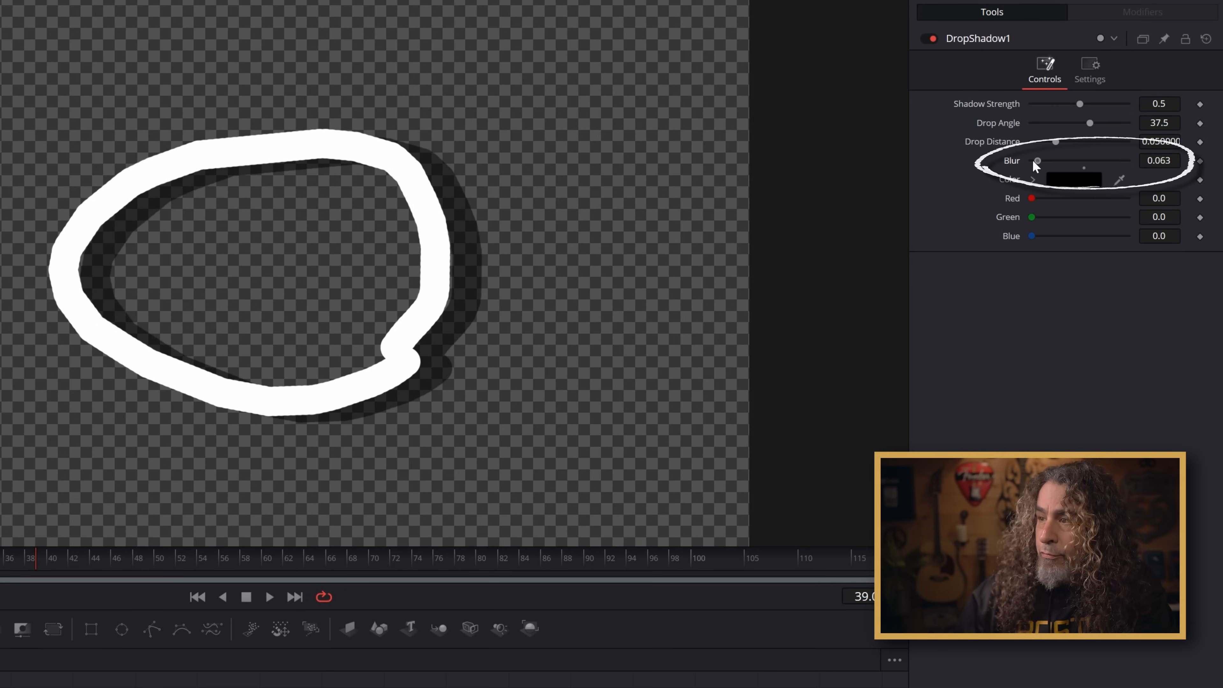
left_click_drag(1037, 160, 1031, 160)
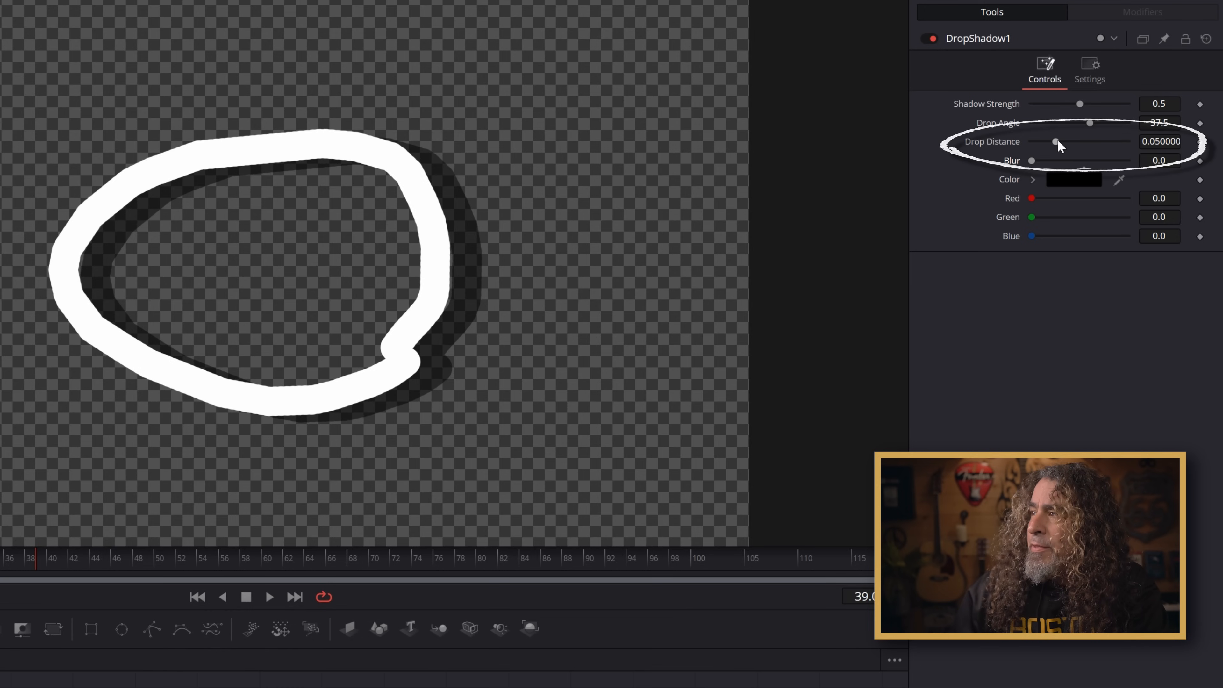
left_click_drag(1061, 141, 1047, 142)
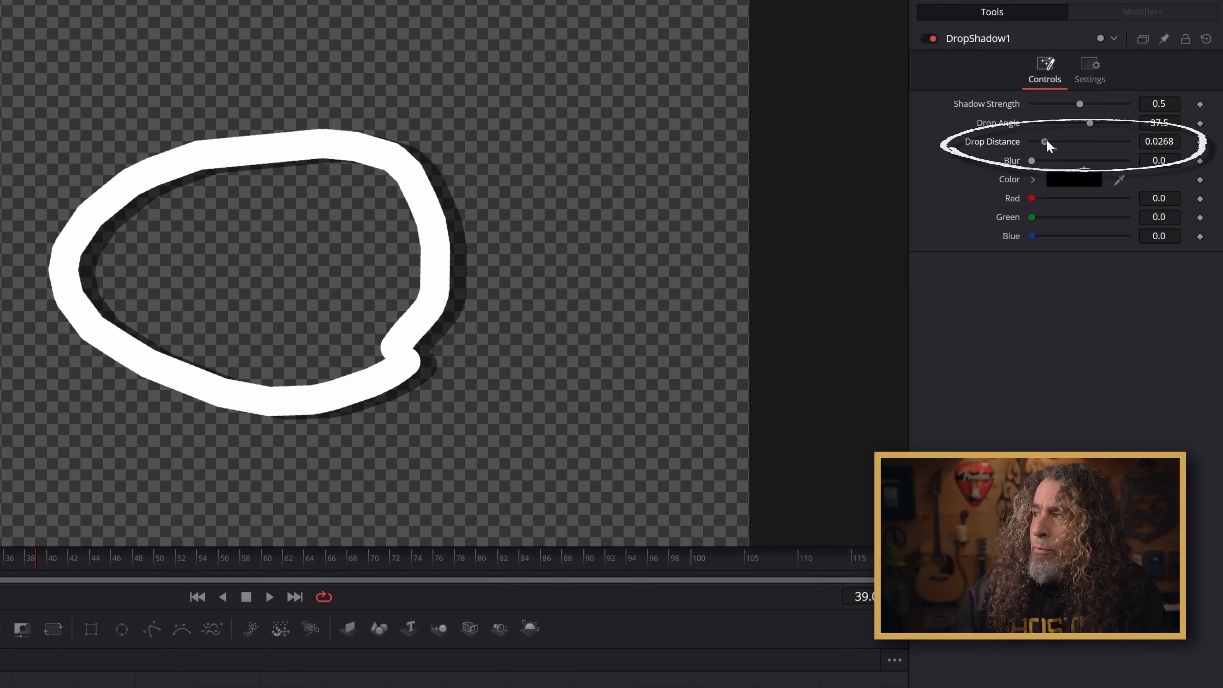
left_click_drag(1047, 141, 1038, 141)
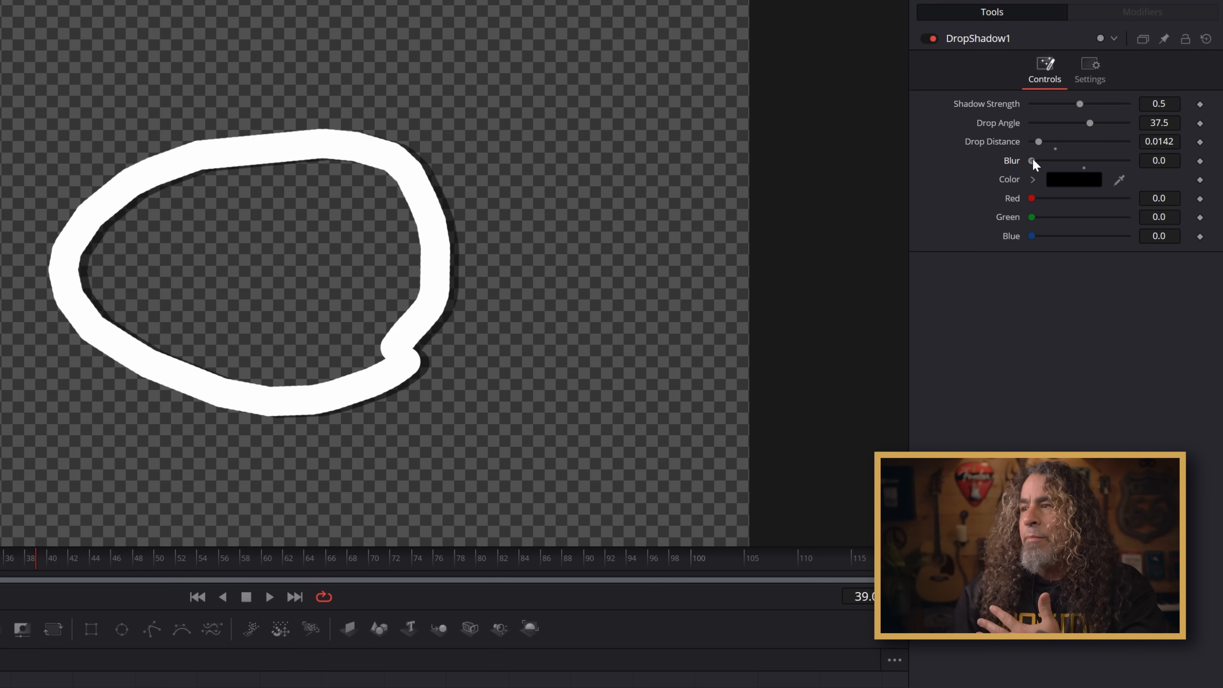
left_click_drag(1035, 160, 1084, 160)
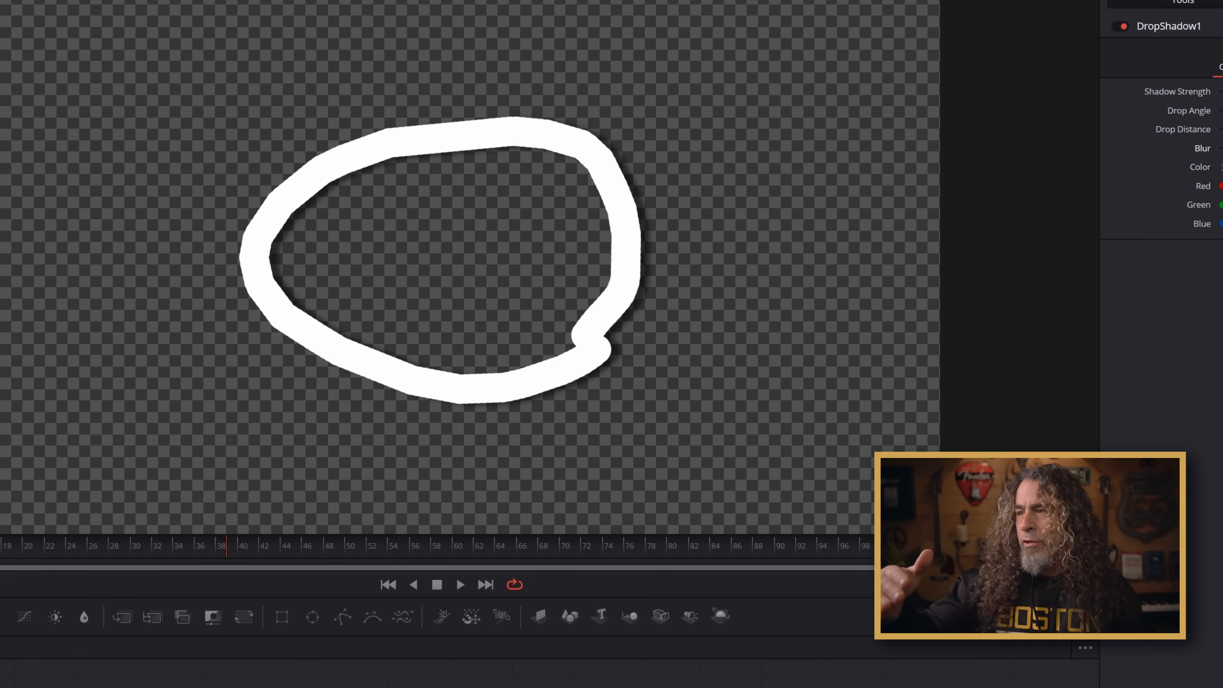
Switch to the Edit page showing the Animated Circle clip on Video 1.
left_click(459, 584)
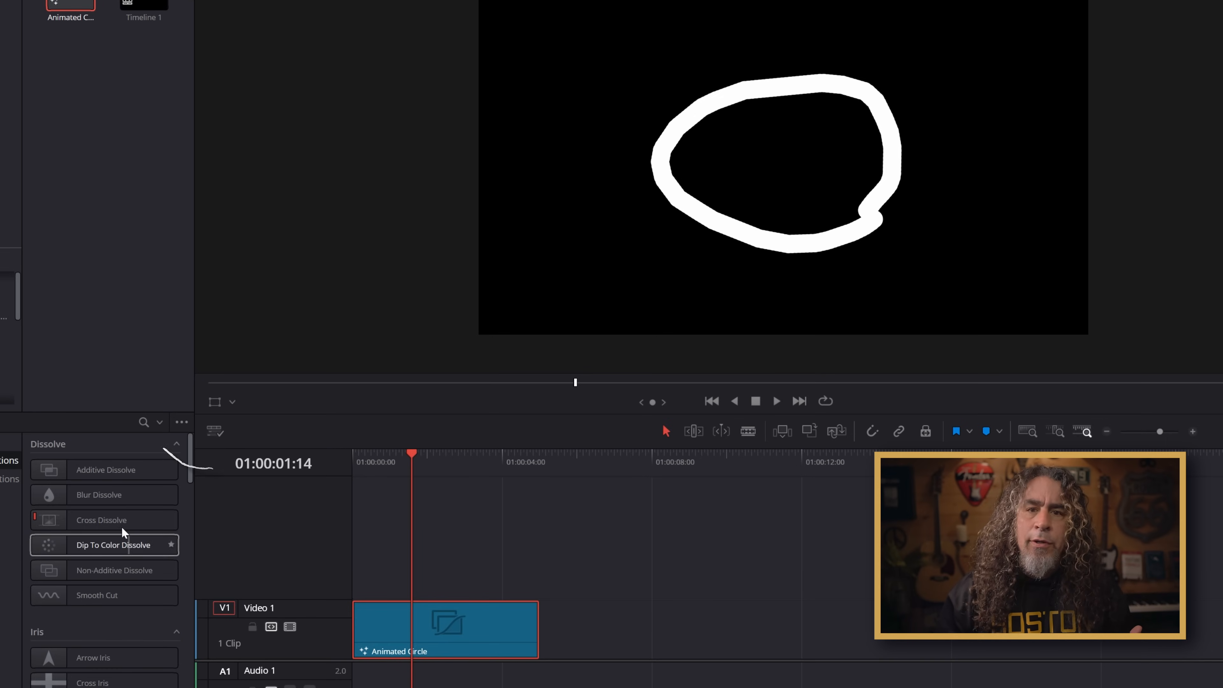
Set the viewer background to black via the timeline view options.
left_click(215, 430)
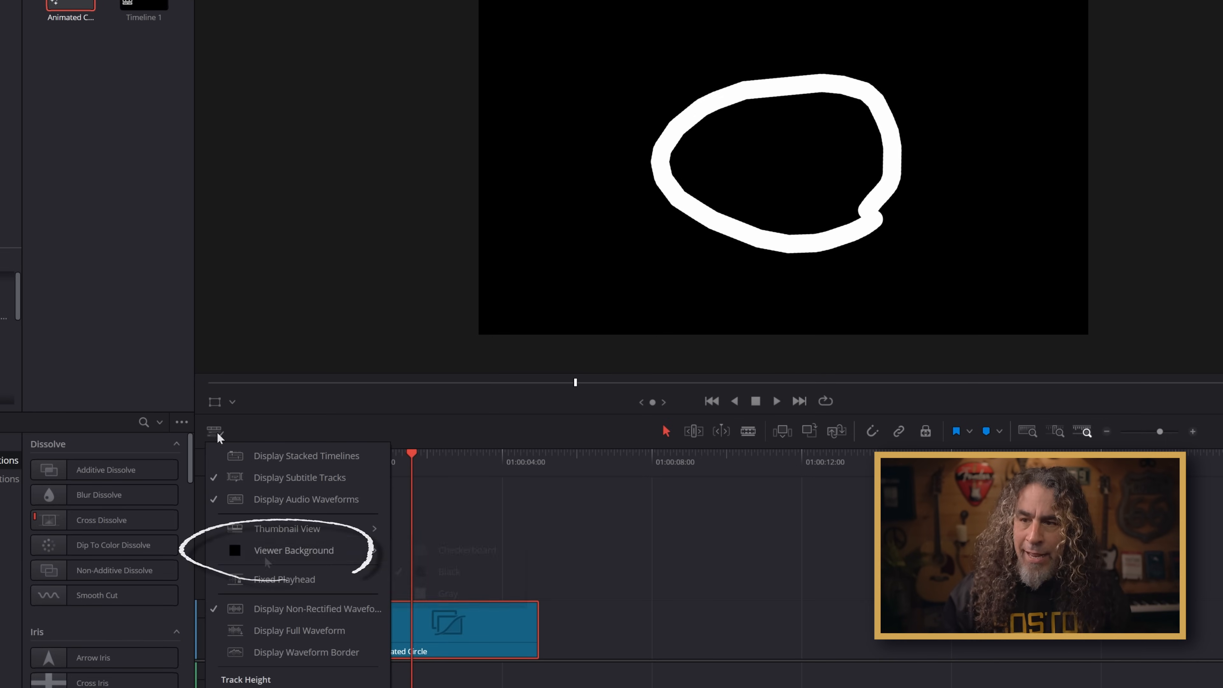
left_click(295, 550)
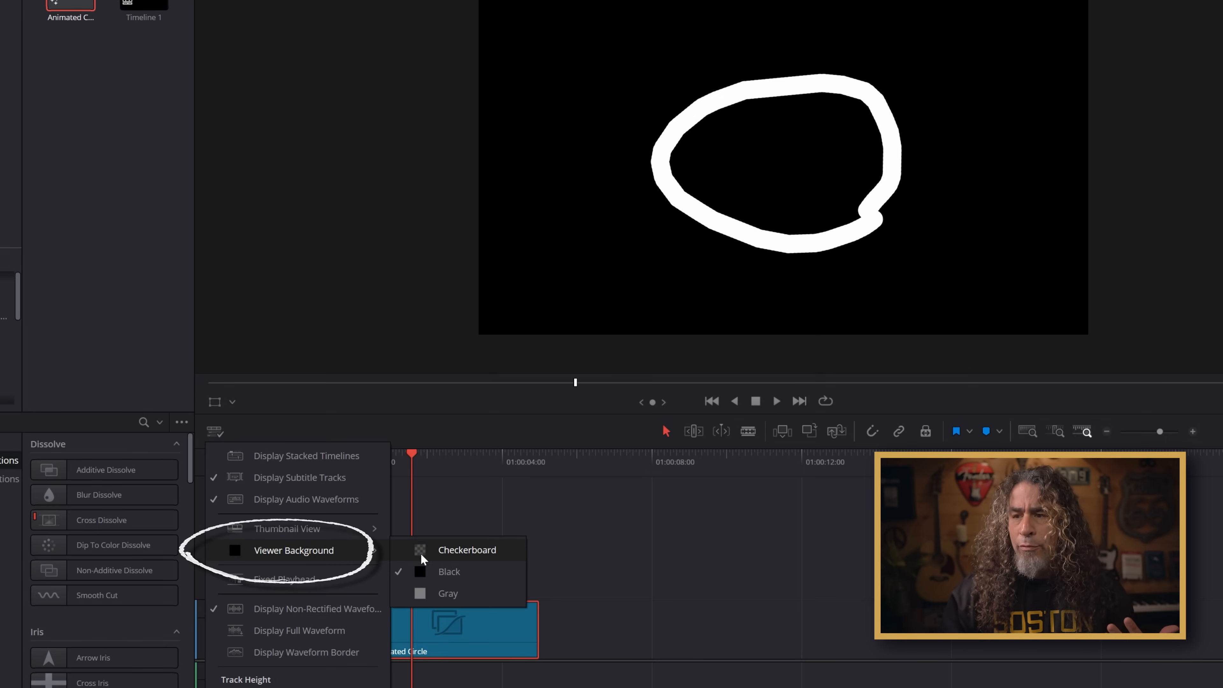
left_click(467, 549)
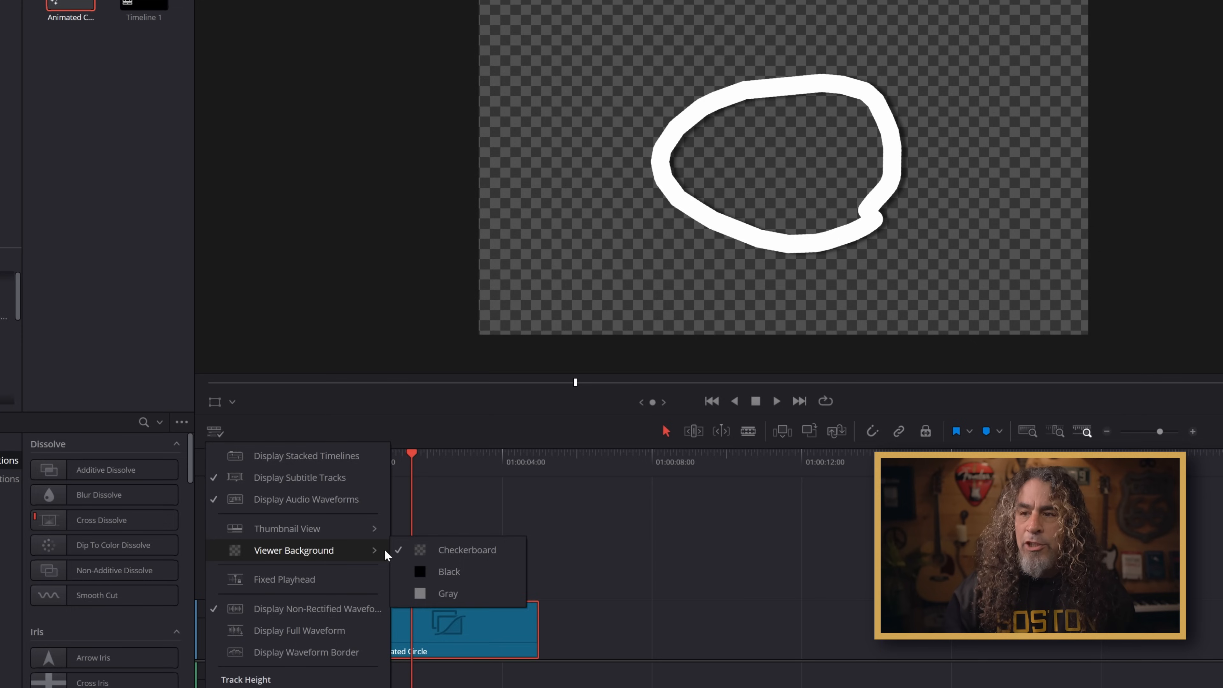
left_click(448, 593)
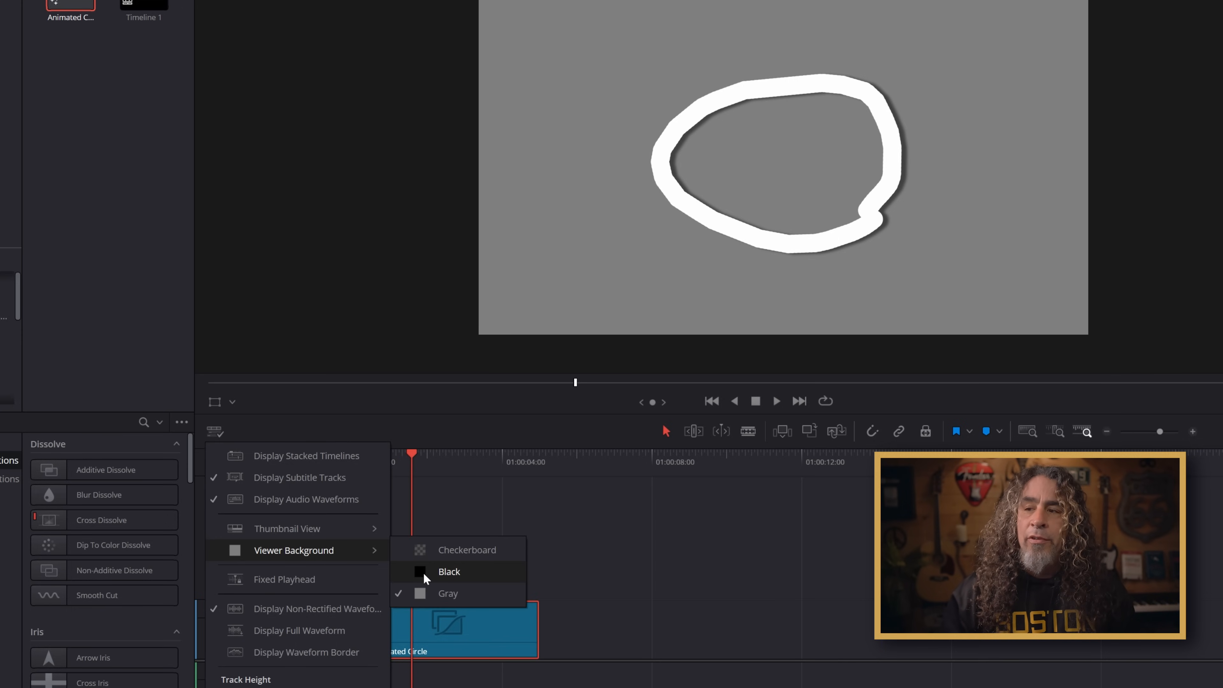
left_click(448, 571)
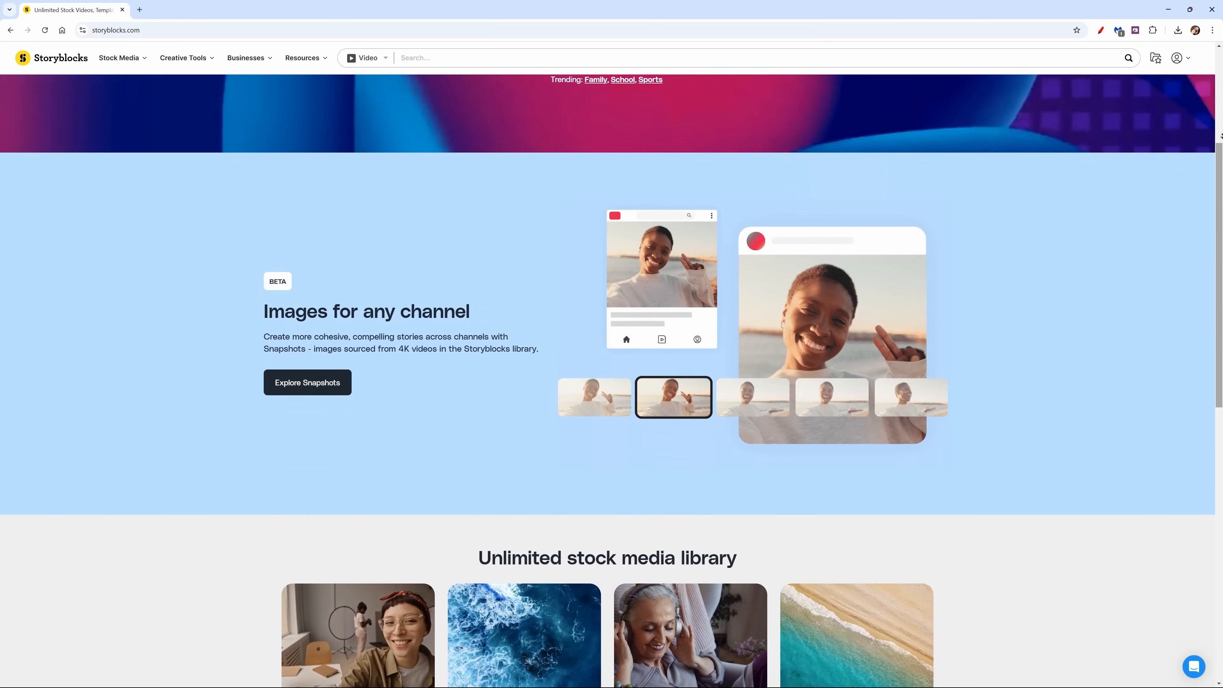
scroll("down", 3)
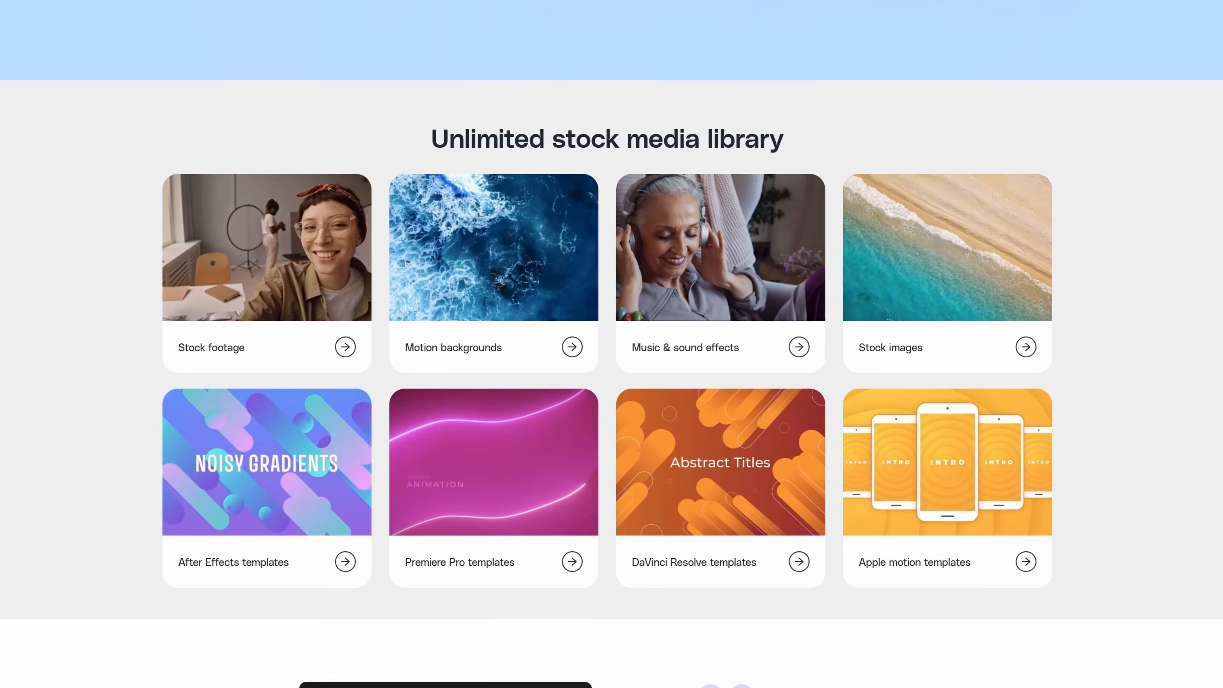
scroll("down", 3)
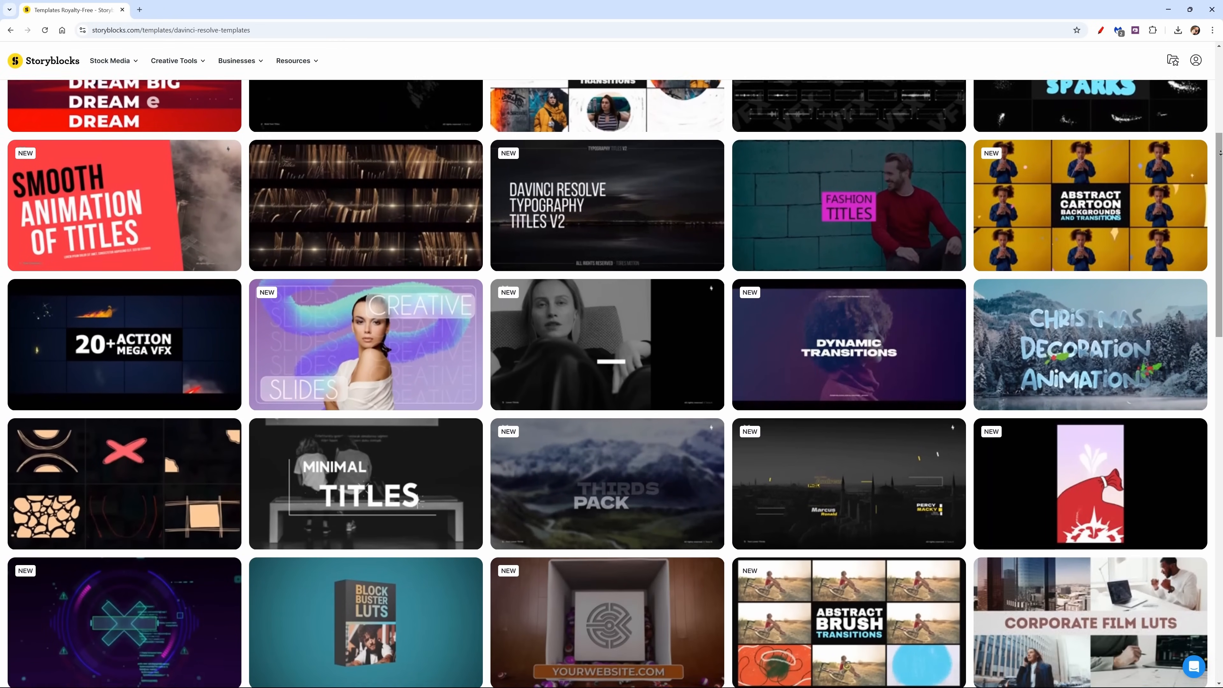
scroll("down", 3)
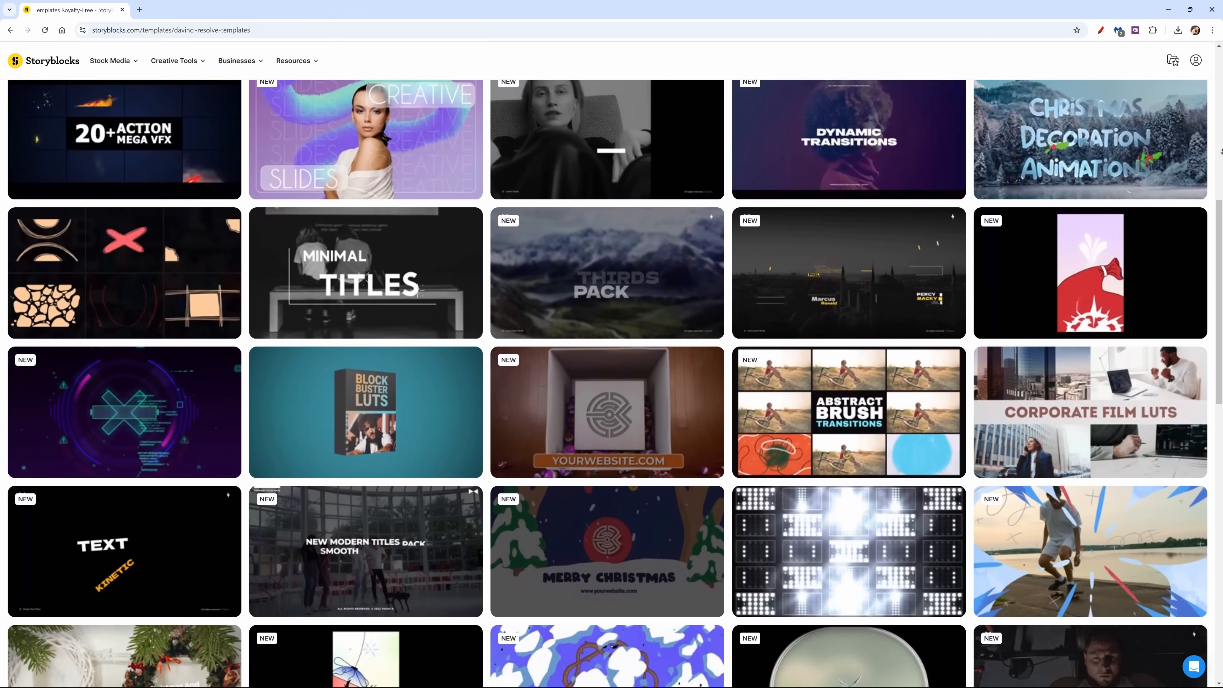
scroll("down", 3)
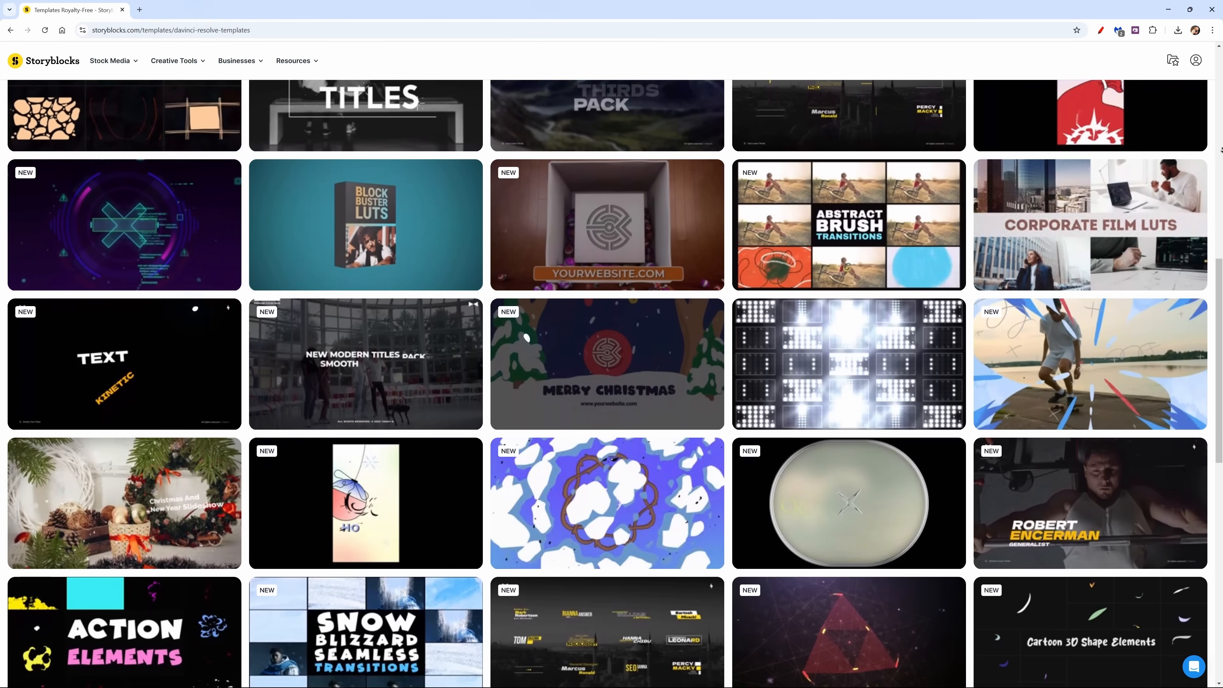
scroll("down", 3)
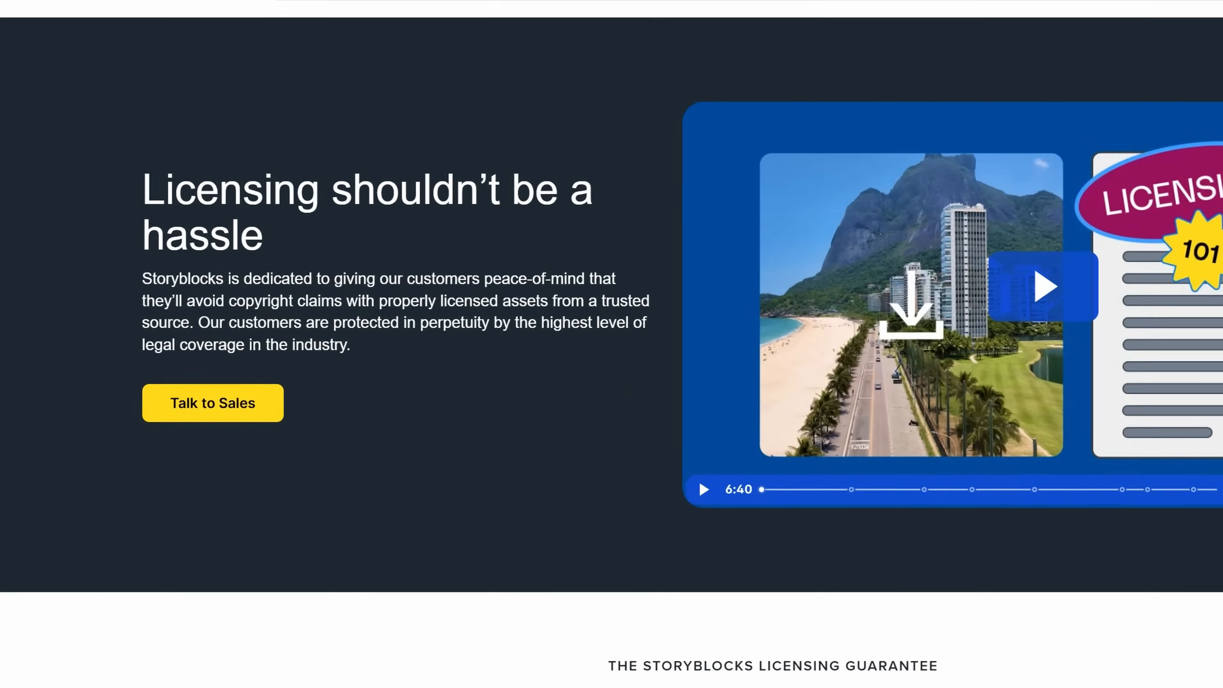
left_click(417, 100)
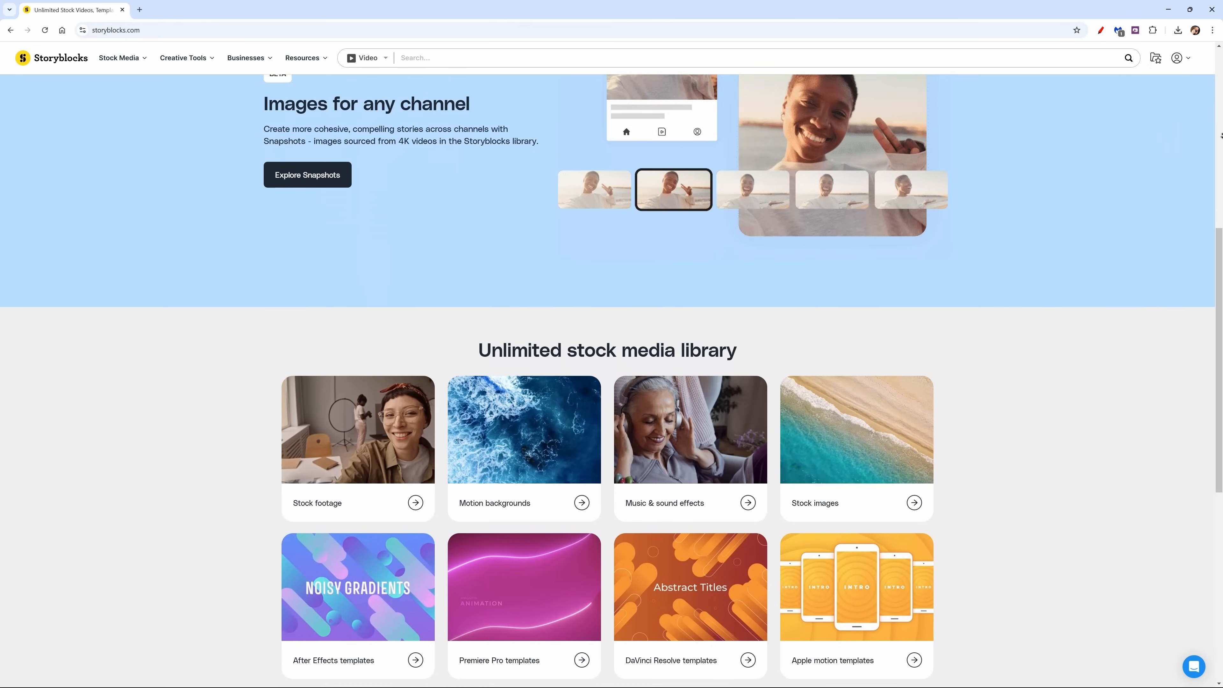
scroll("down", 3)
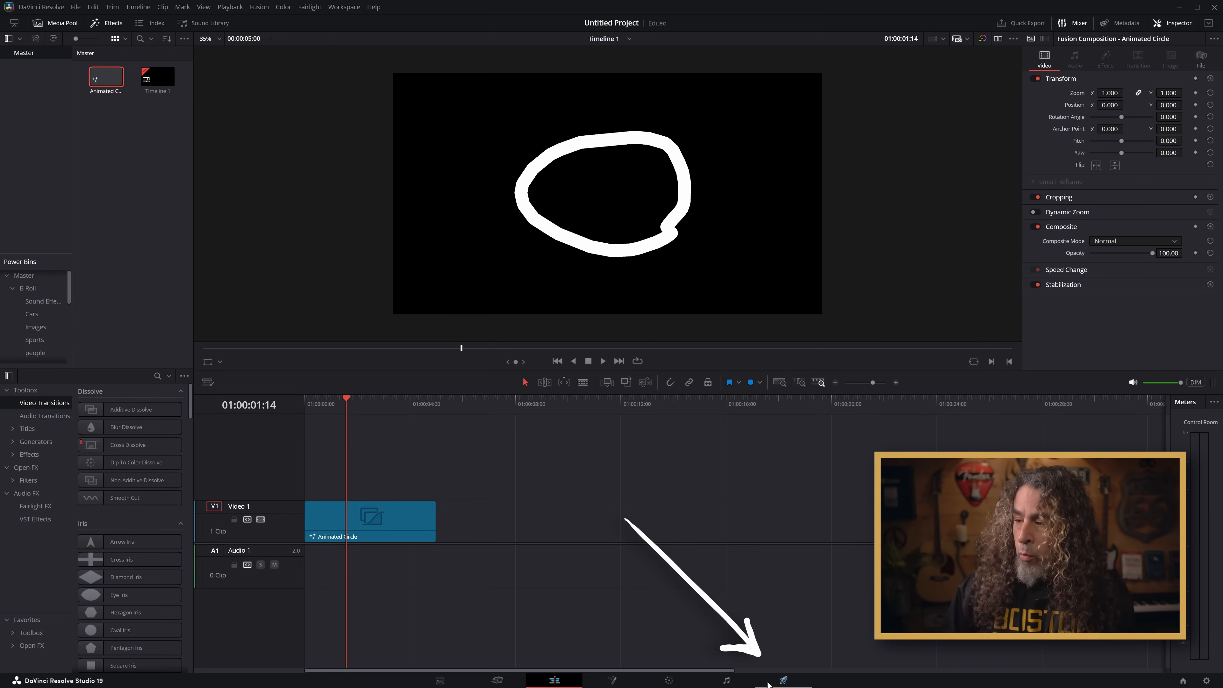
Create a Custom Export on the Deliver page named 'Animated Circle' with audio export off.
left_click(783, 680)
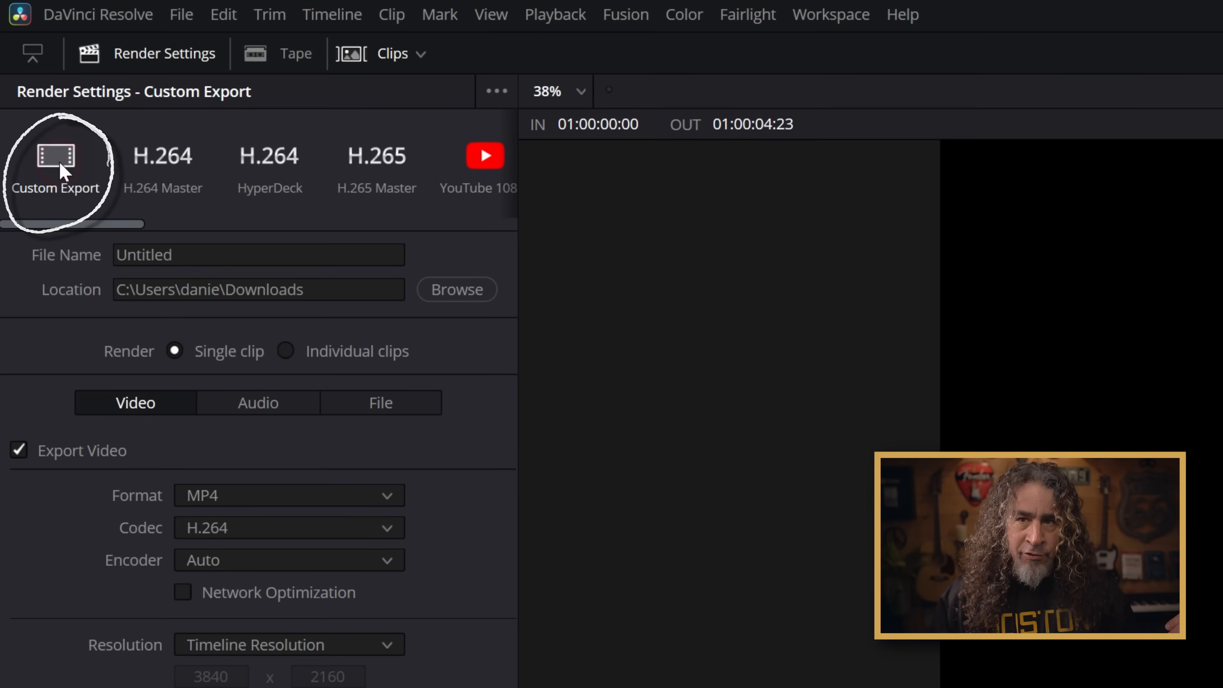
left_click(257, 254)
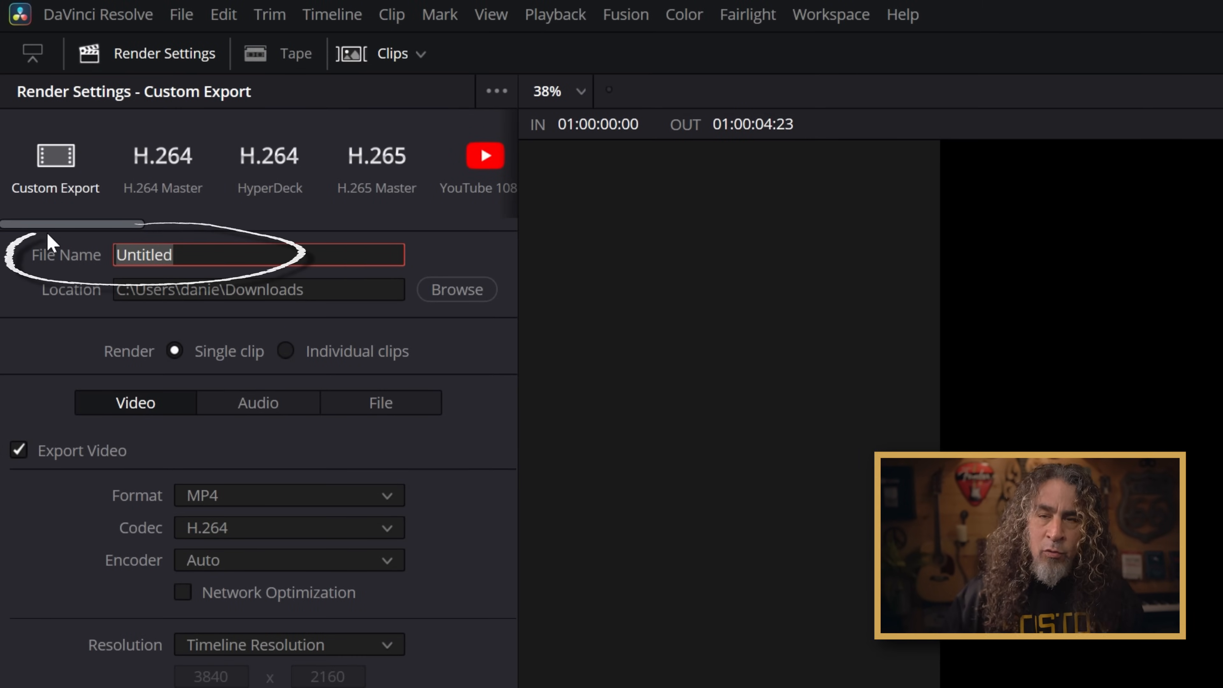
type("Animated Circ")
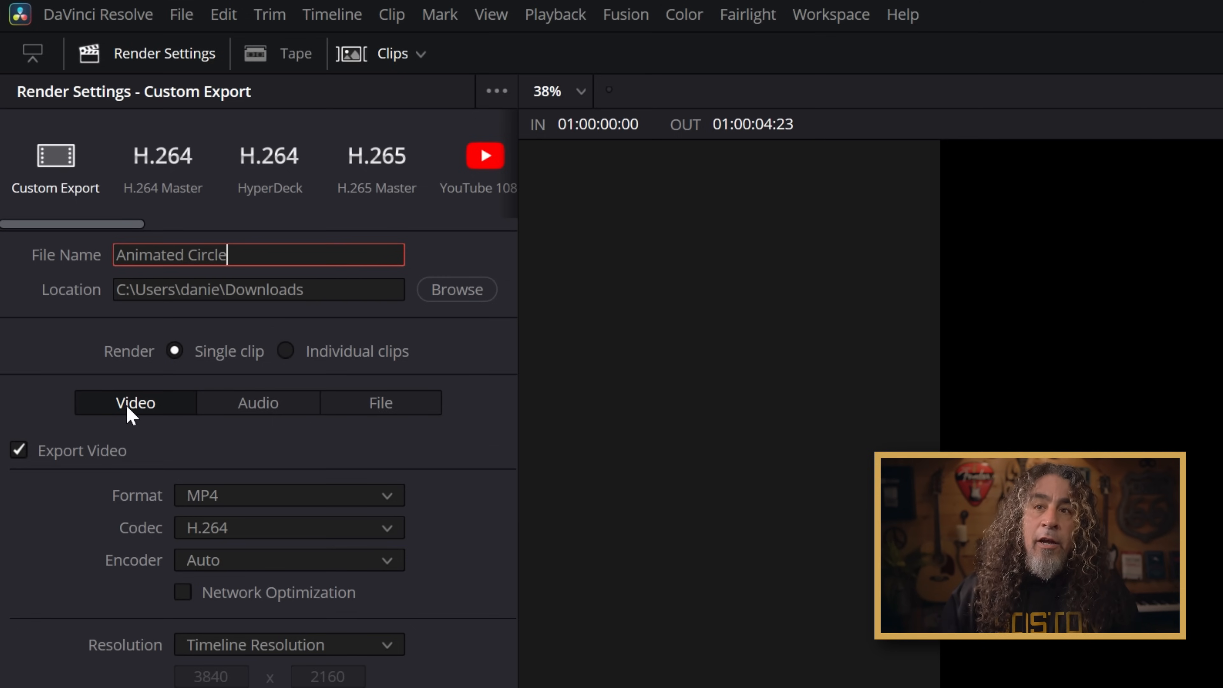
left_click(257, 403)
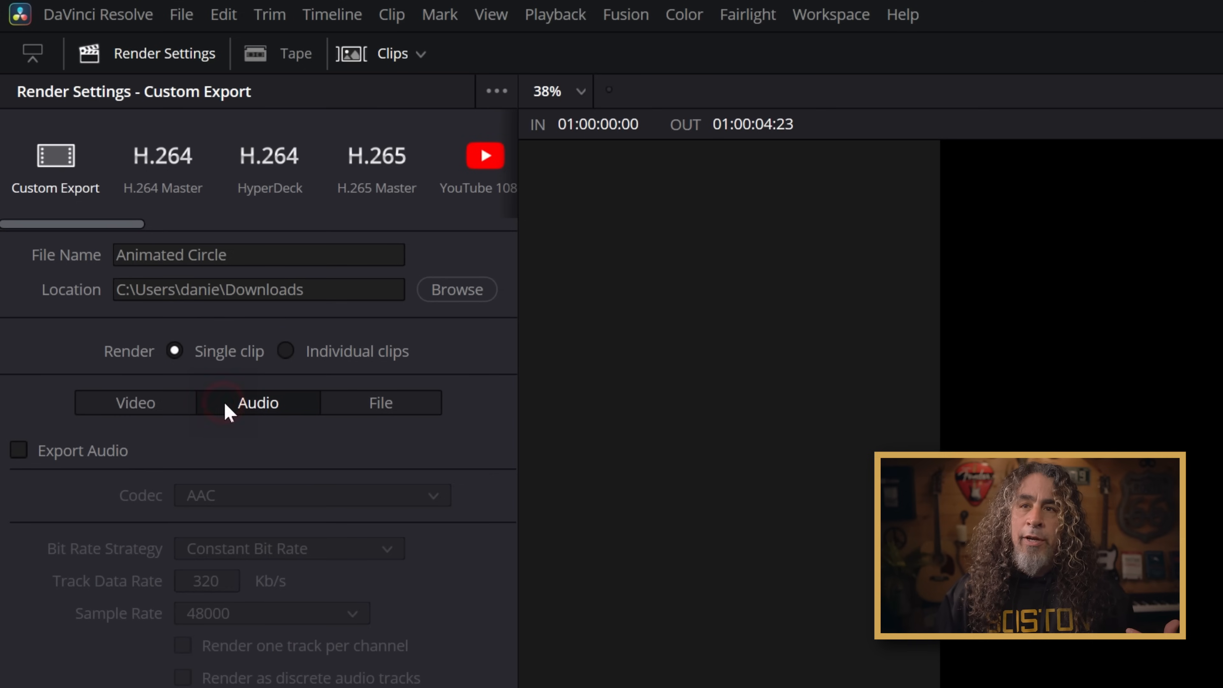
left_click(18, 450)
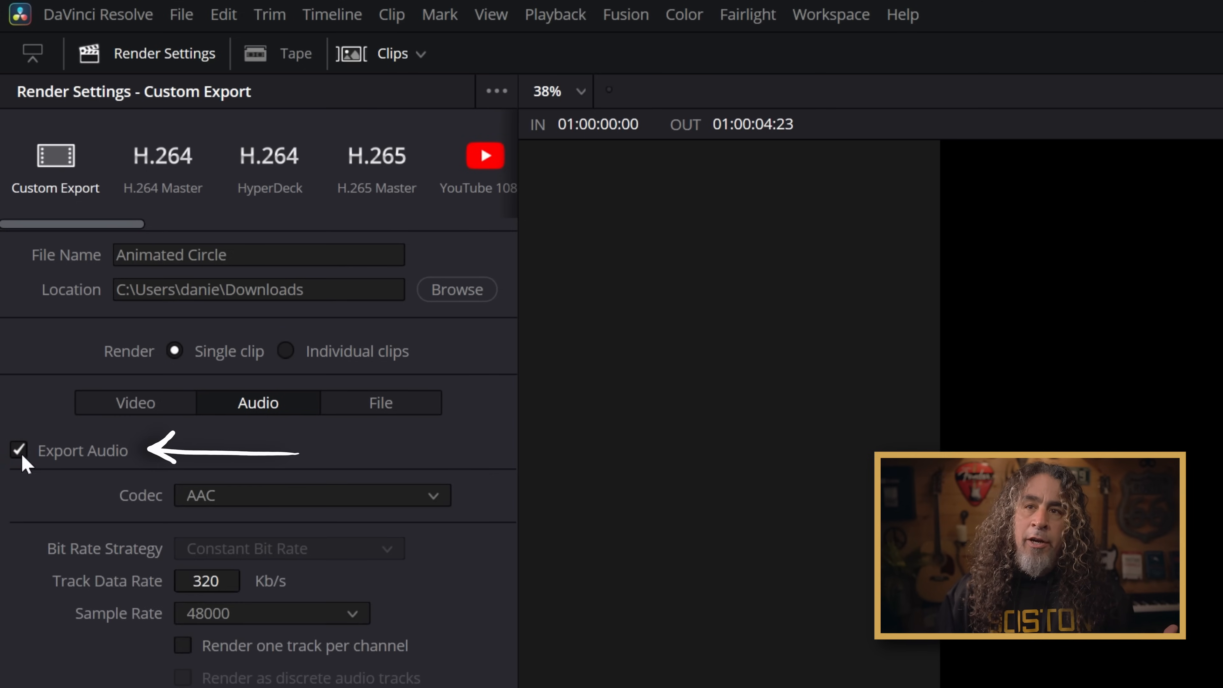
left_click(18, 451)
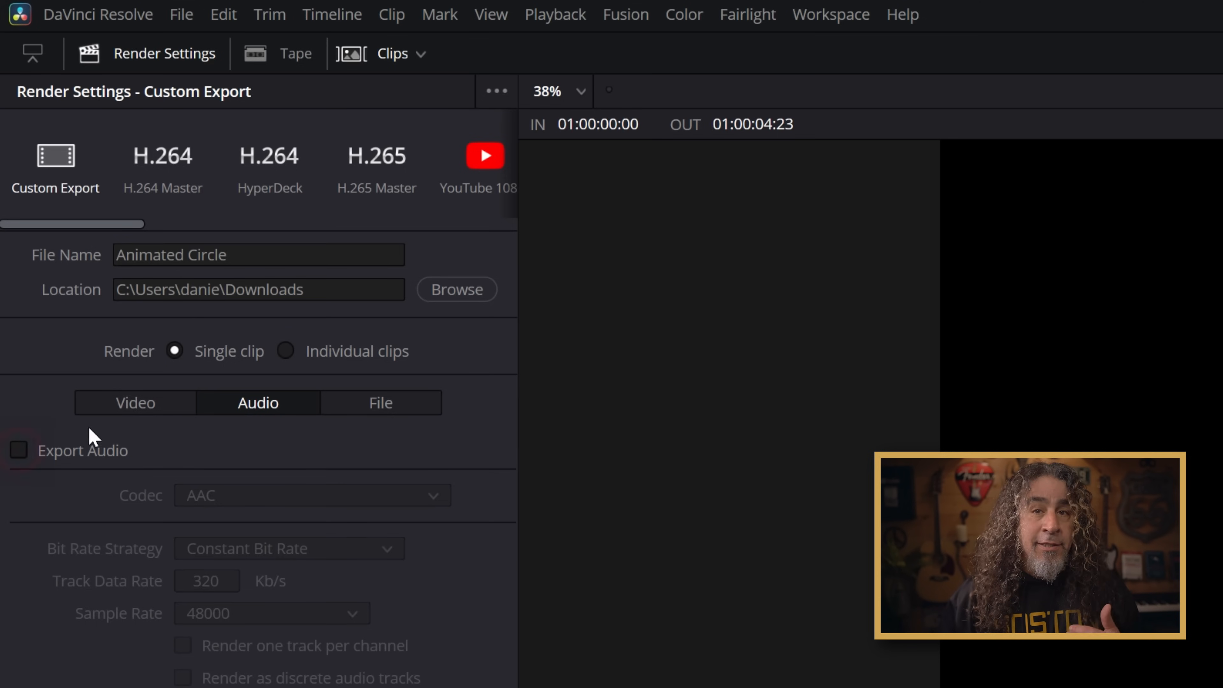
left_click(134, 403)
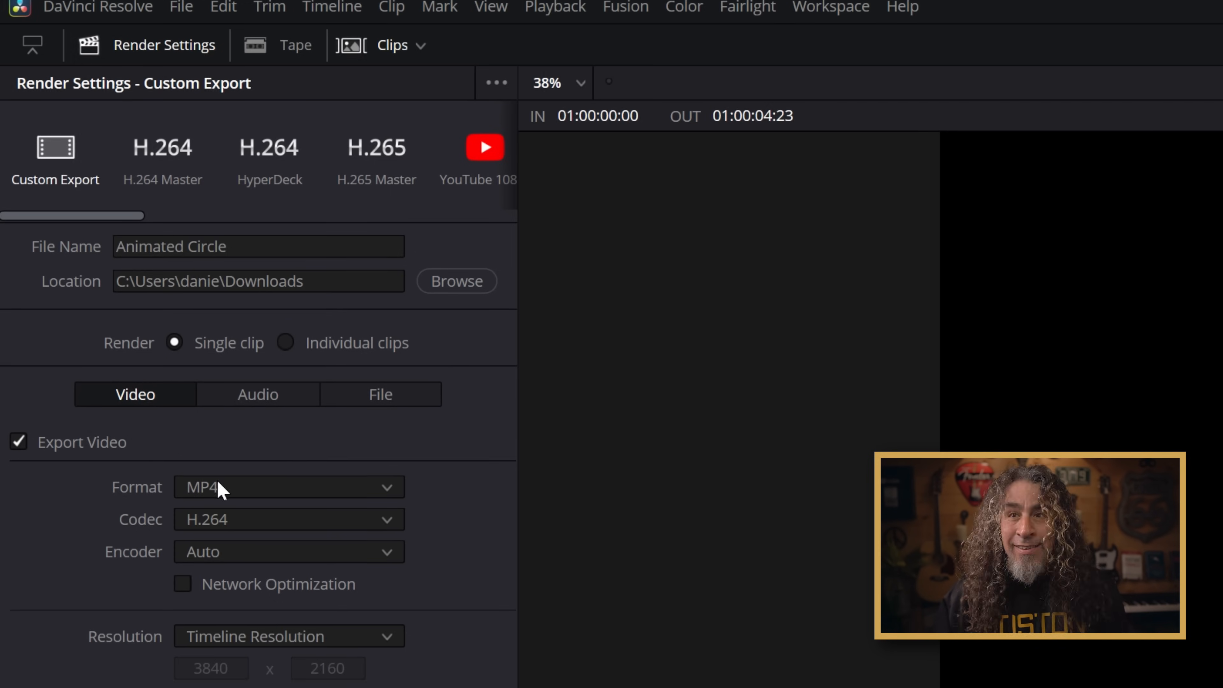
Set the render to QuickTime, DNxHR 444 12-bit codec, with Export Alpha enabled.
left_click(288, 486)
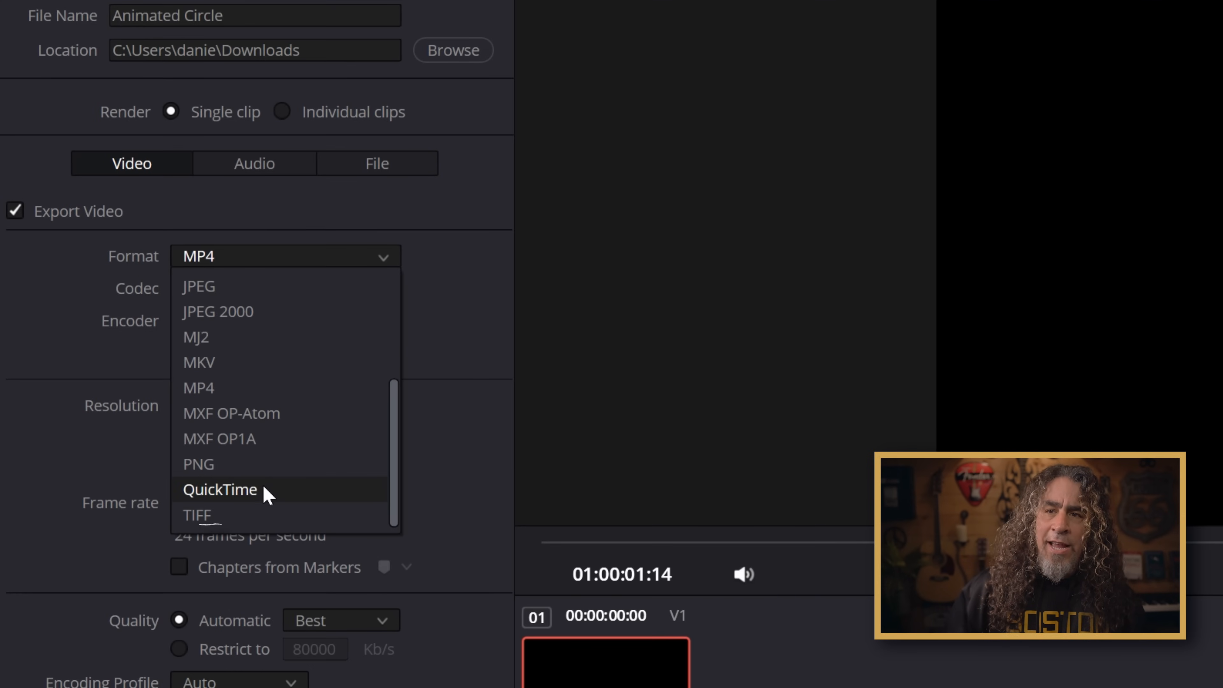
left_click(220, 490)
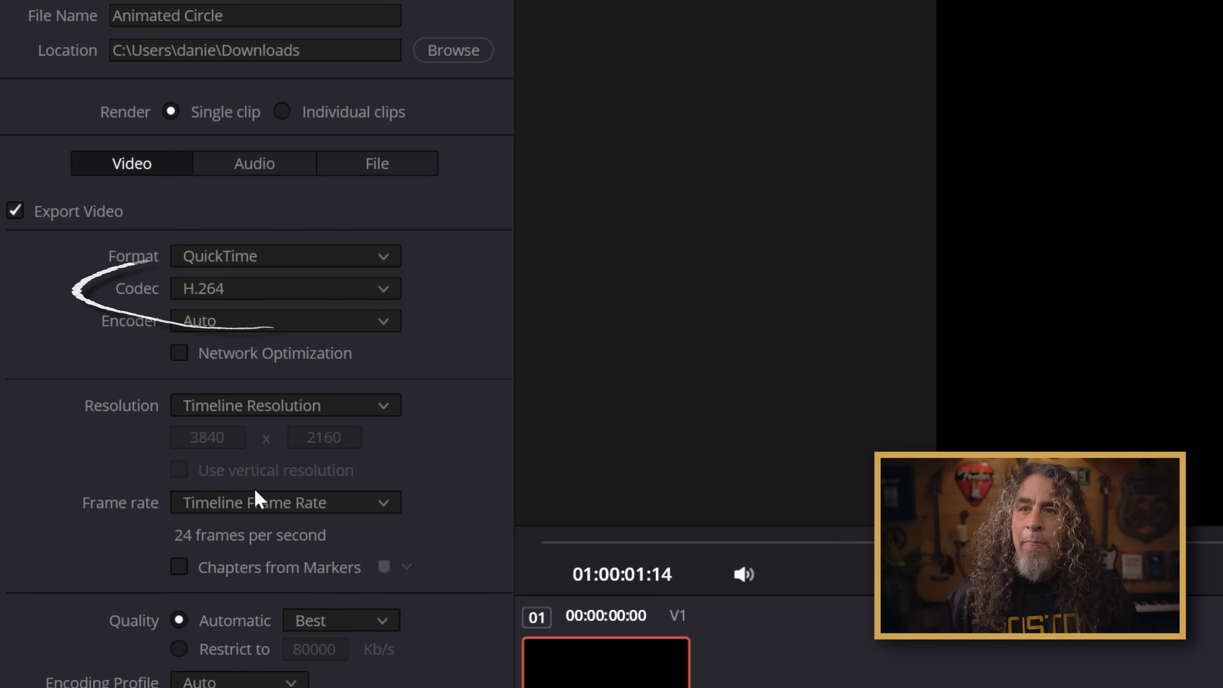
left_click(284, 288)
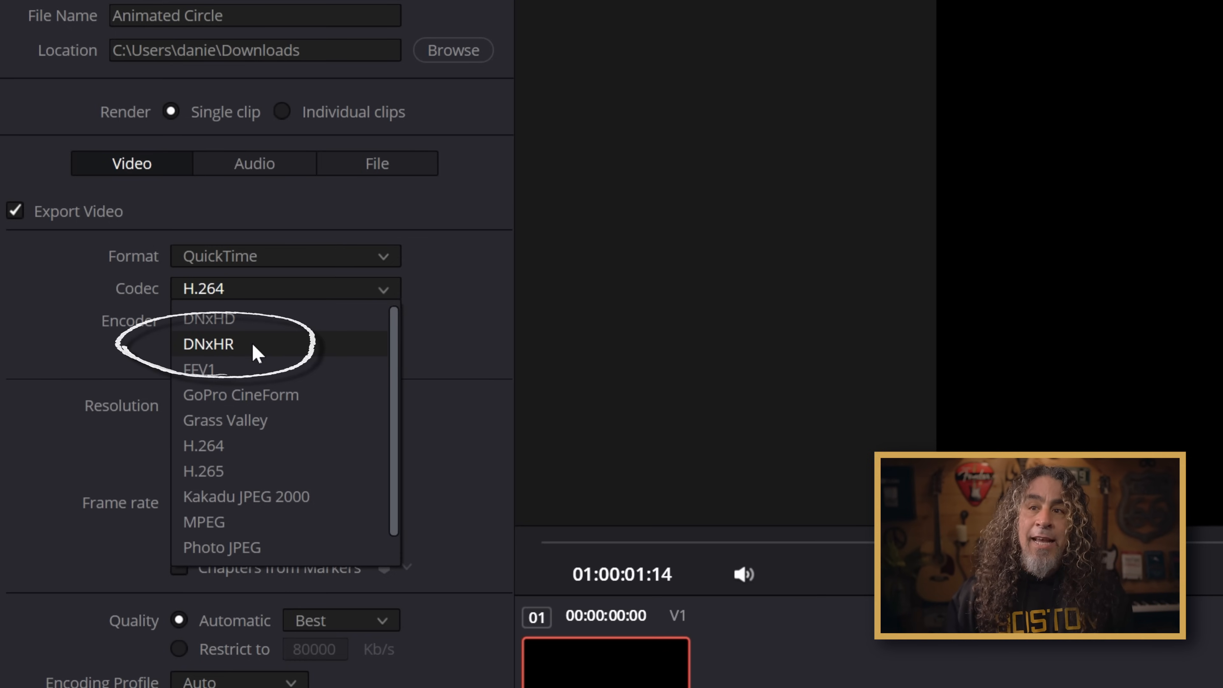
left_click(208, 344)
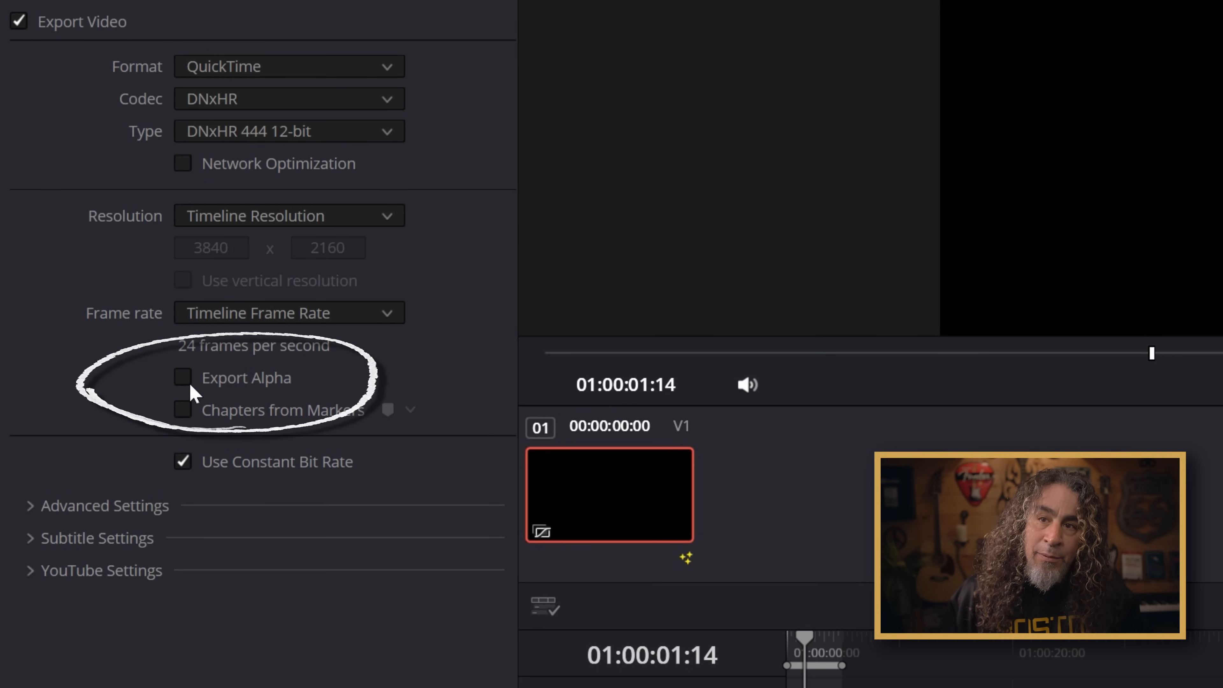
left_click(183, 377)
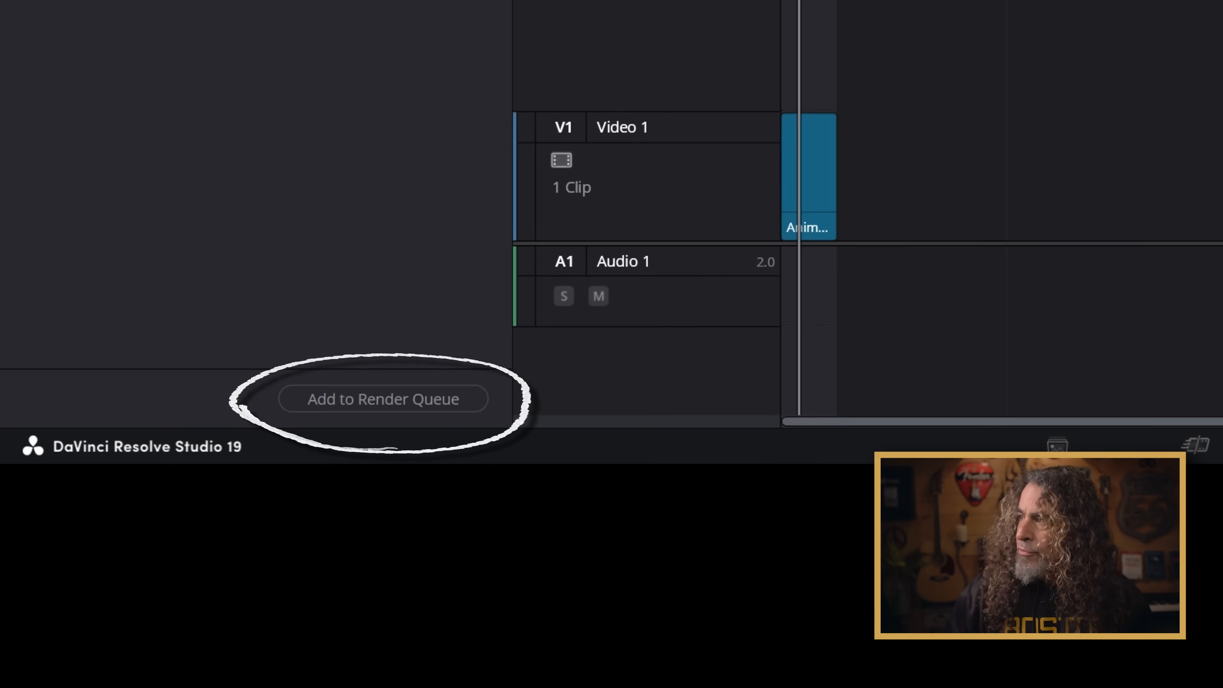
Queue the Animated Circle job, render it, and return to the Scenic media bin.
left_click(382, 398)
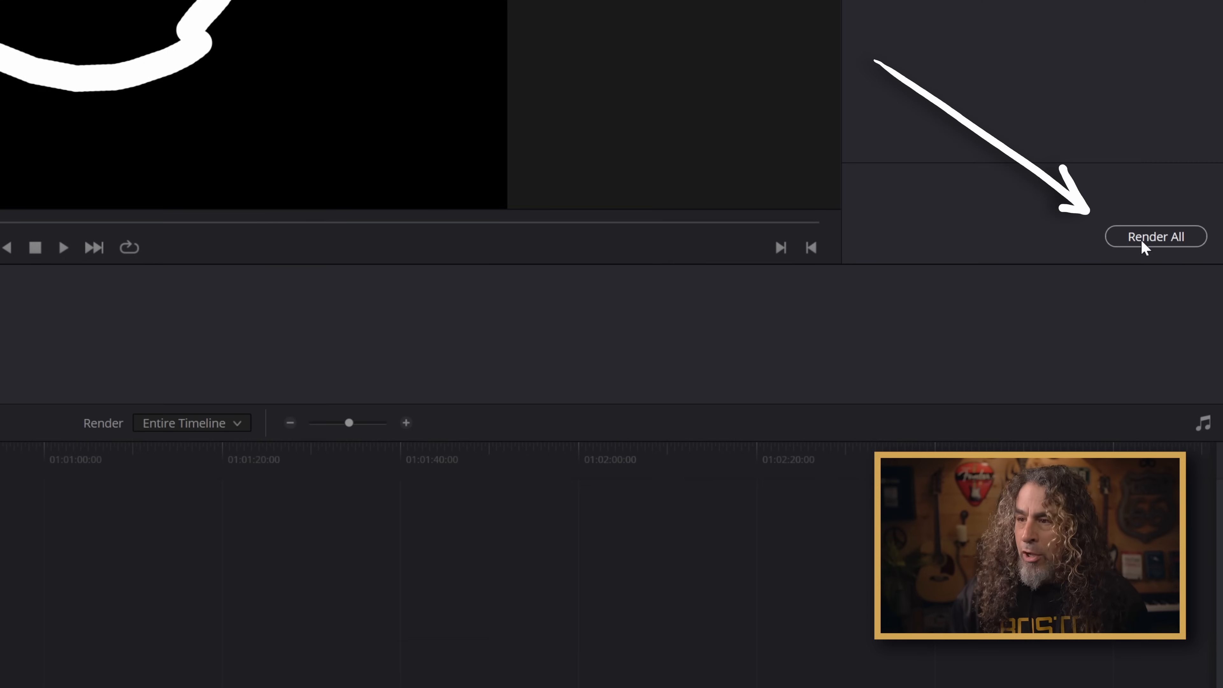
left_click(1155, 236)
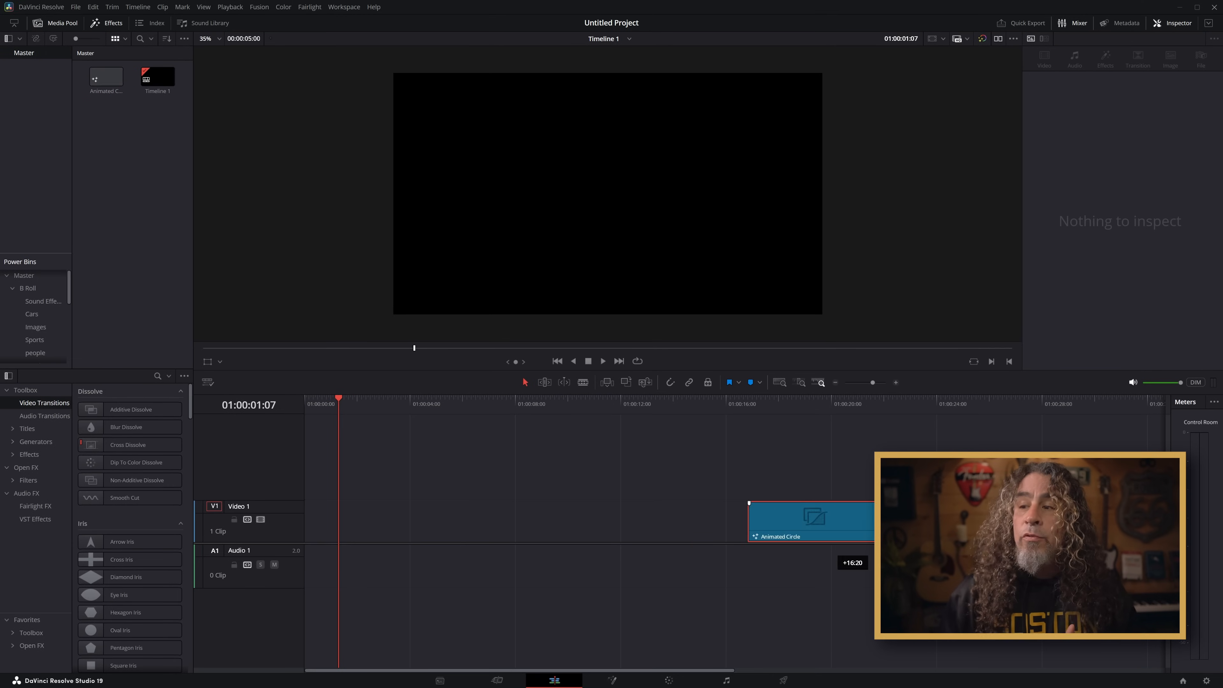
double_click(157, 76)
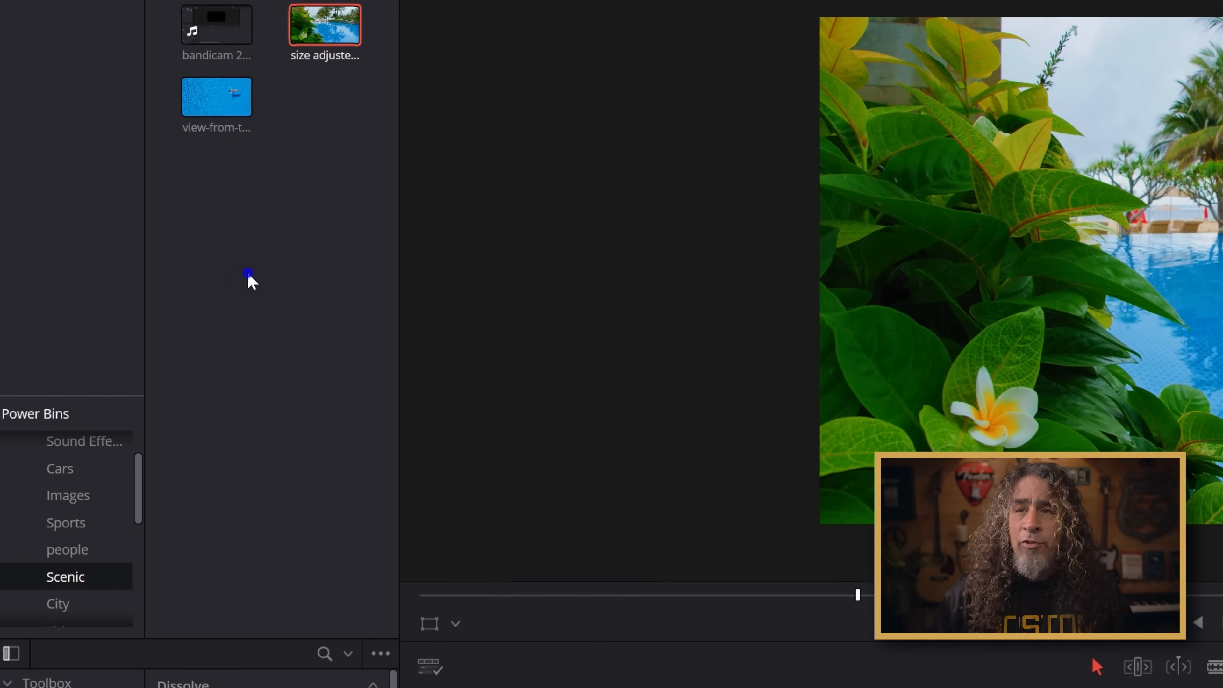
Import Animated Circle.mov into the Media Pool for placement on Video 2 above the pool clip.
right_click(248, 273)
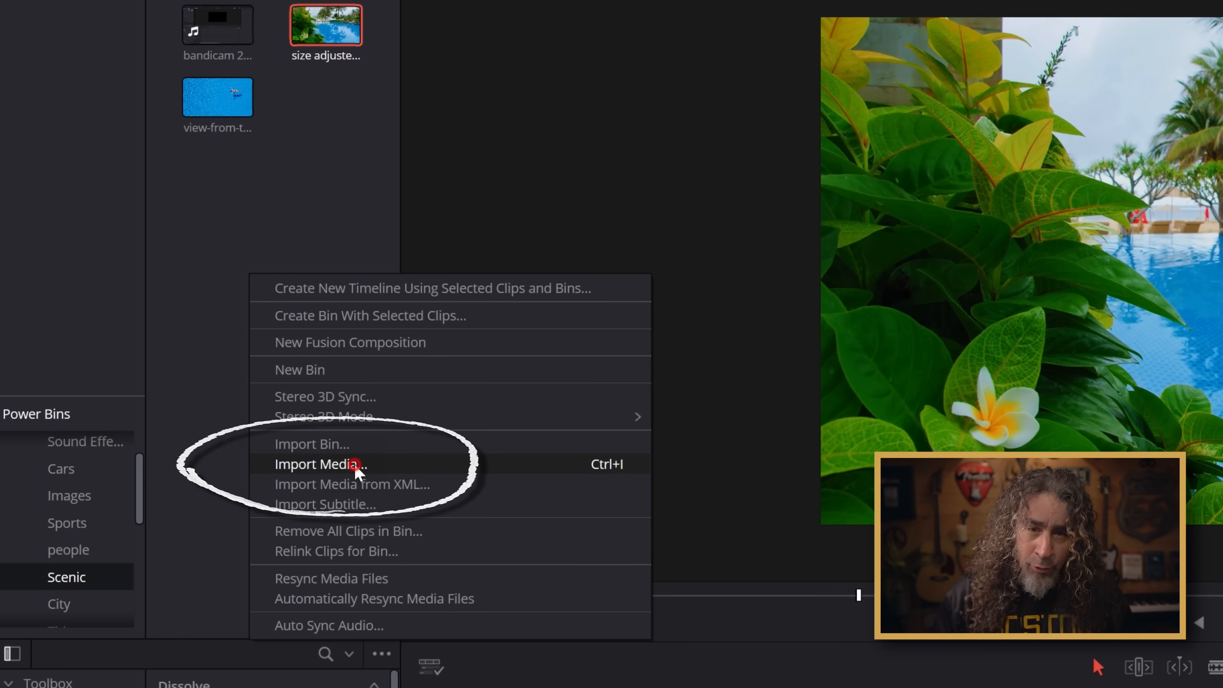
left_click(320, 465)
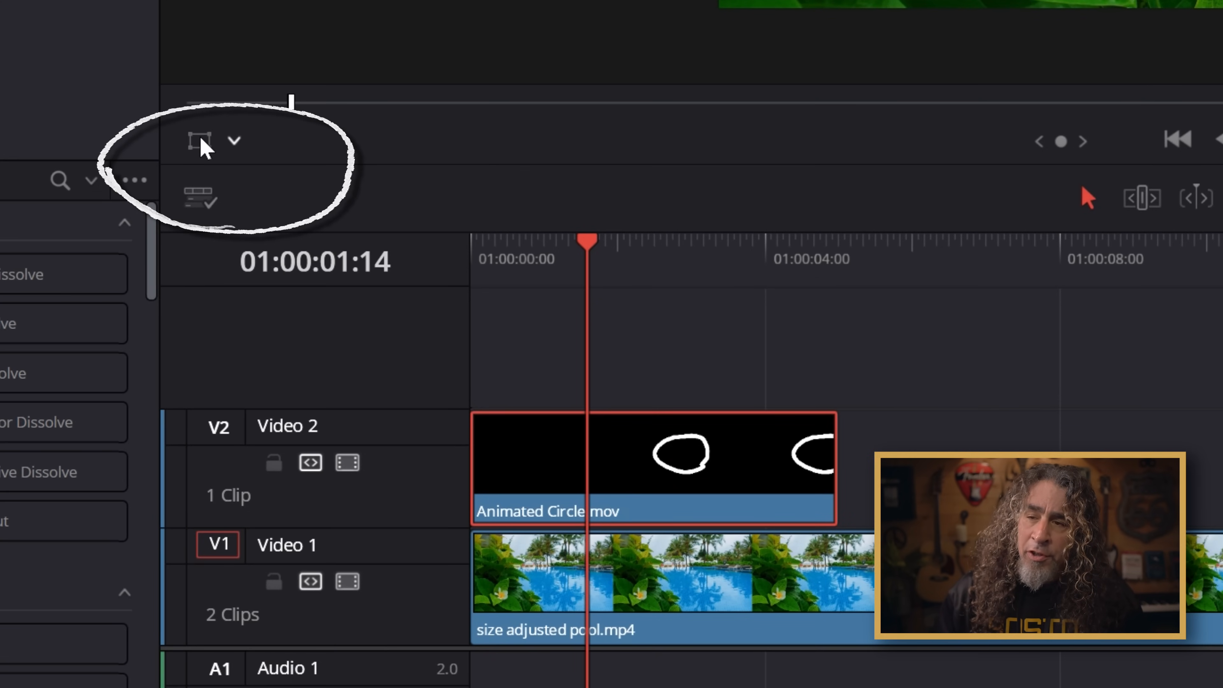
mouse_move(202, 145)
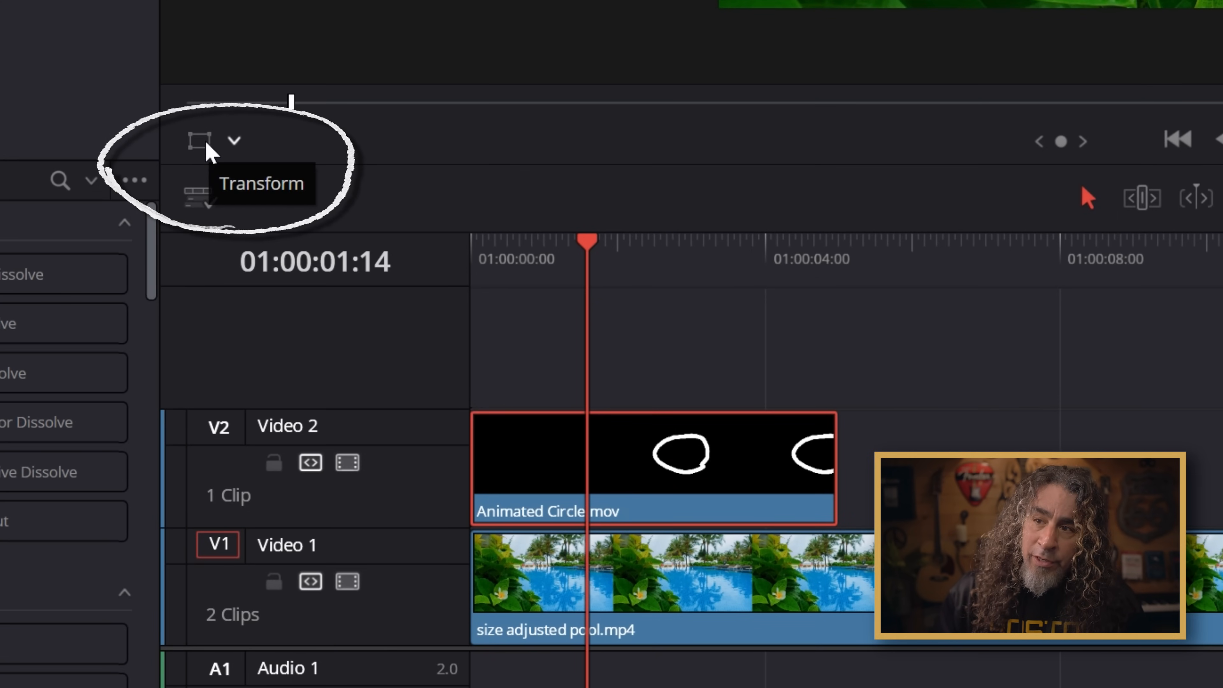